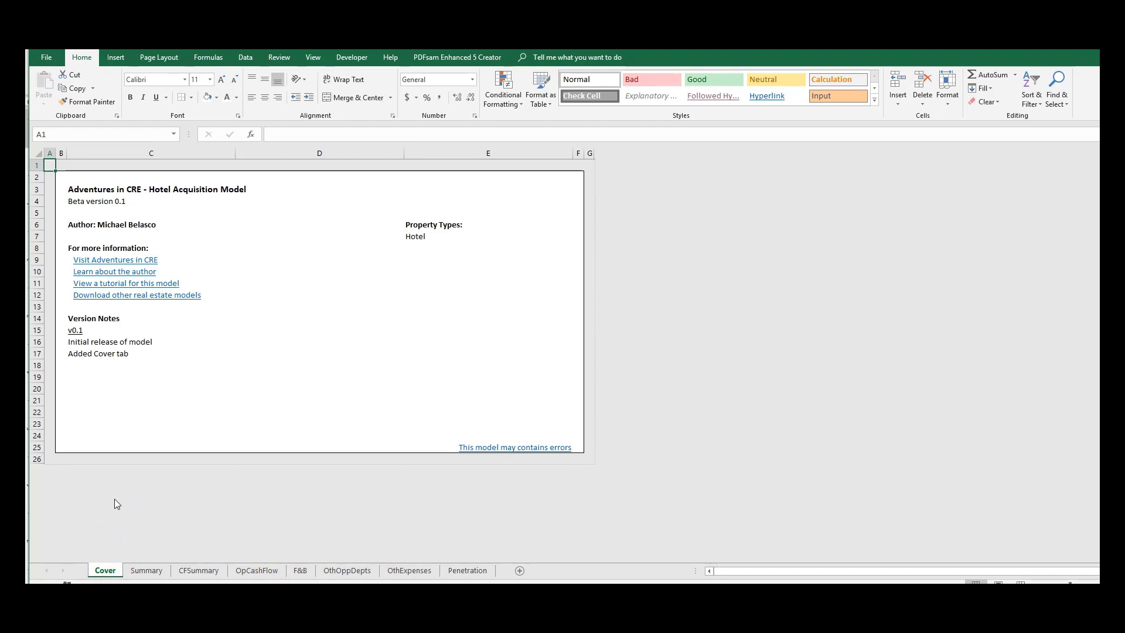
{"action": "mouse_move", "coordinate": [180, 405]}
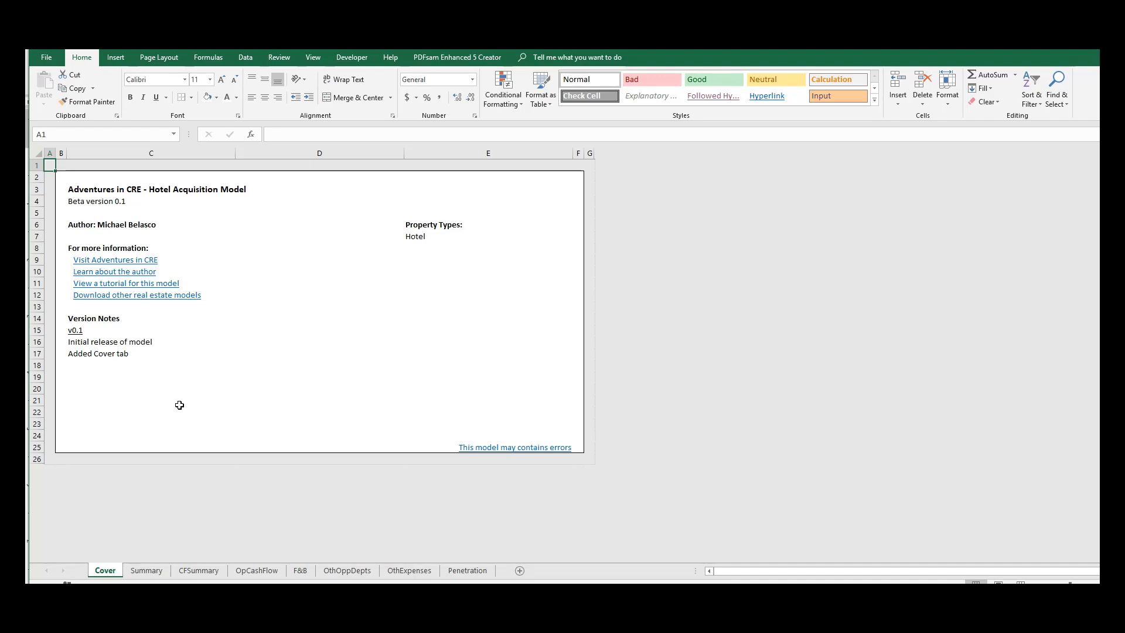
Step: Switch from the cover page to the hotel model's Summary sheet
{"action": "left_click", "coordinate": [146, 570]}
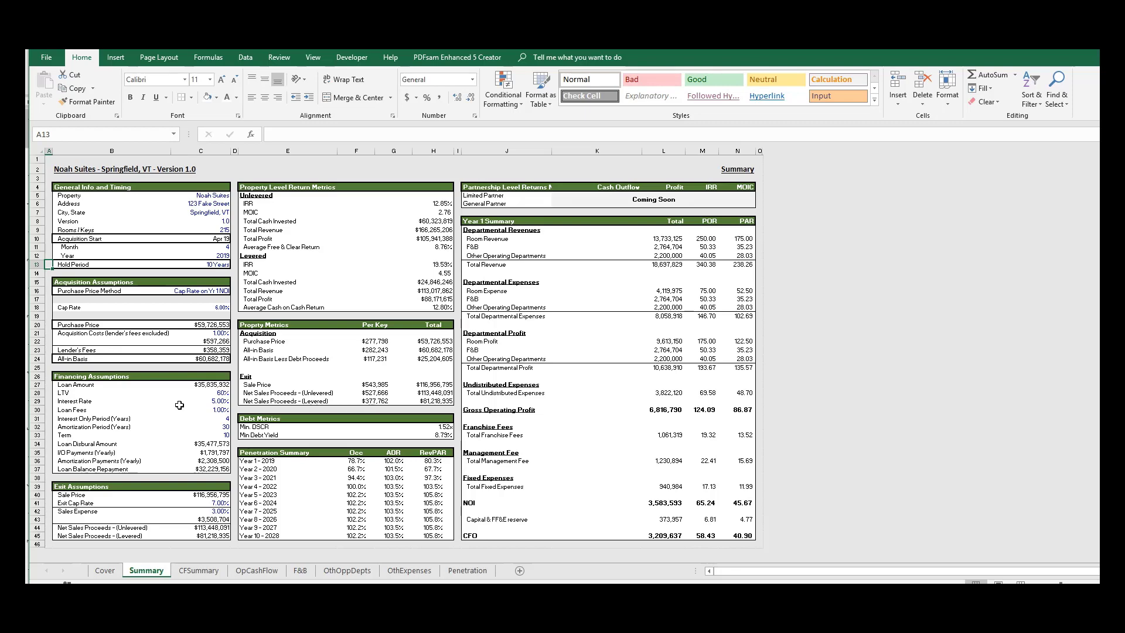
Step: Scroll through the Cash Flow Summary sheet, then browse the Operating Cash Flow sheet
{"action": "left_click", "coordinate": [199, 569]}
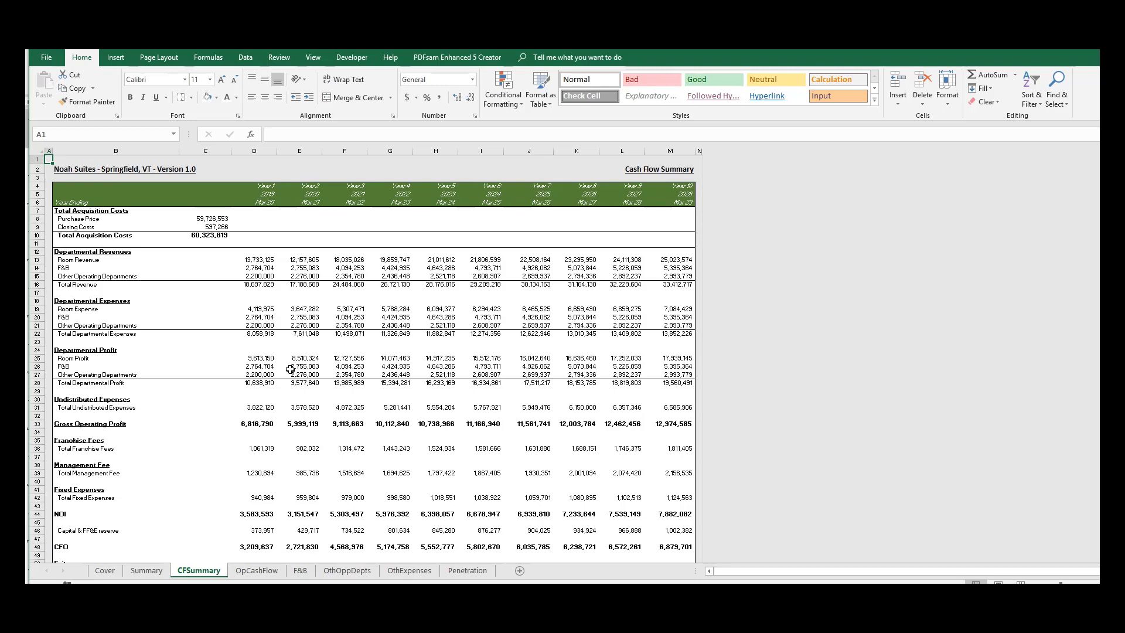
{"action": "scroll", "scroll_direction": "down", "scroll_amount": 3}
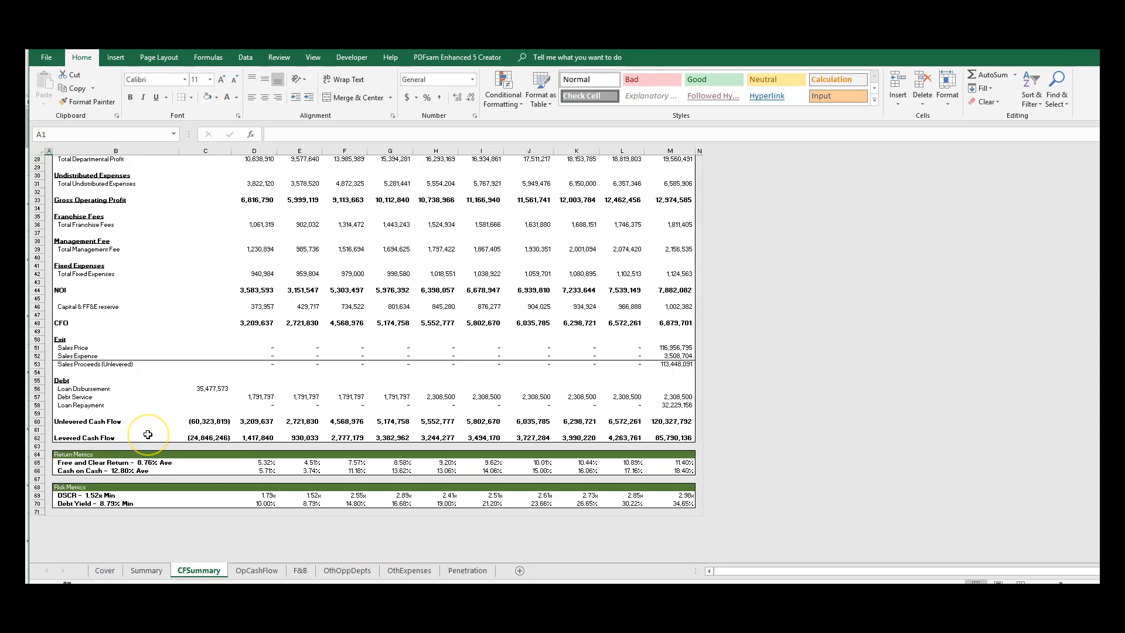
{"action": "mouse_move", "coordinate": [138, 442]}
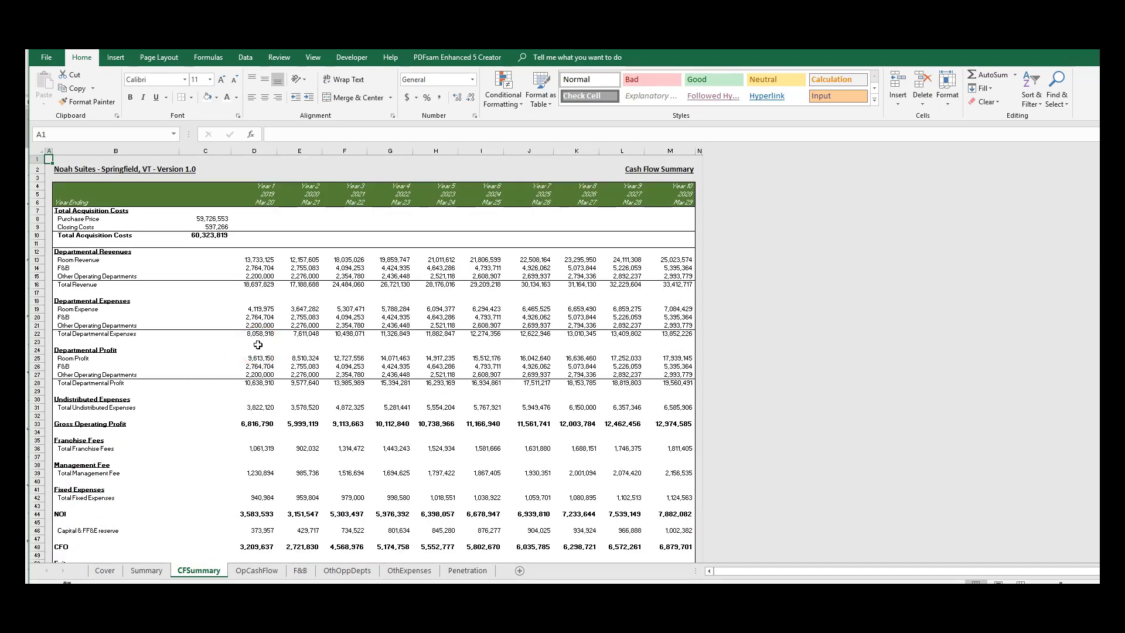
{"action": "left_click", "coordinate": [256, 570]}
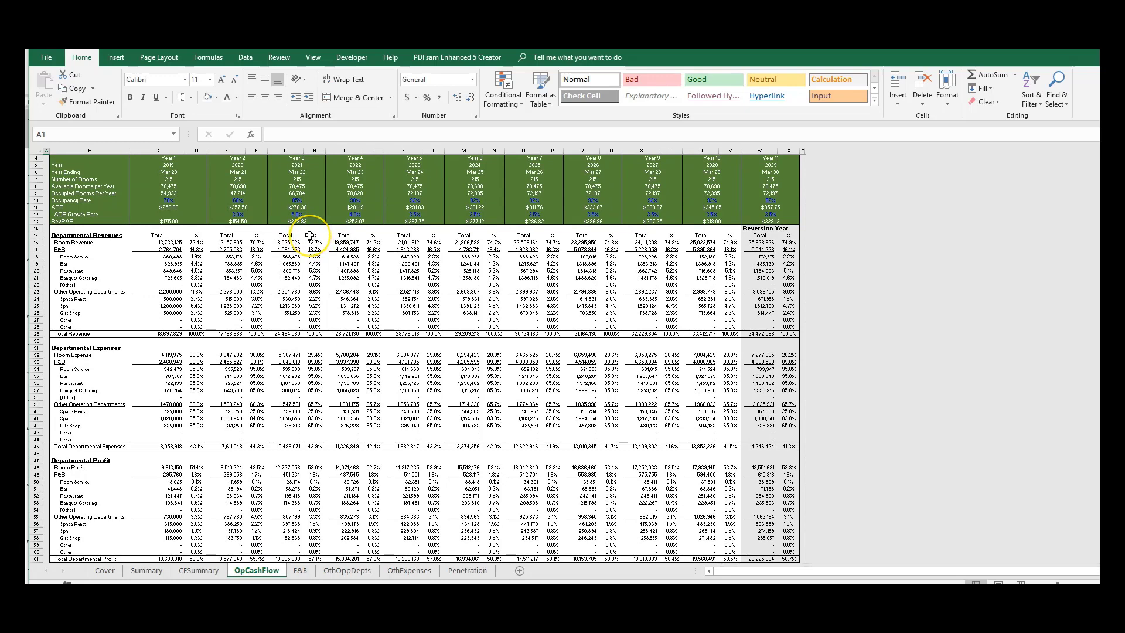
{"action": "scroll", "scroll_direction": "up", "scroll_amount": 3}
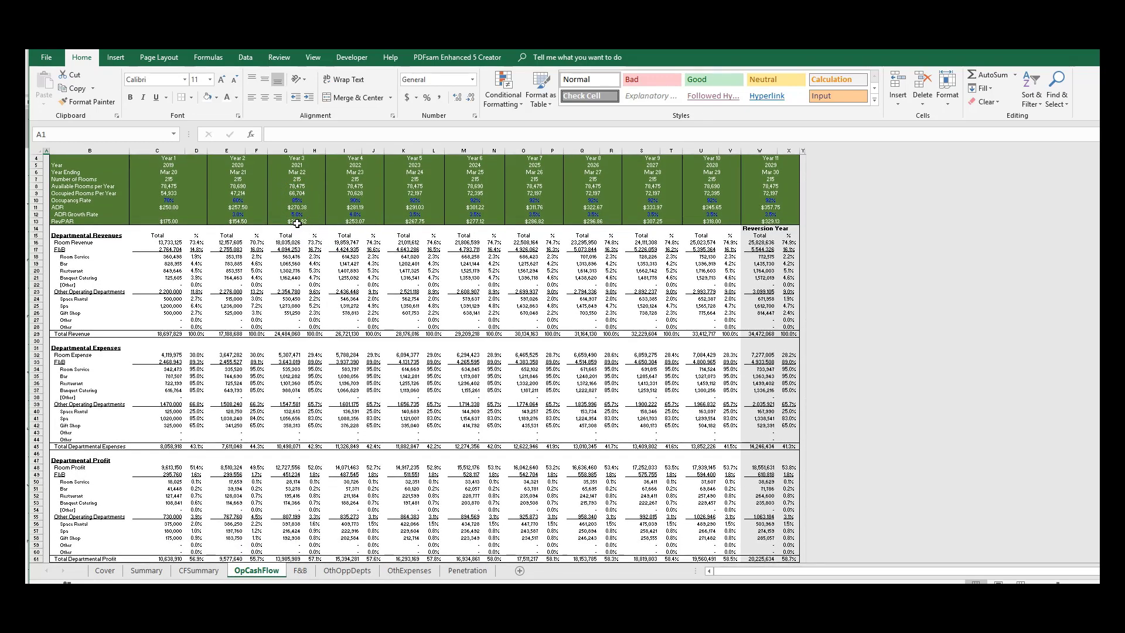
{"action": "scroll", "scroll_direction": "down", "scroll_amount": 3}
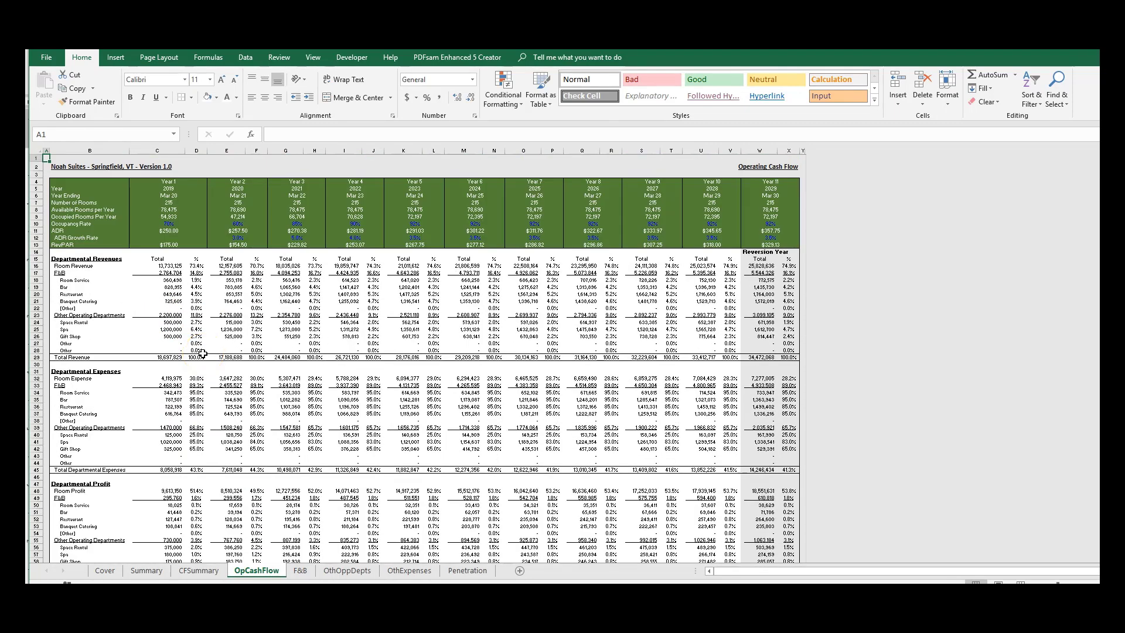
Step: Browse the F&B, Other Departments, Other Expenses and Penetration sheets, ending on Summary
{"action": "left_click", "coordinate": [301, 570]}
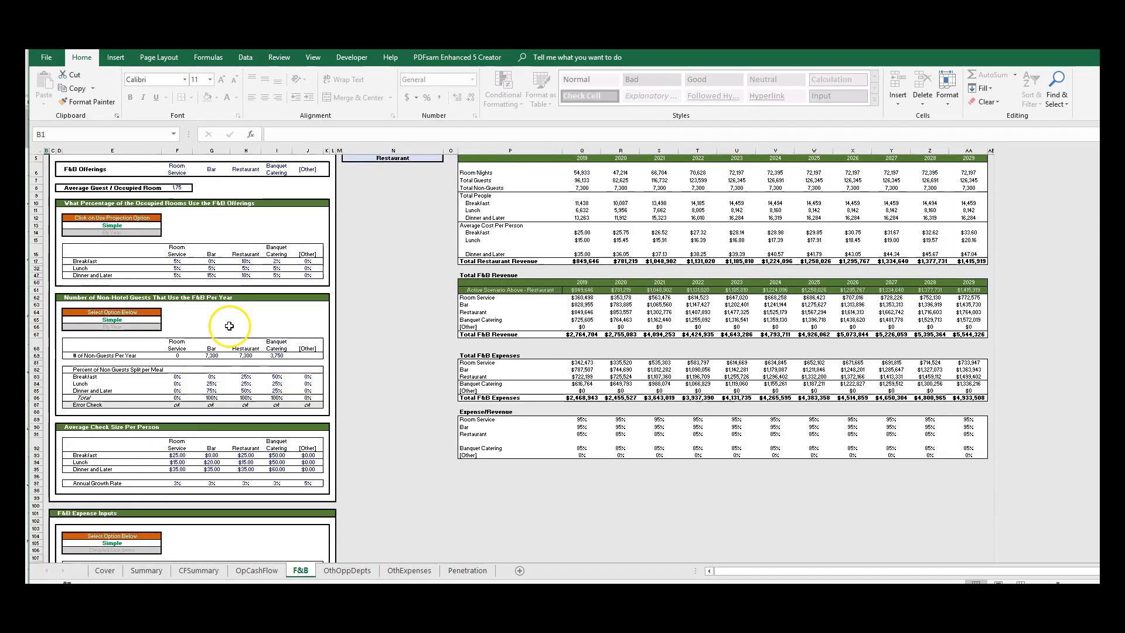
{"action": "left_click", "coordinate": [347, 569]}
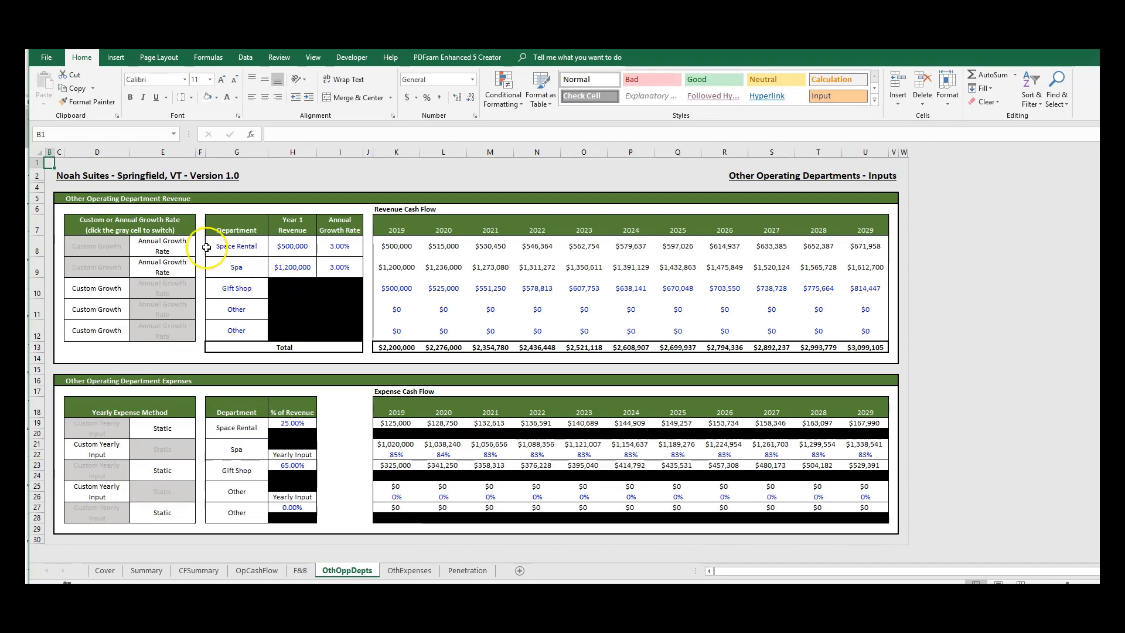
{"action": "left_click", "coordinate": [408, 570]}
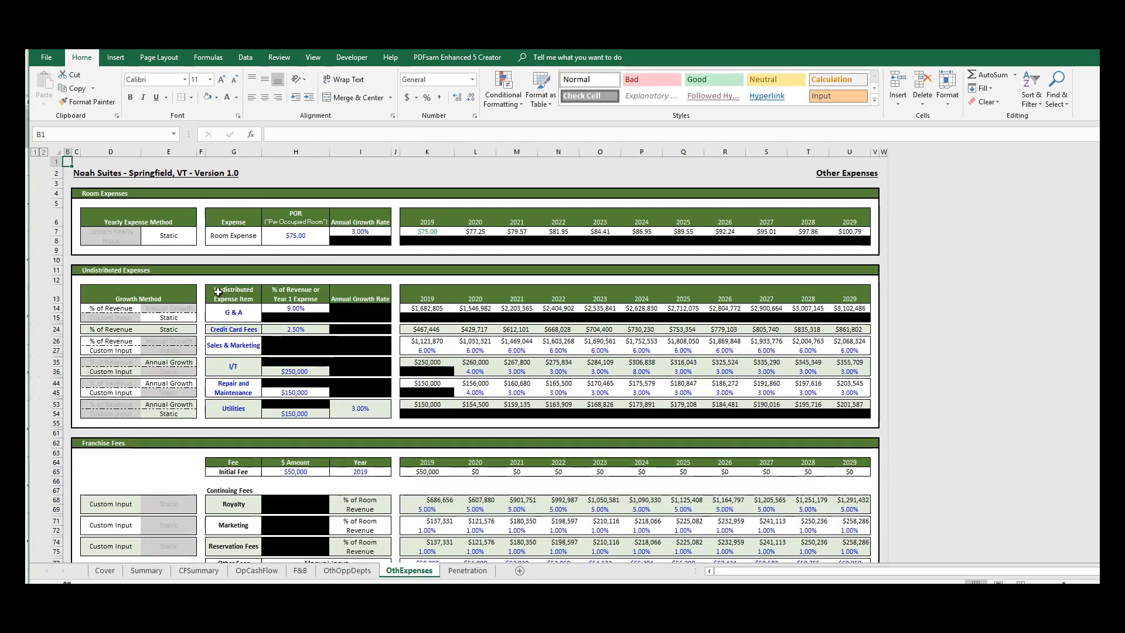
{"action": "scroll", "scroll_direction": "down", "scroll_amount": 3}
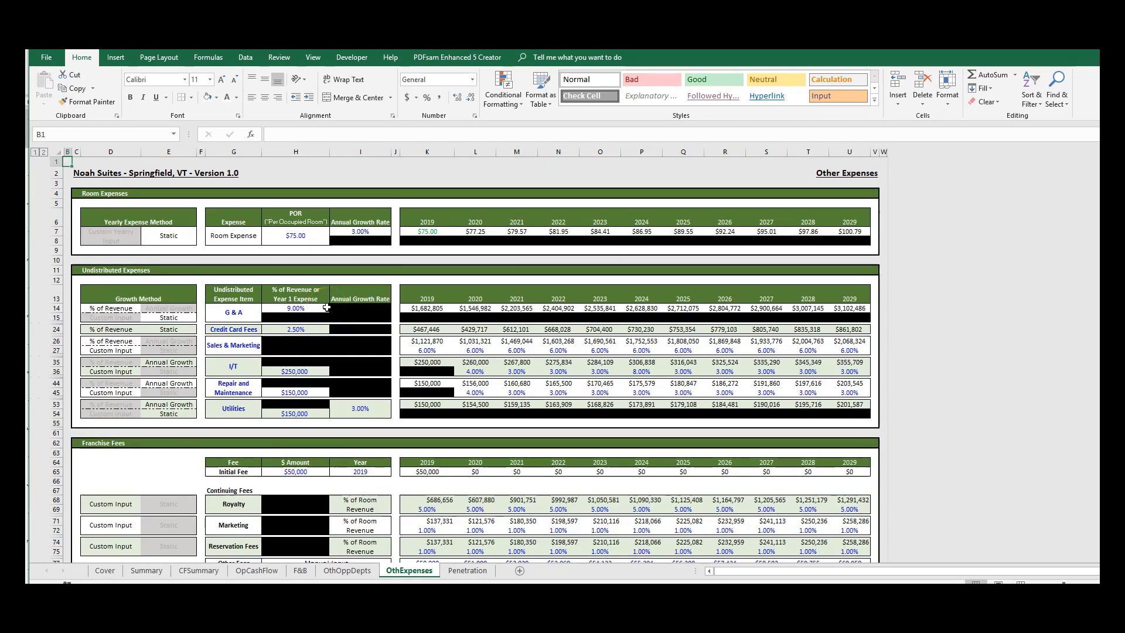
{"action": "left_click", "coordinate": [466, 570]}
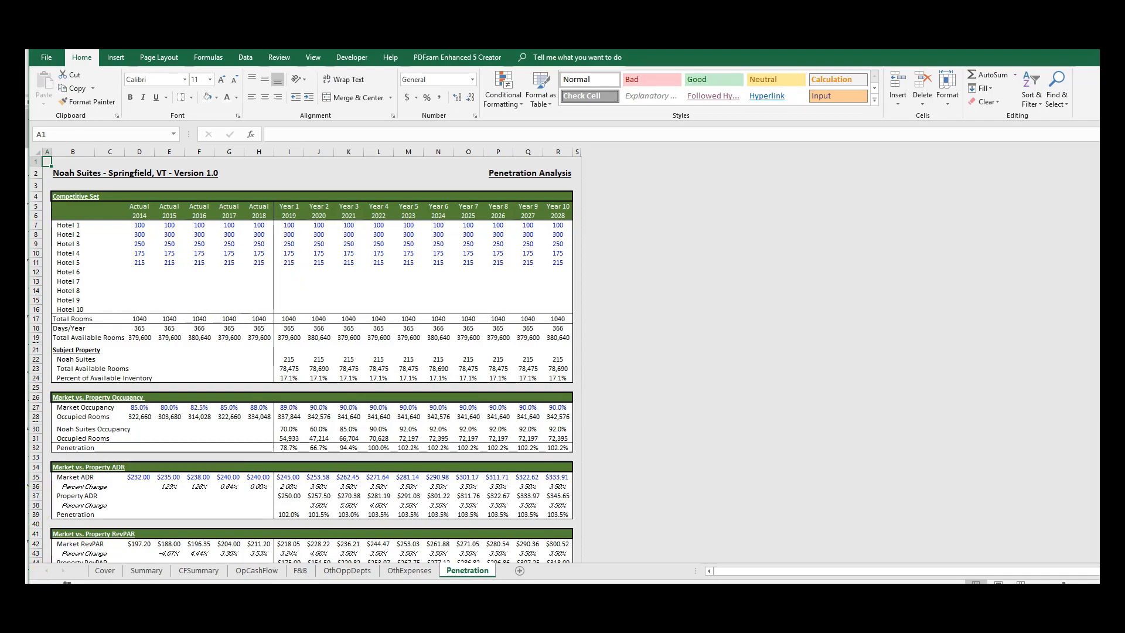
{"action": "left_click", "coordinate": [256, 569]}
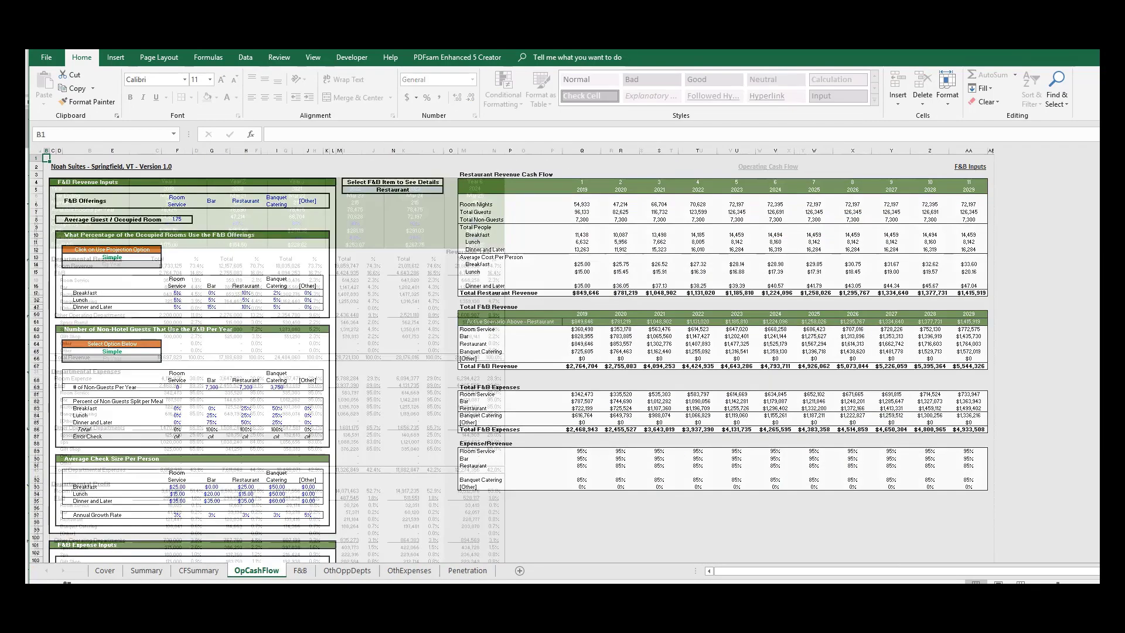
{"action": "left_click", "coordinate": [146, 570]}
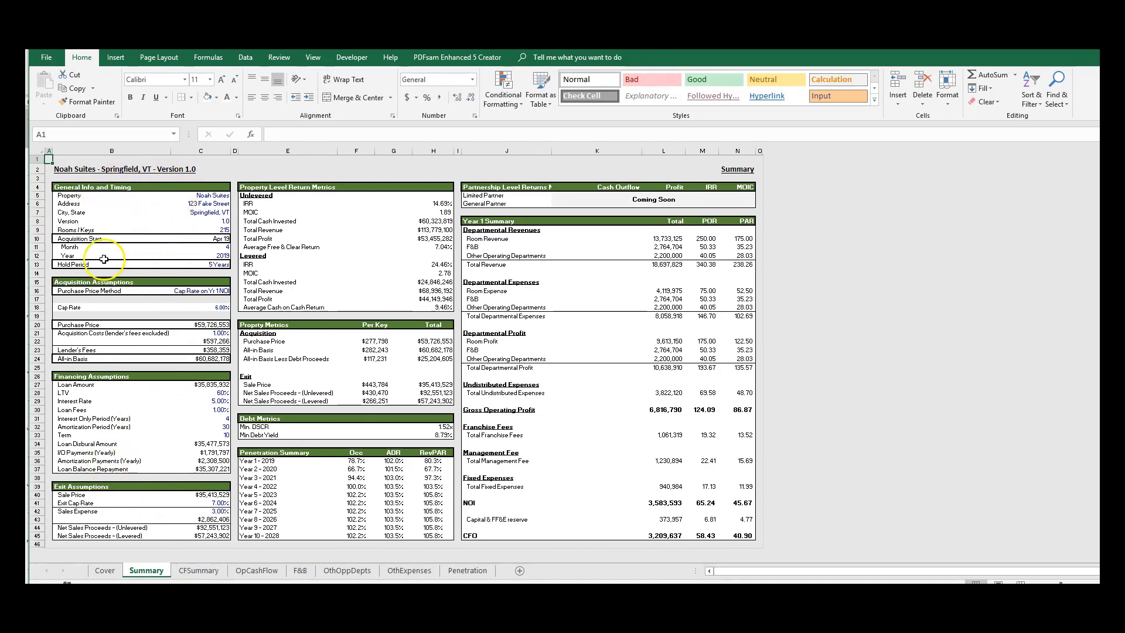
{"action": "mouse_move", "coordinate": [281, 142]}
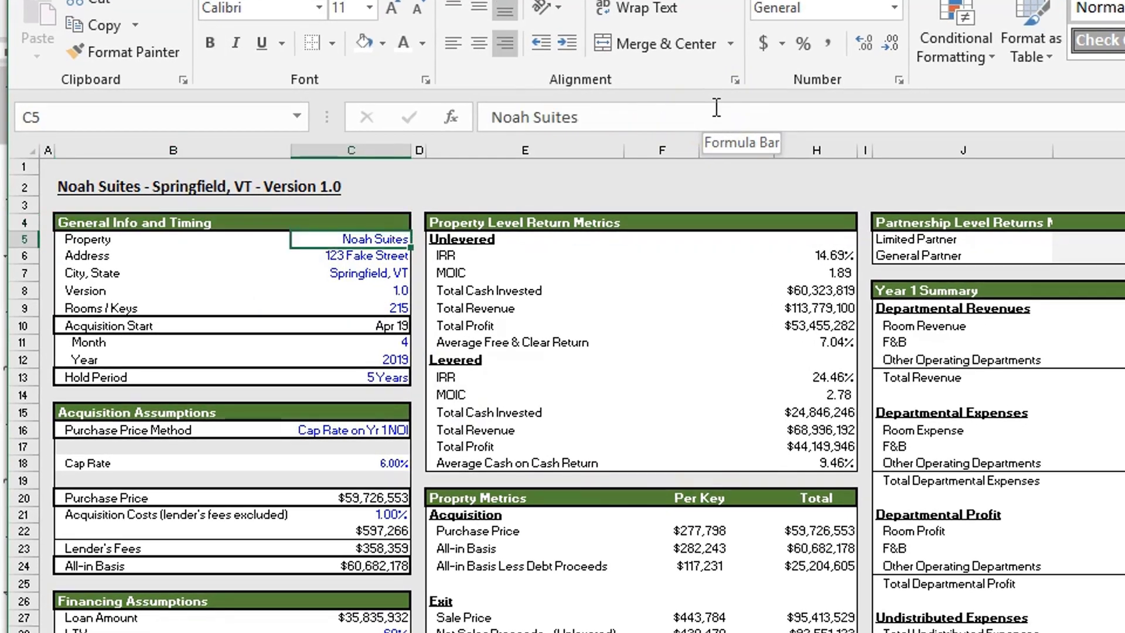
{"action": "left_click", "coordinate": [351, 273]}
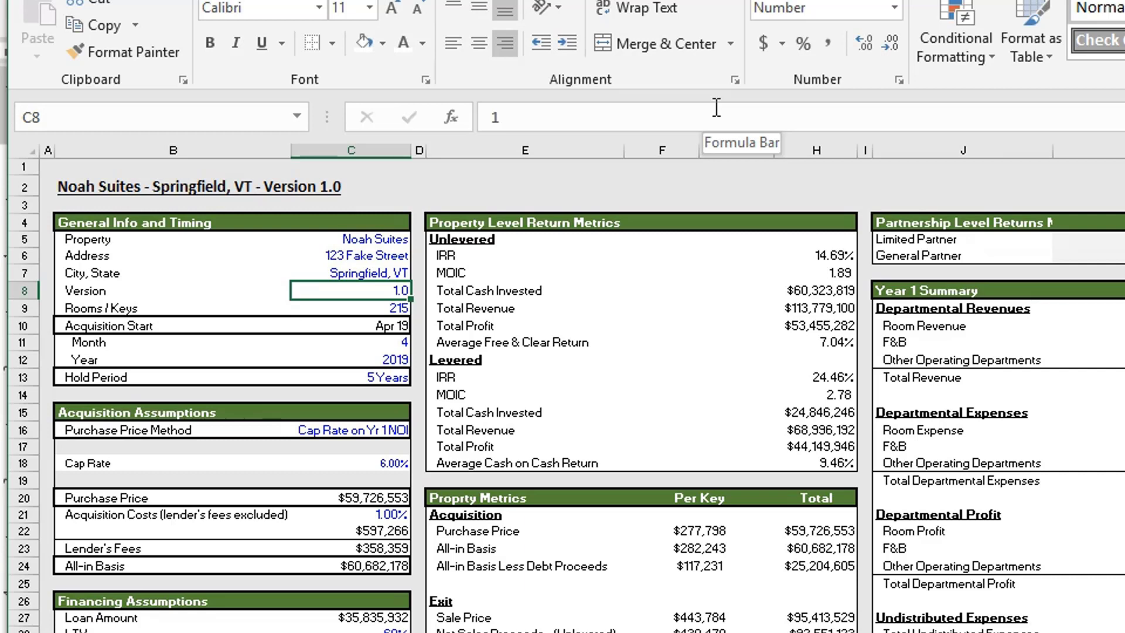
{"action": "left_click", "coordinate": [351, 307]}
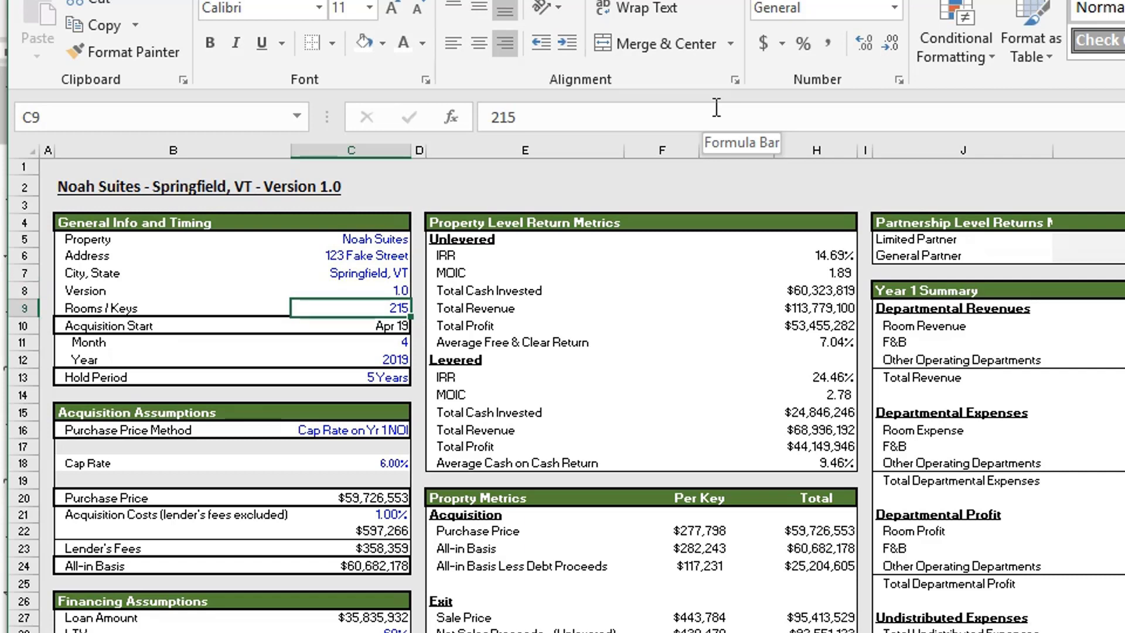
{"action": "left_click", "coordinate": [348, 341]}
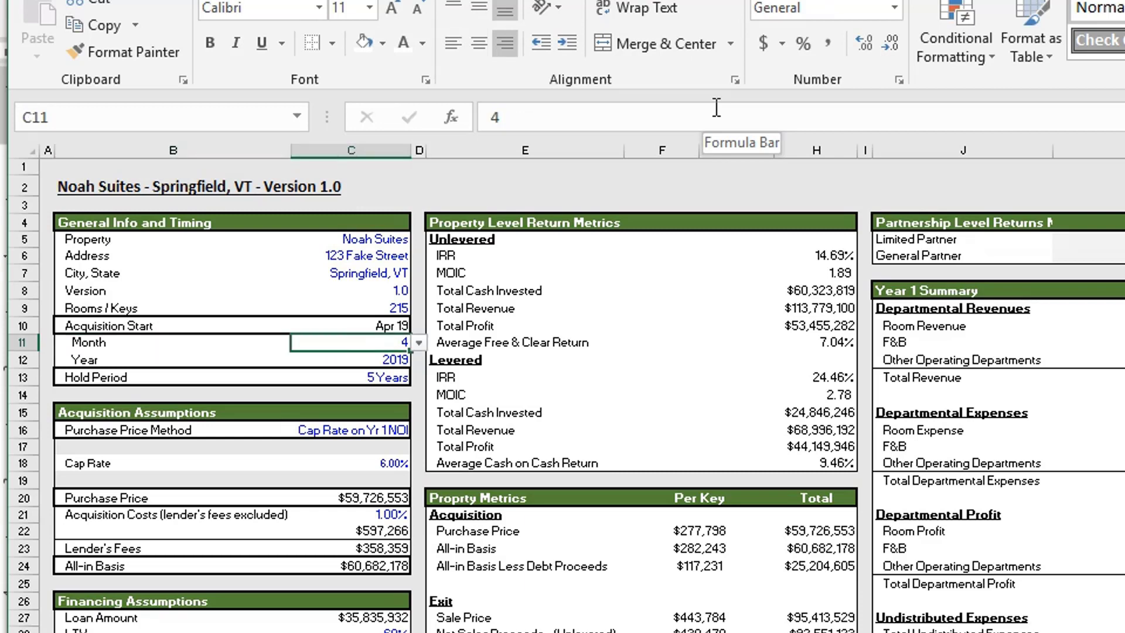
{"action": "left_click", "coordinate": [416, 342]}
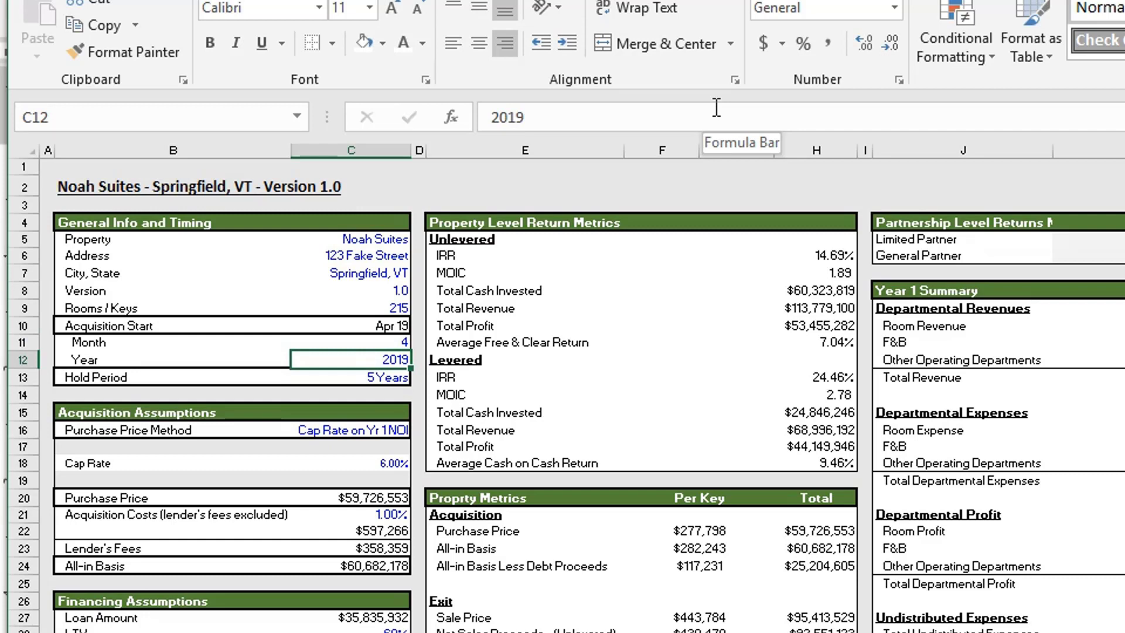
{"action": "left_click", "coordinate": [351, 342]}
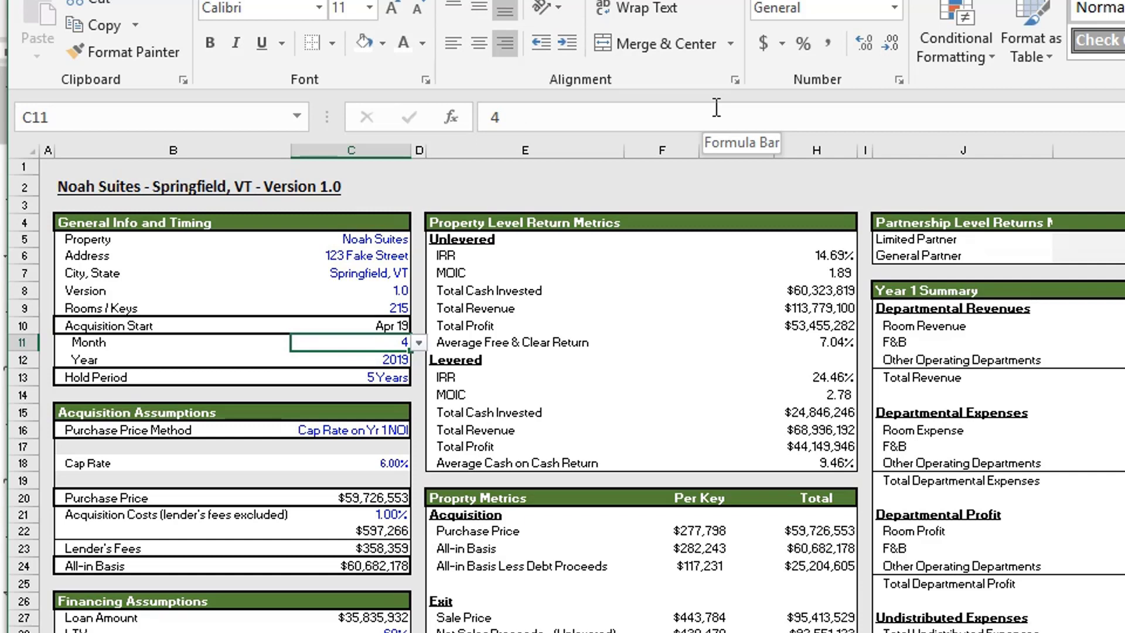
{"action": "left_click", "coordinate": [351, 325]}
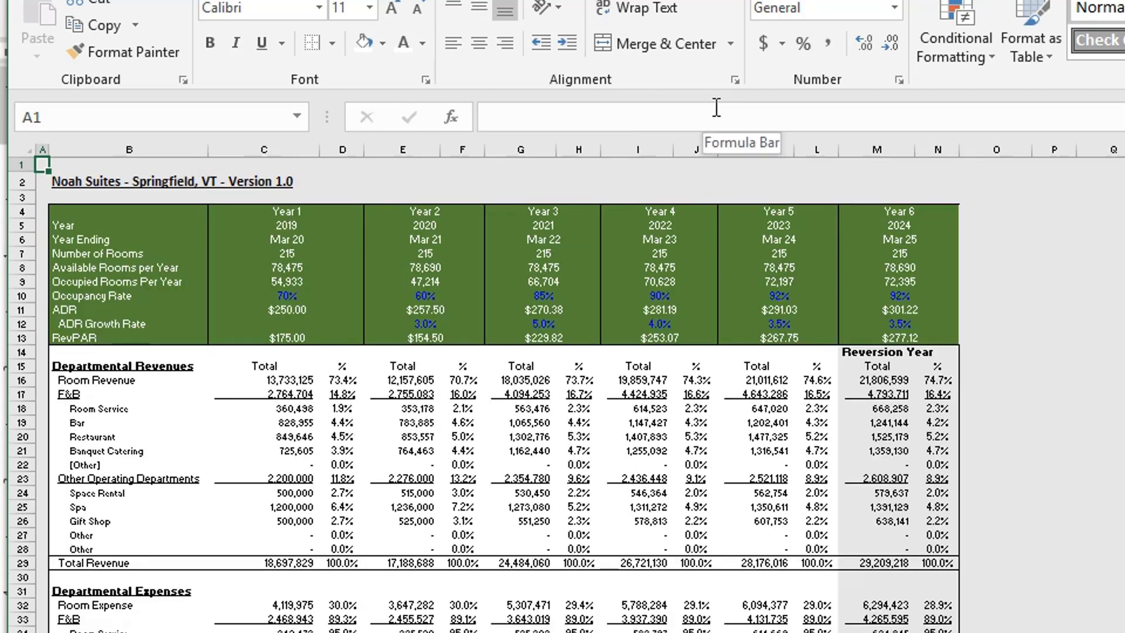
{"action": "left_click", "coordinate": [81, 240]}
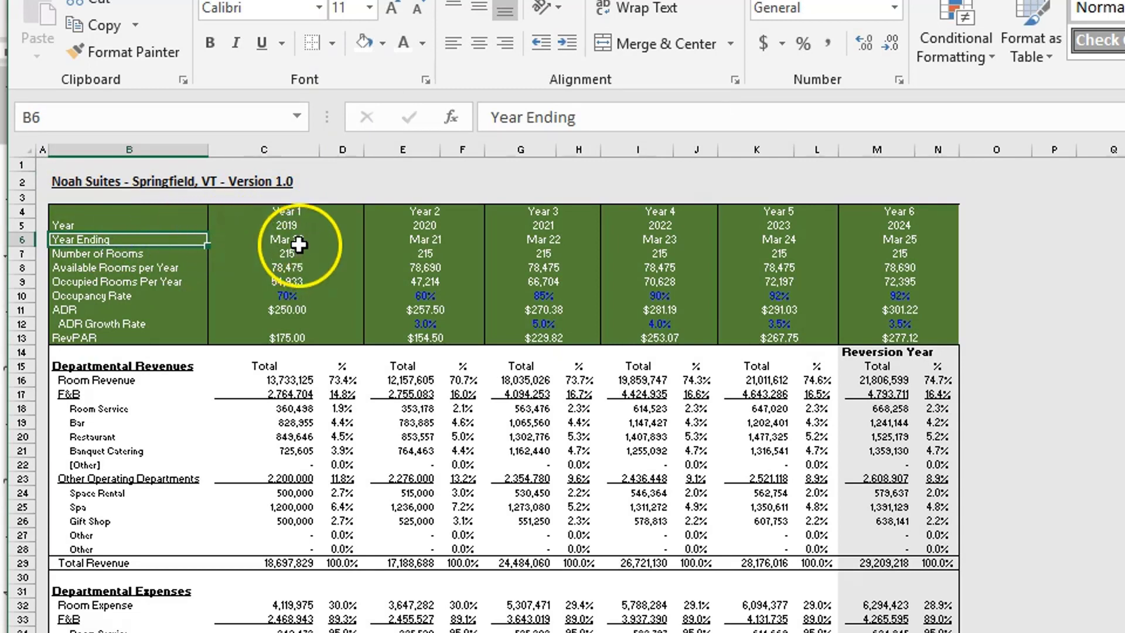
{"action": "left_click", "coordinate": [285, 239]}
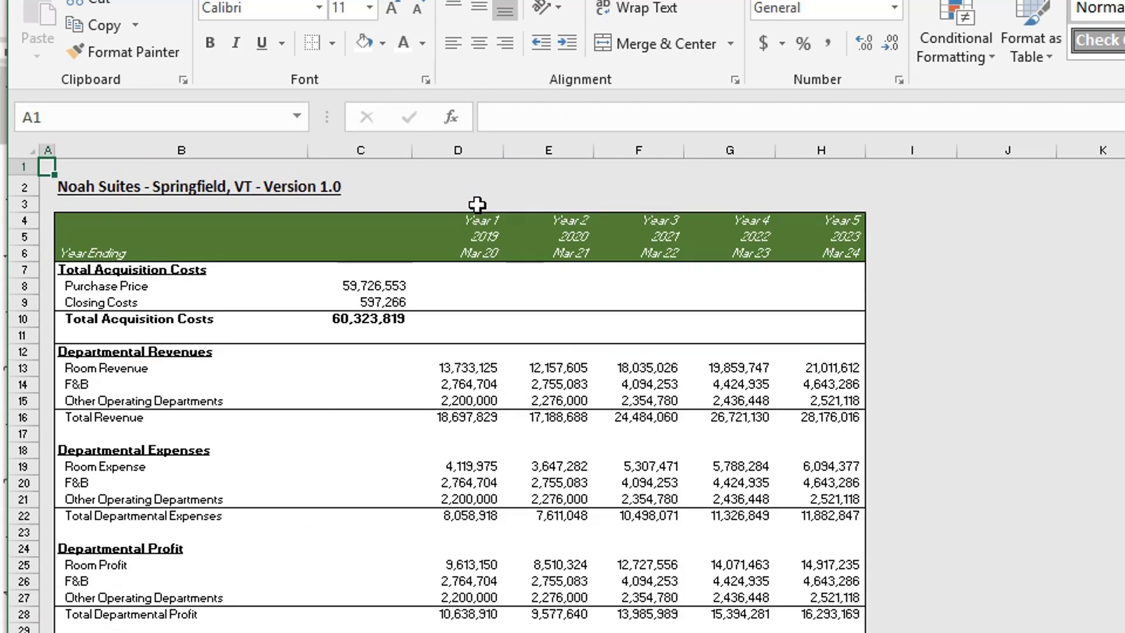
{"action": "left_click", "coordinate": [457, 252]}
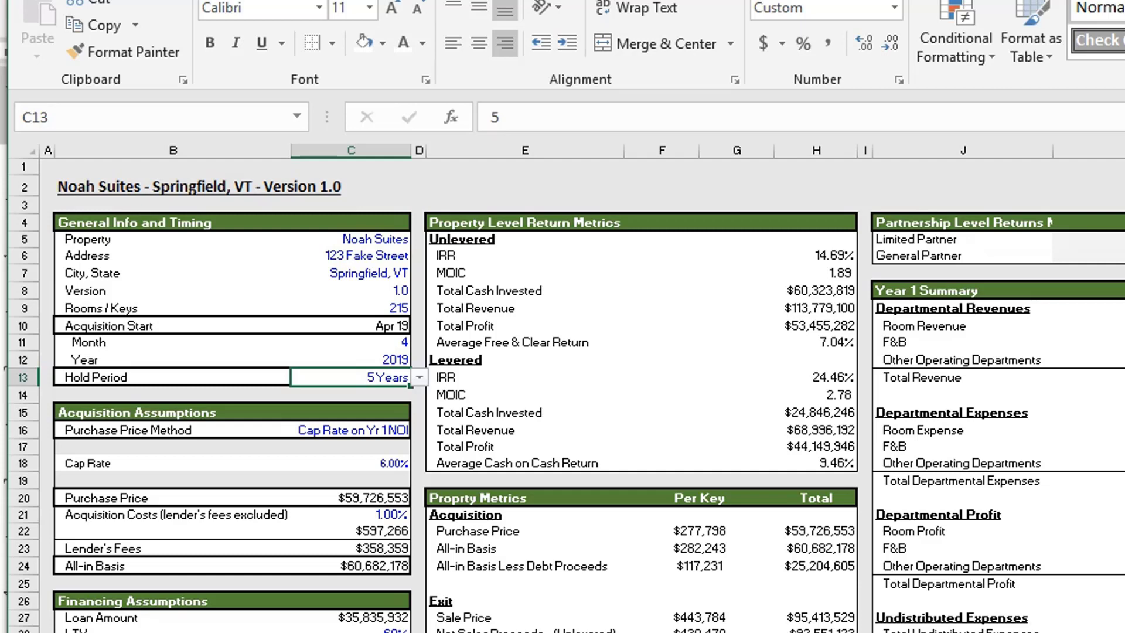
Step: Set the hold period on the Summary sheet to 8 years
{"action": "left_click", "coordinate": [419, 377]}
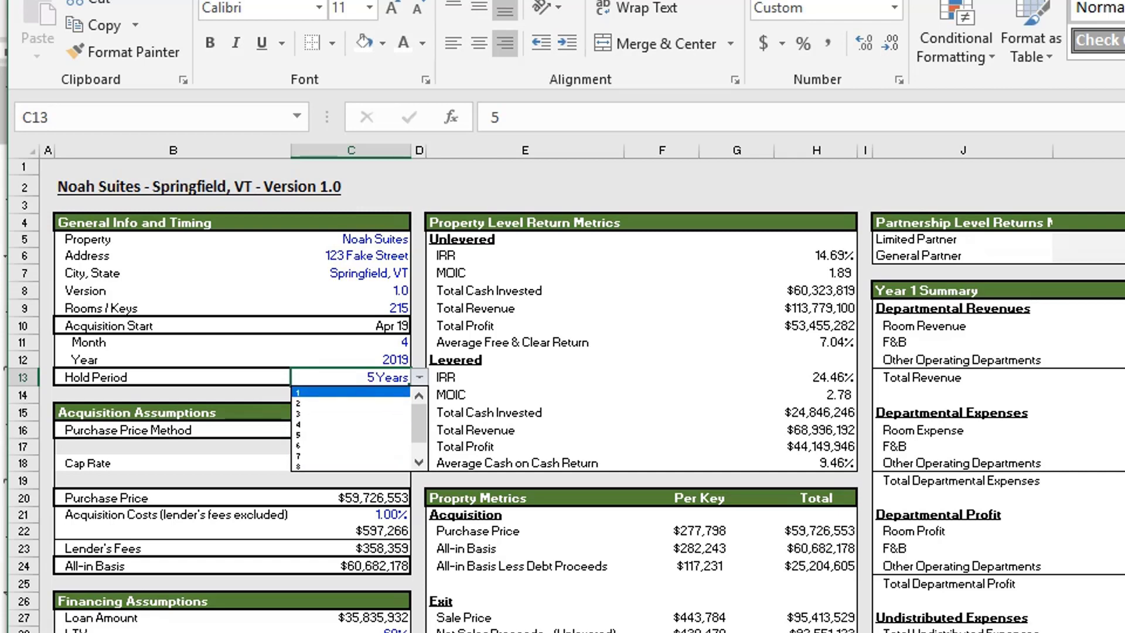
{"action": "scroll", "scroll_direction": "down", "scroll_amount": 3}
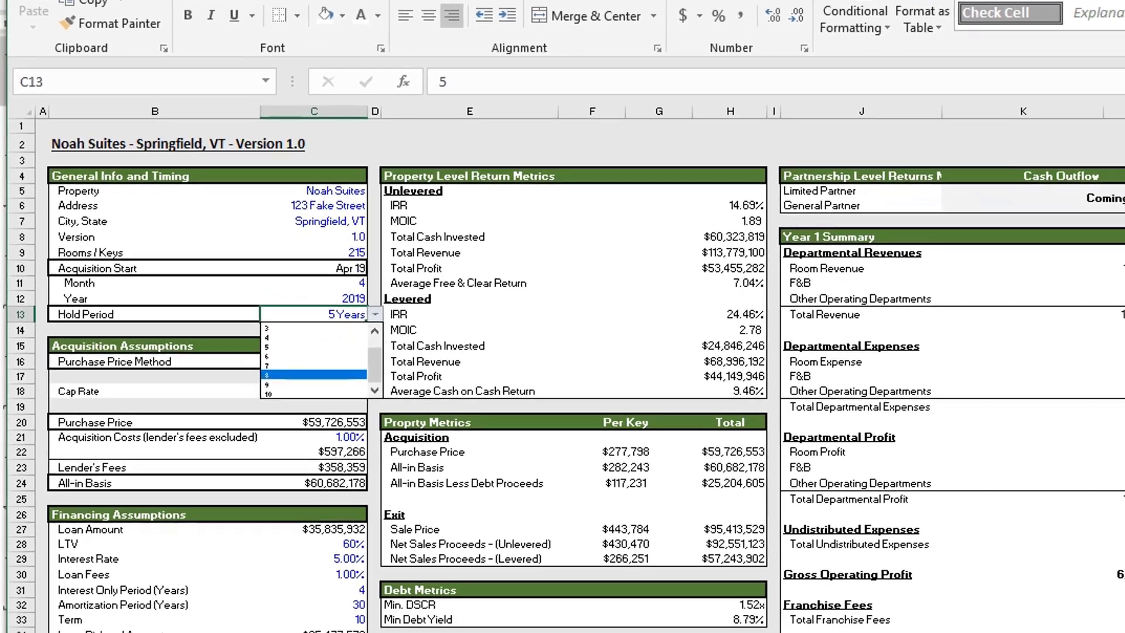
{"action": "left_click", "coordinate": [265, 374]}
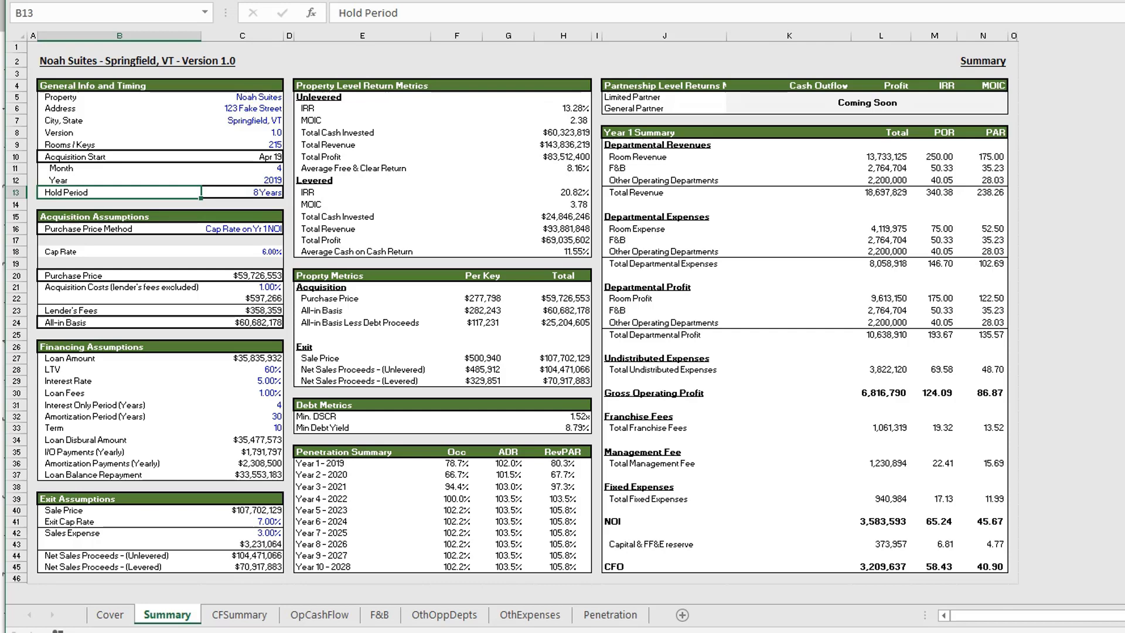
Step: Glance at the Cash Flow Summary and Operating Cash Flow sheets, then return to Summary
{"action": "left_click", "coordinate": [240, 614]}
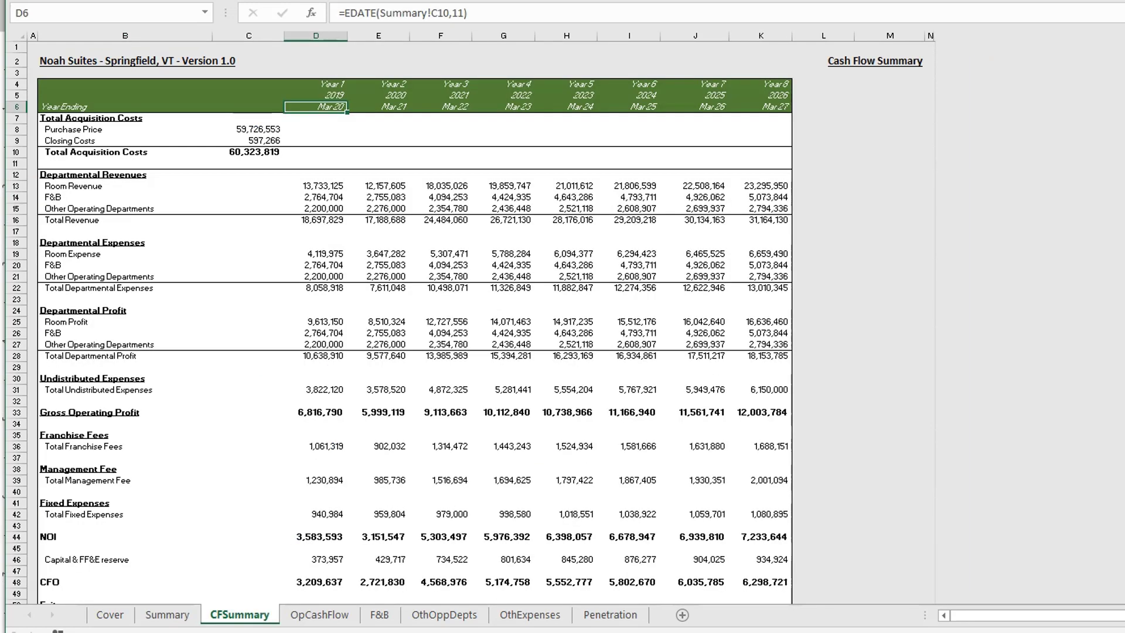
{"action": "left_click", "coordinate": [318, 614]}
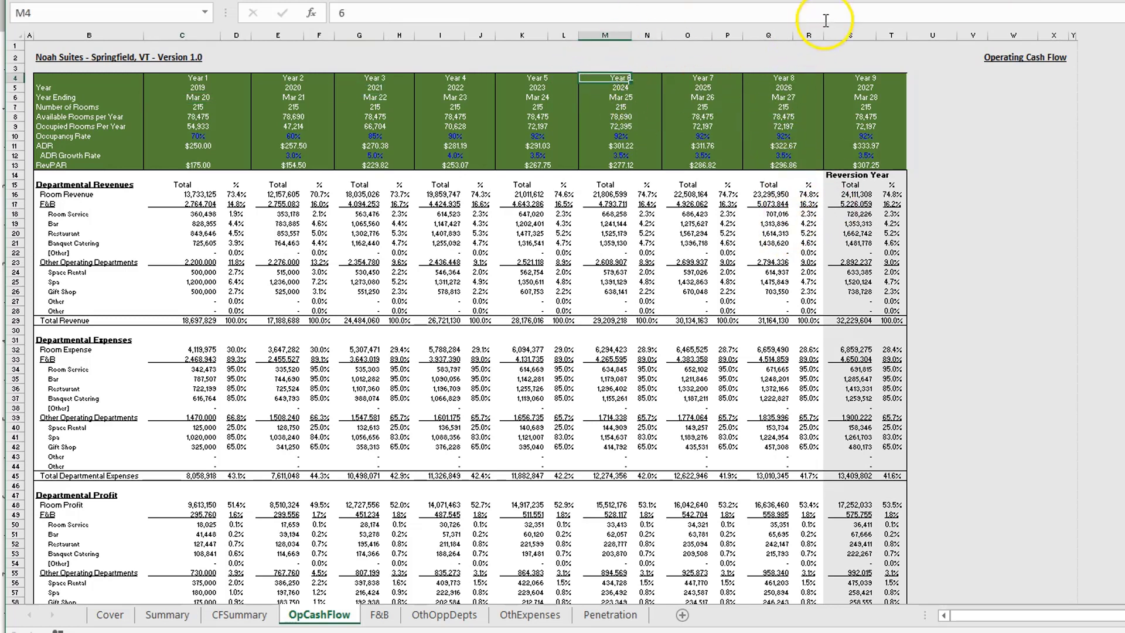
{"action": "mouse_move", "coordinate": [946, 76]}
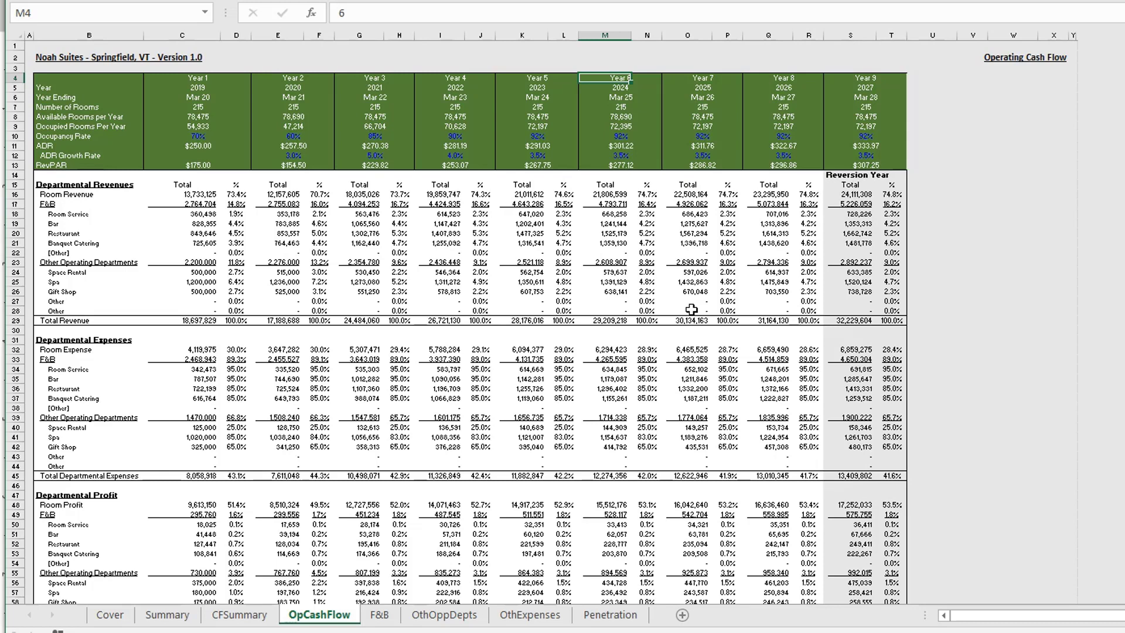
{"action": "left_click", "coordinate": [166, 613]}
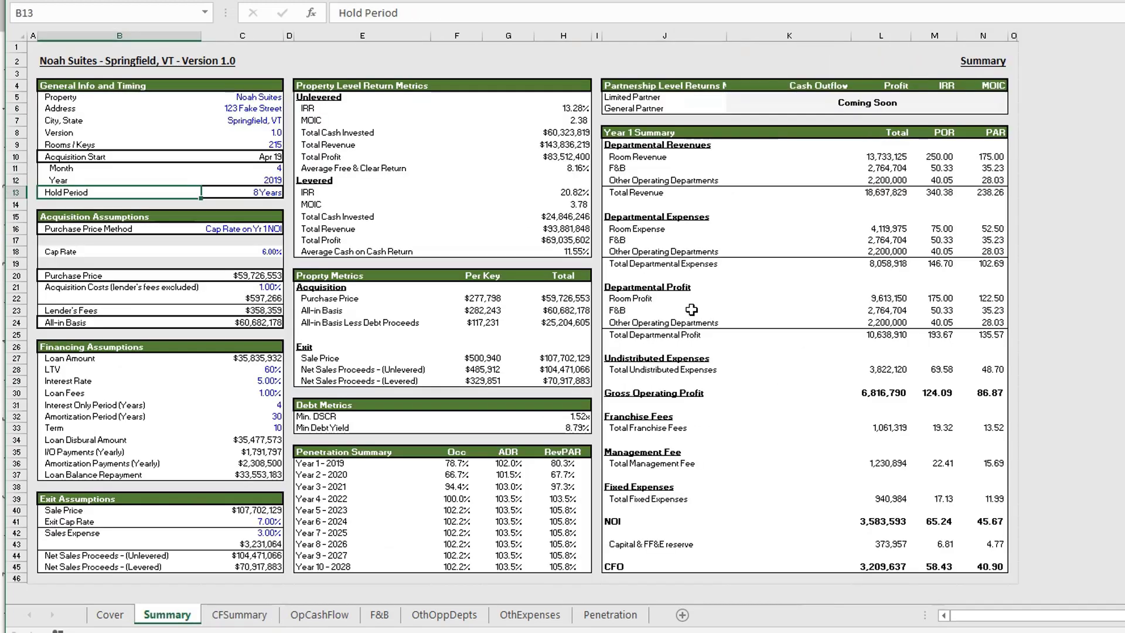
Step: Change the hold period to 3 years and view the recalculated cash flow sheets
{"action": "type", "text": "3"}
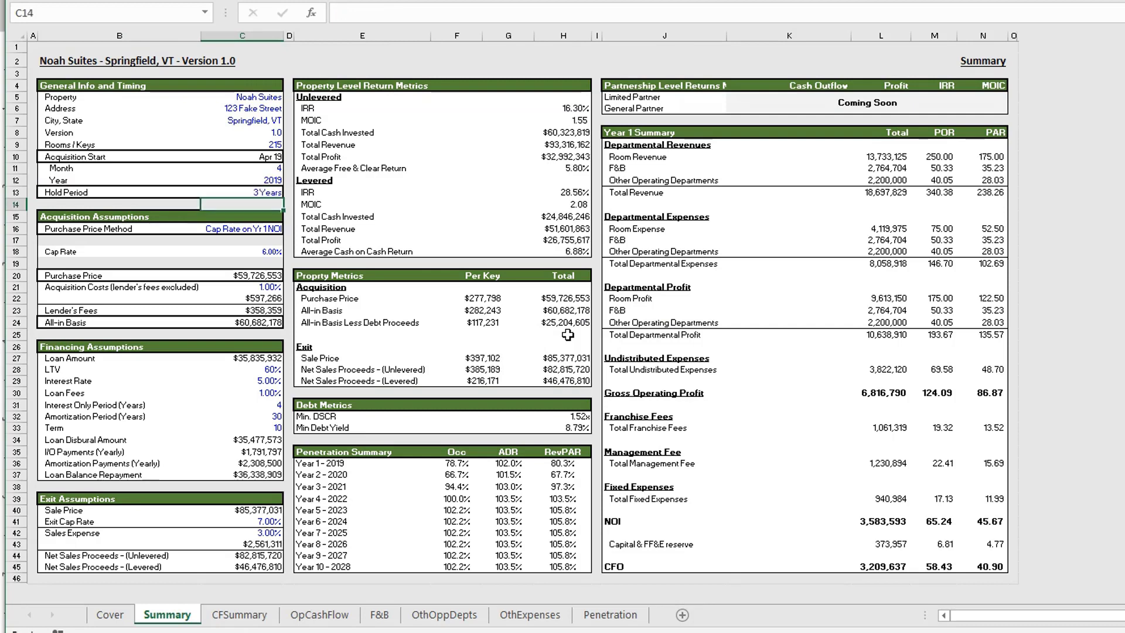
{"action": "left_click", "coordinate": [239, 614]}
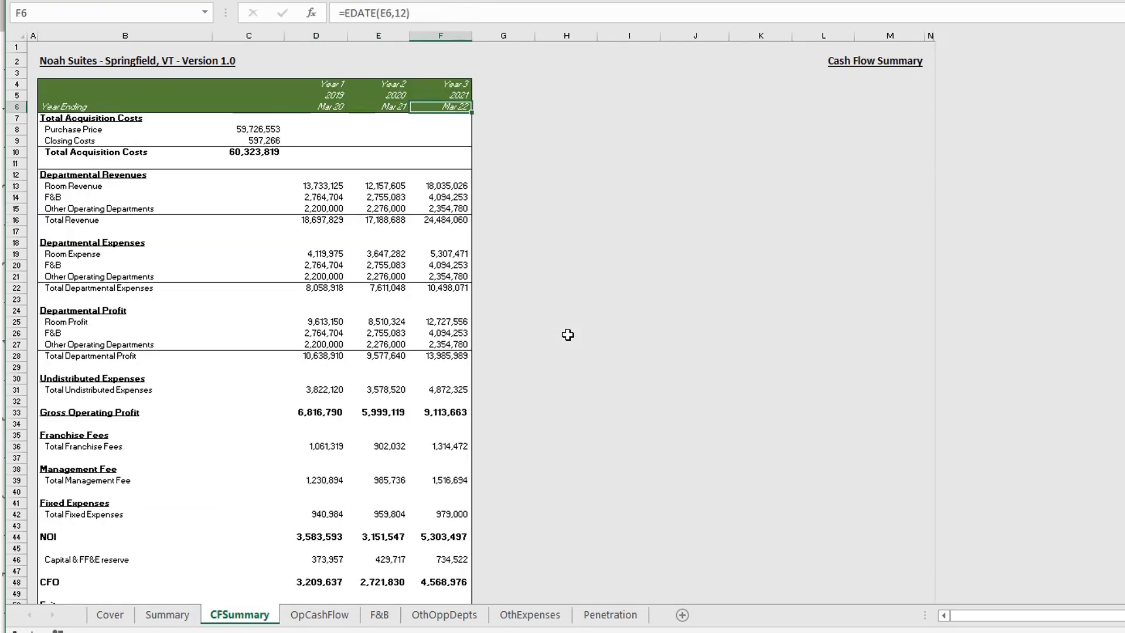
{"action": "left_click", "coordinate": [320, 614]}
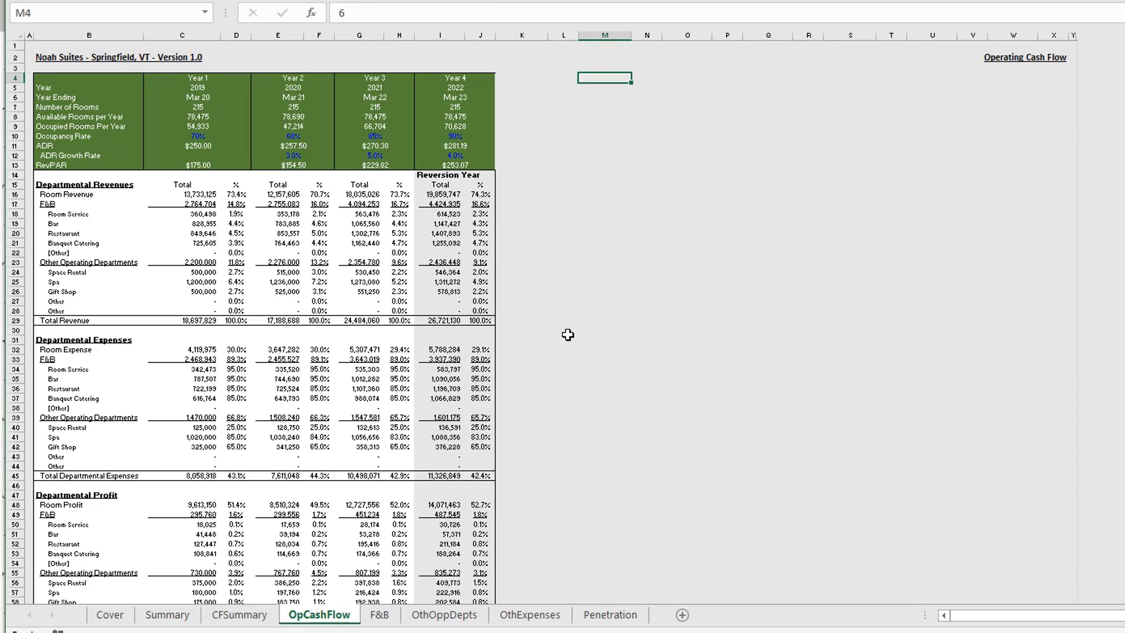
Step: Check the Year 1 and Year 4 columns and Year 4 total revenue on Operating Cash Flow
{"action": "left_click", "coordinate": [181, 78]}
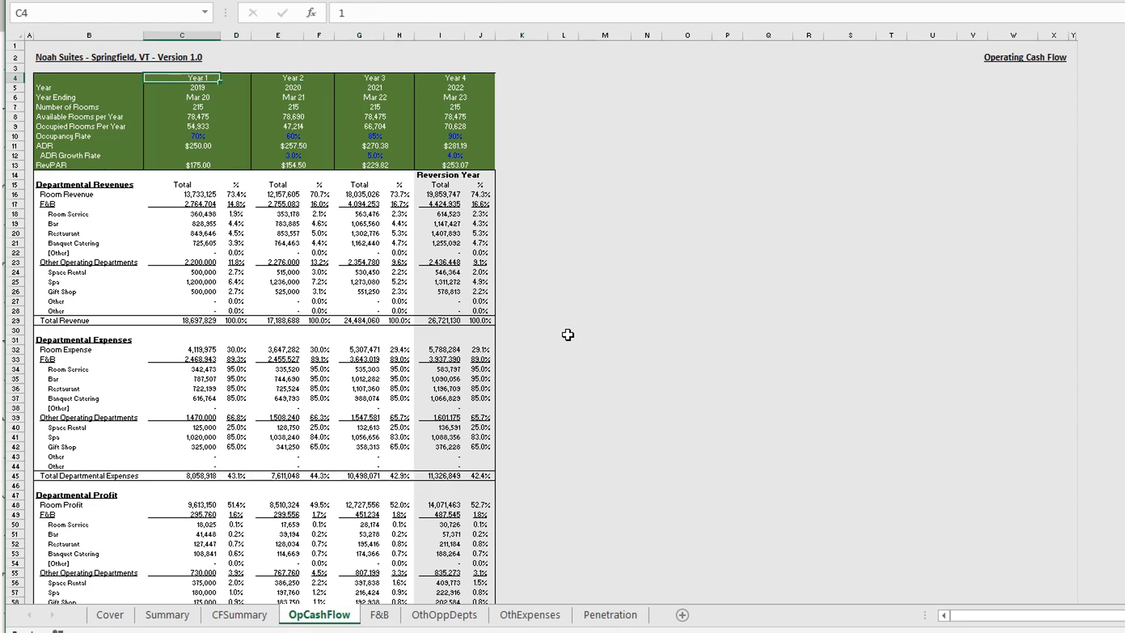
{"action": "left_click", "coordinate": [277, 78]}
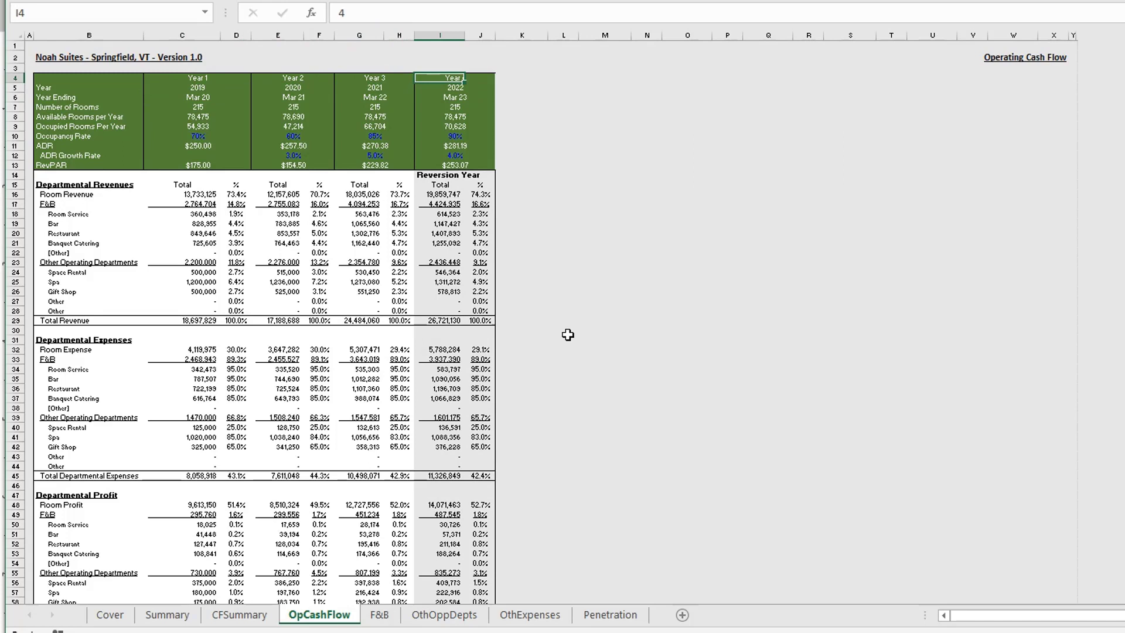
{"action": "left_click", "coordinate": [441, 320]}
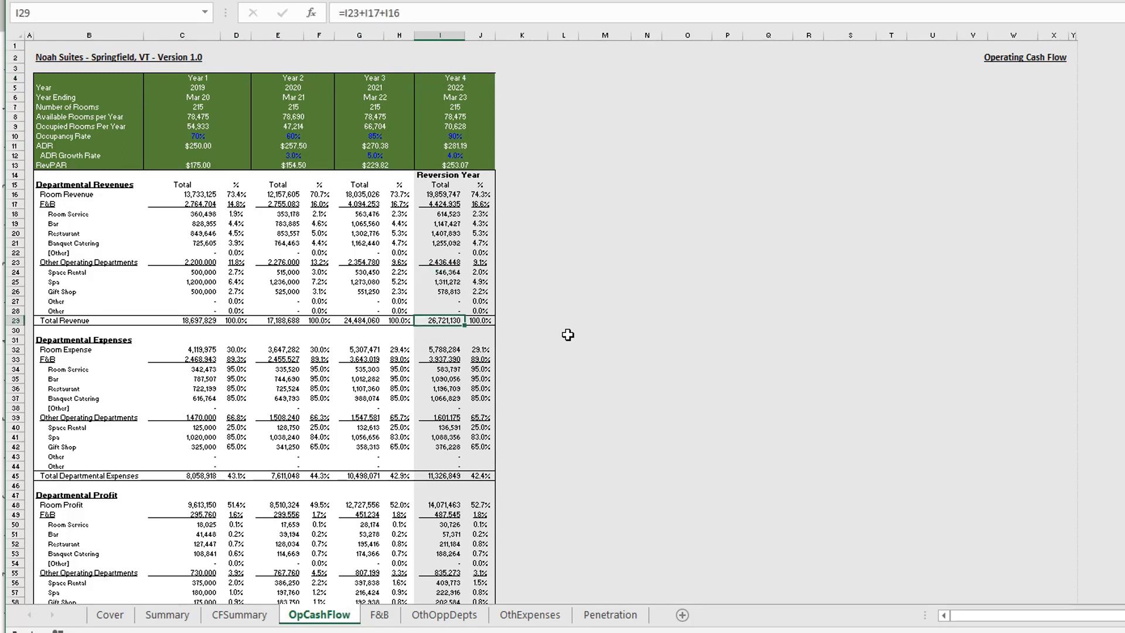
{"action": "left_click", "coordinate": [438, 475]}
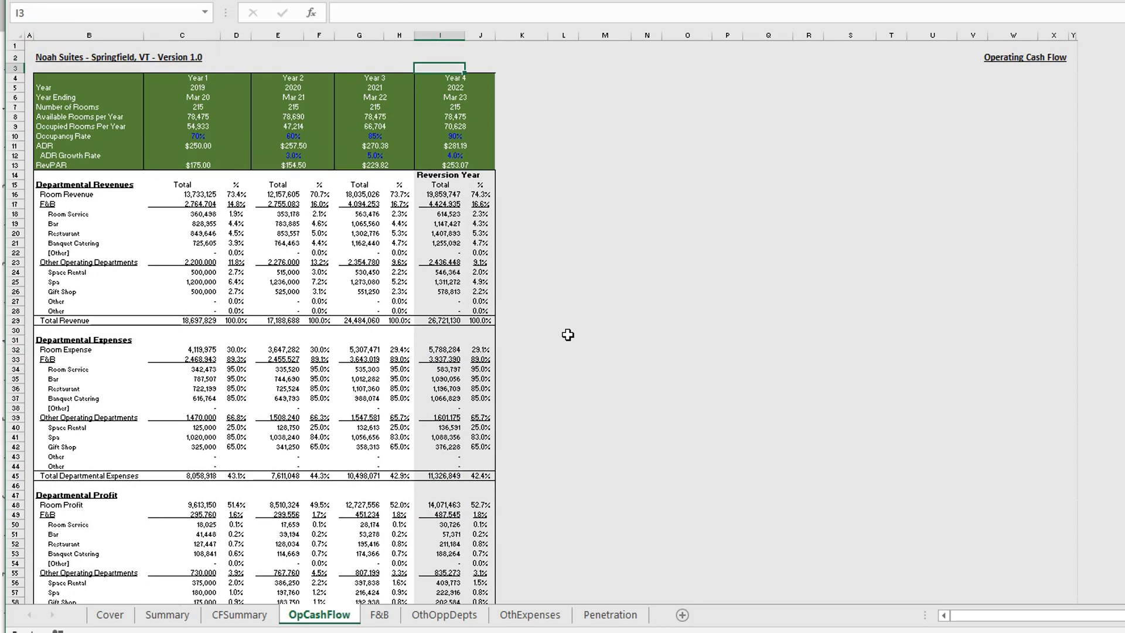
{"action": "mouse_move", "coordinate": [167, 615]}
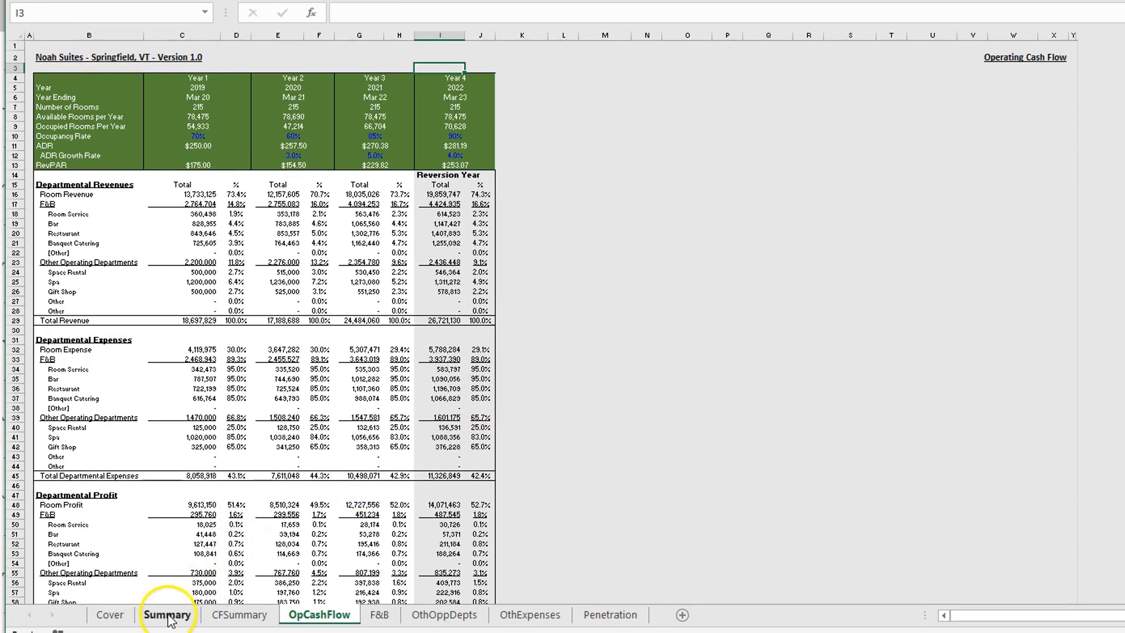
Step: Inspect the acquisition assumptions and the purchase price method list on Summary without changing it
{"action": "left_click", "coordinate": [166, 614]}
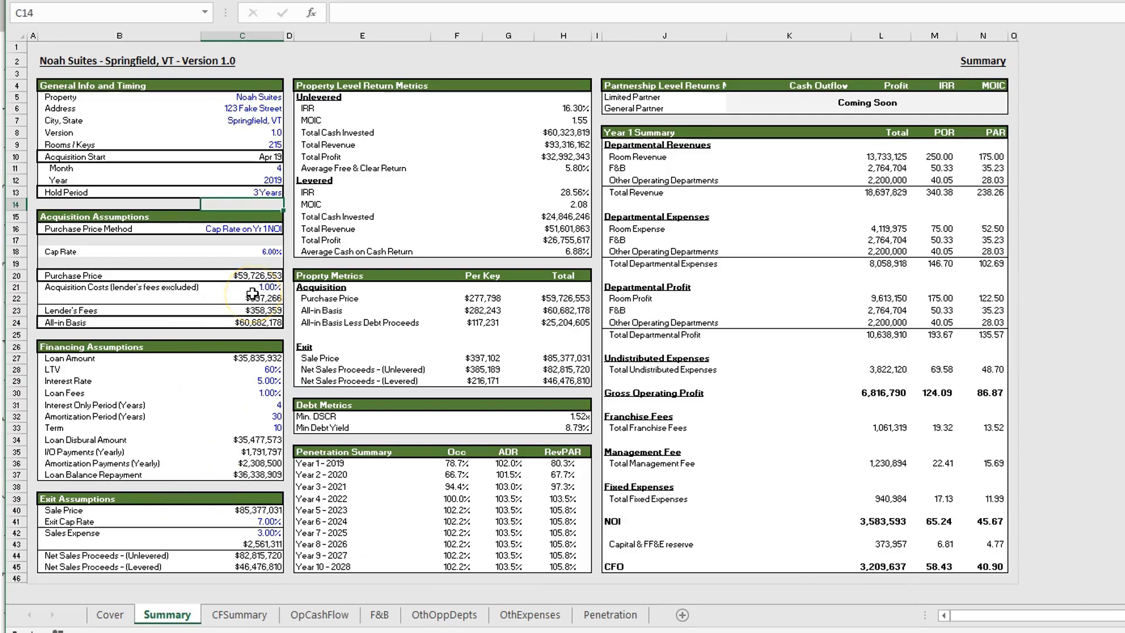
{"action": "left_click", "coordinate": [120, 132]}
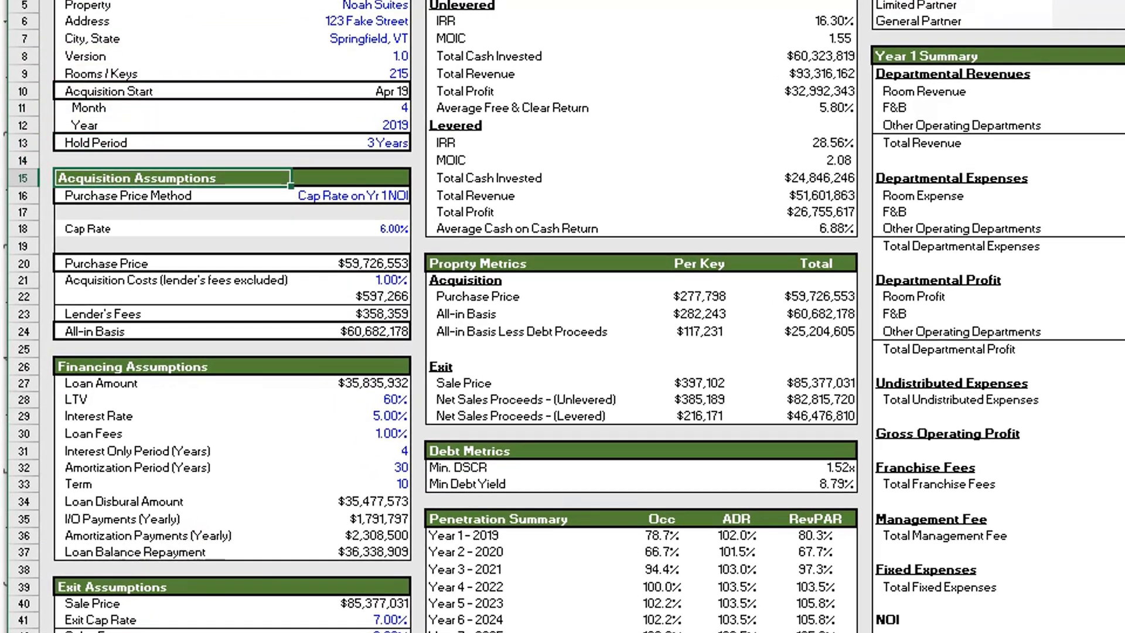
{"action": "left_click", "coordinate": [144, 195]}
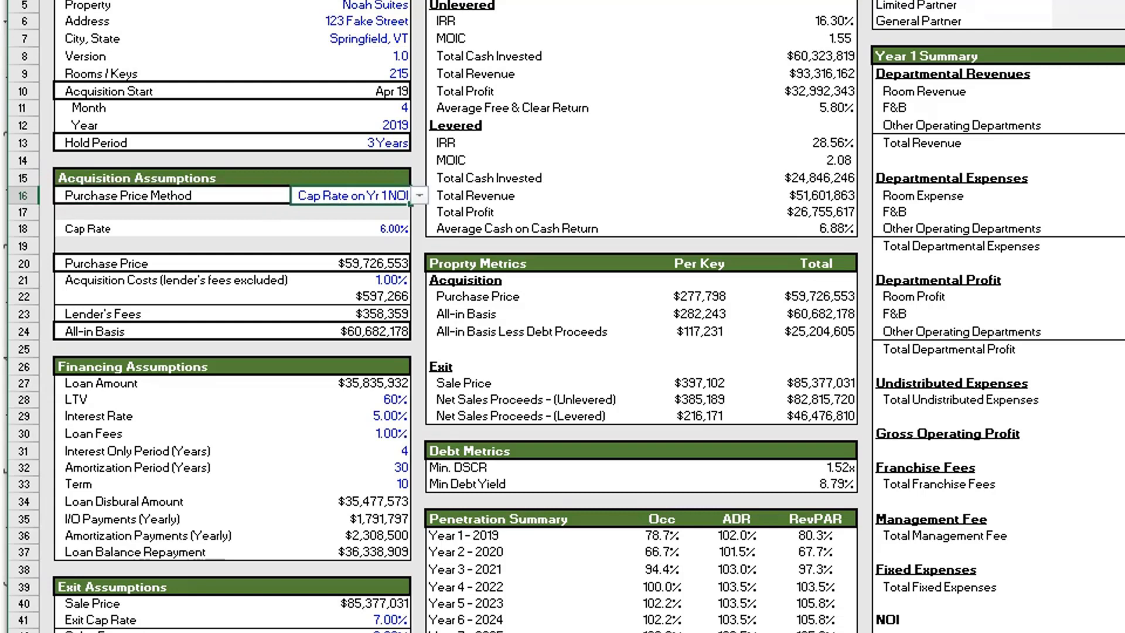
{"action": "left_click", "coordinate": [420, 196]}
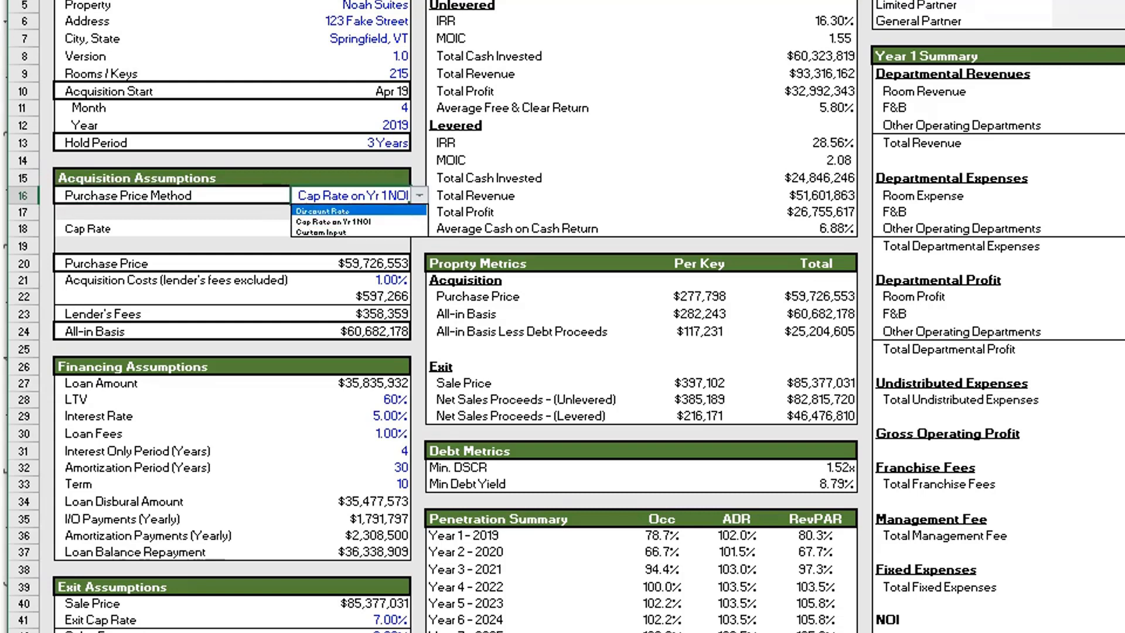
{"action": "left_click", "coordinate": [325, 212]}
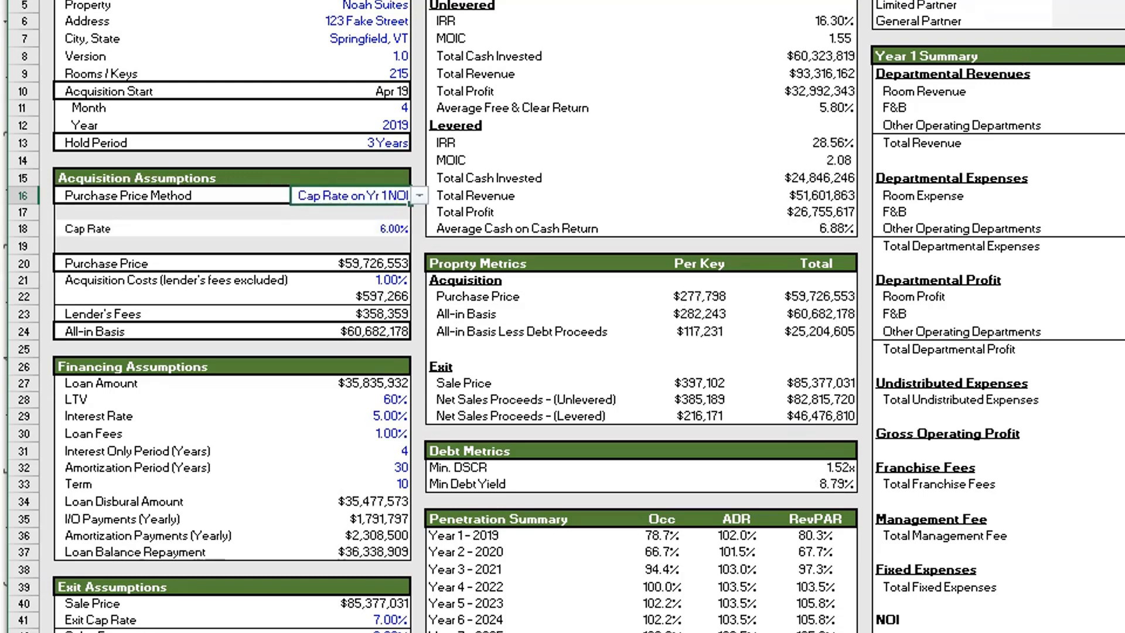
Step: Try the Custom Input purchase price method, then restore Cap Rate on Yr 1 NOI
{"action": "left_click", "coordinate": [348, 195]}
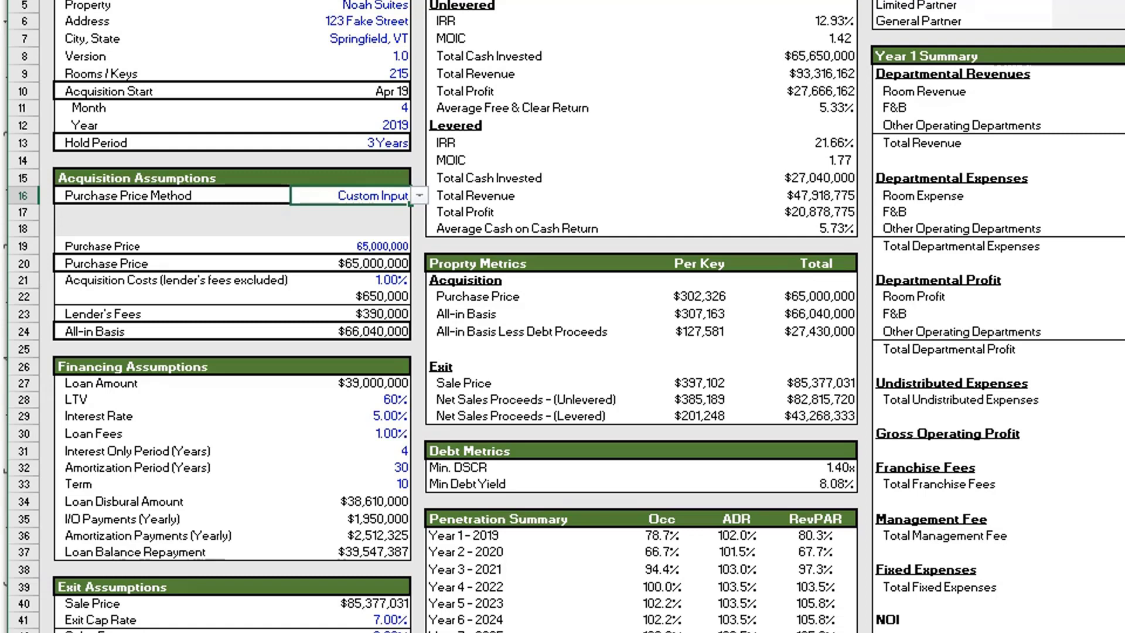
{"action": "left_click", "coordinate": [419, 195]}
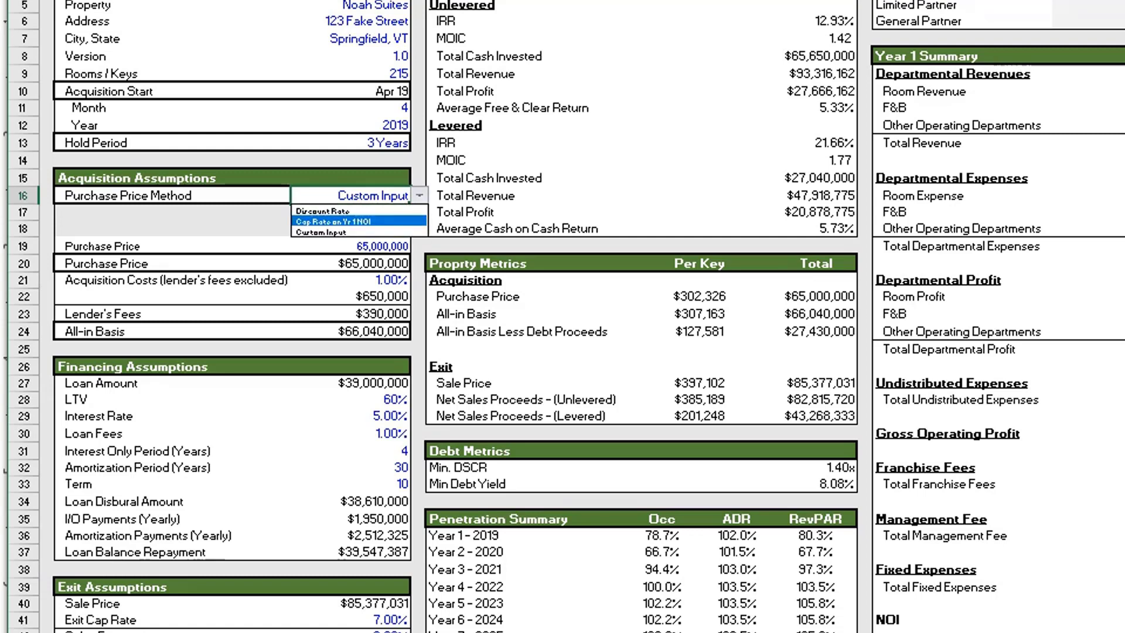
{"action": "left_click", "coordinate": [353, 221]}
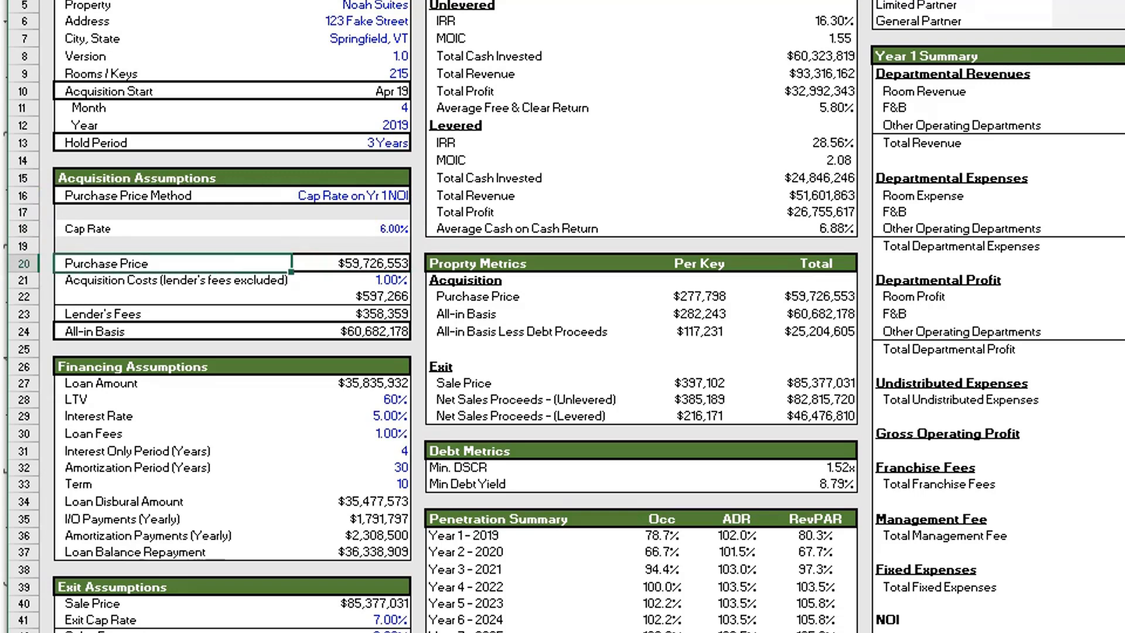
{"action": "left_click", "coordinate": [172, 280]}
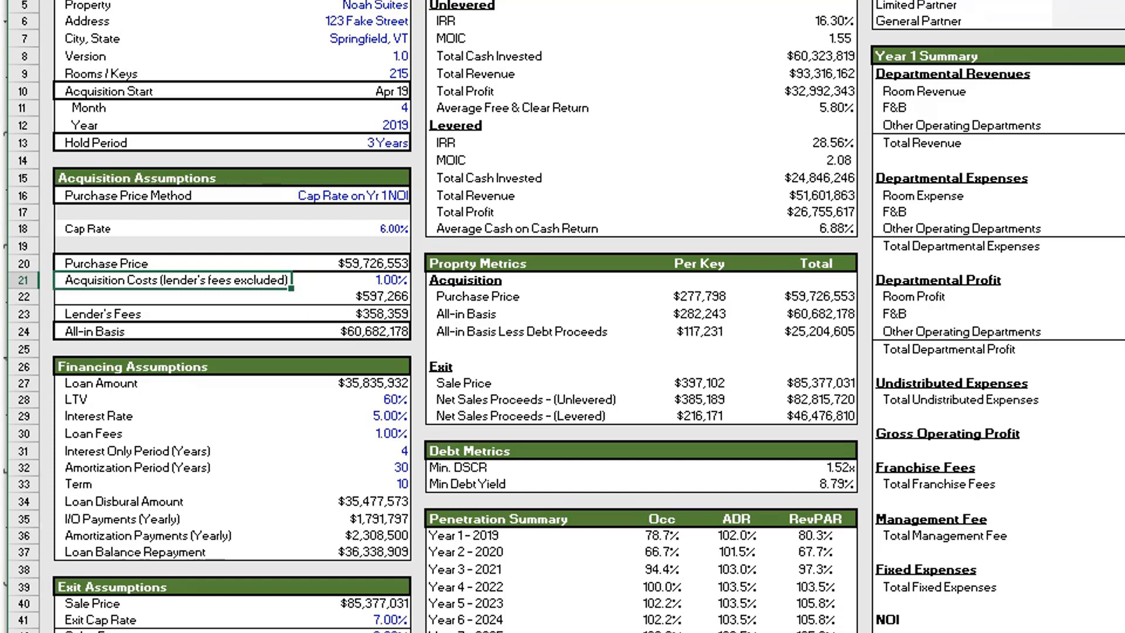
{"action": "left_click", "coordinate": [373, 281]}
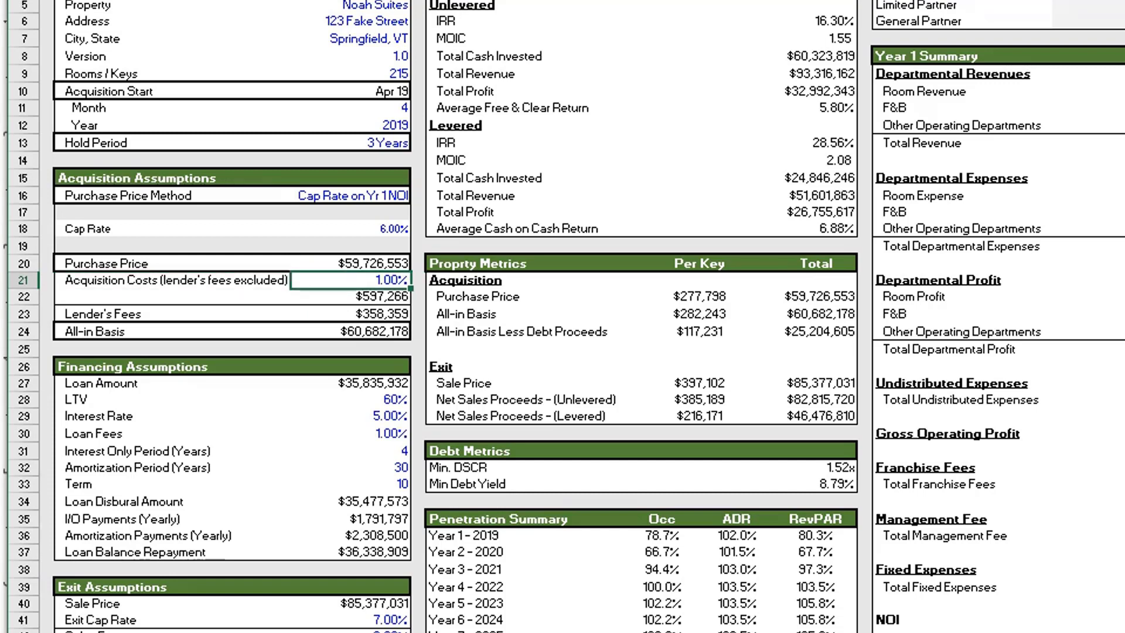
{"action": "left_click", "coordinate": [359, 314]}
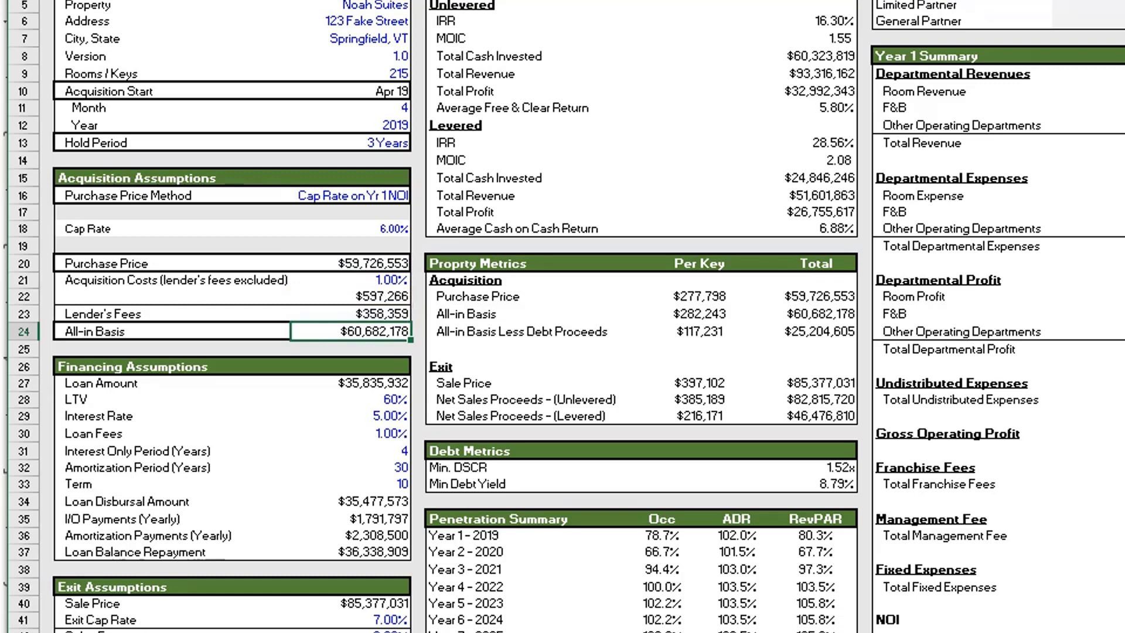
{"action": "left_click", "coordinate": [349, 365]}
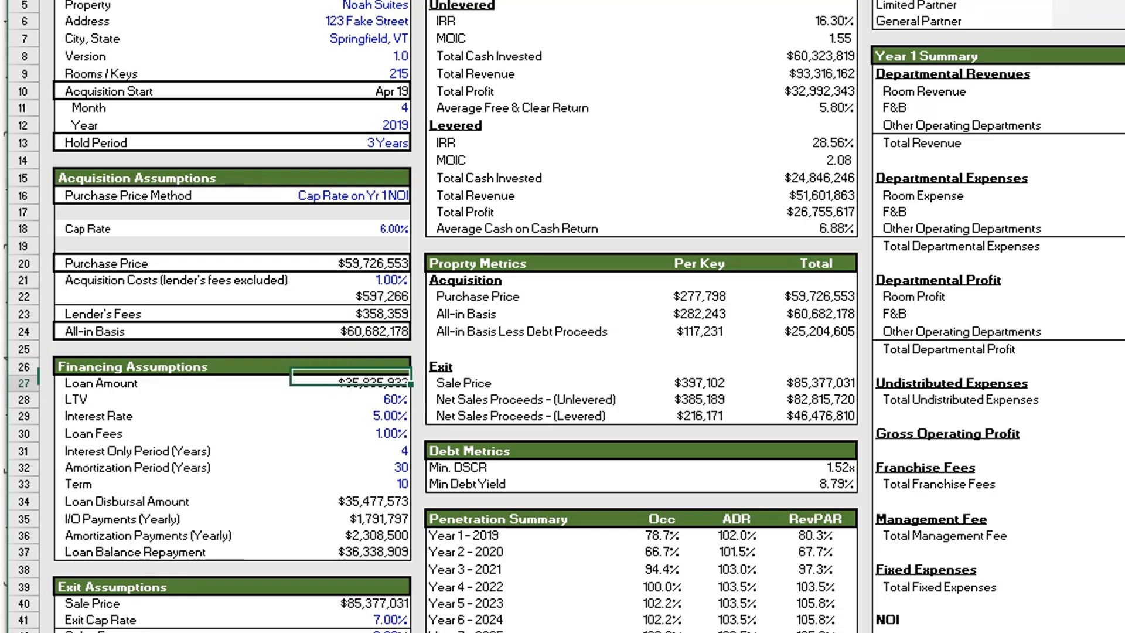
Step: Check the 60% LTV and link Loan Balance Repayment to the $35,835,932 Loan Amount
{"action": "left_click", "coordinate": [347, 398]}
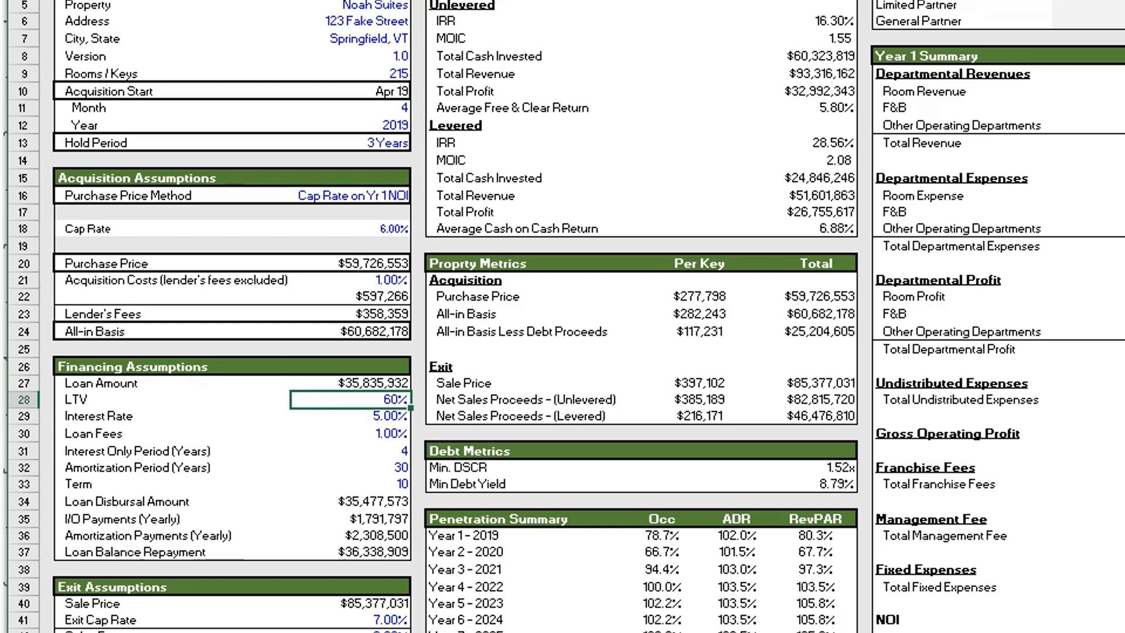
{"action": "left_click", "coordinate": [373, 434]}
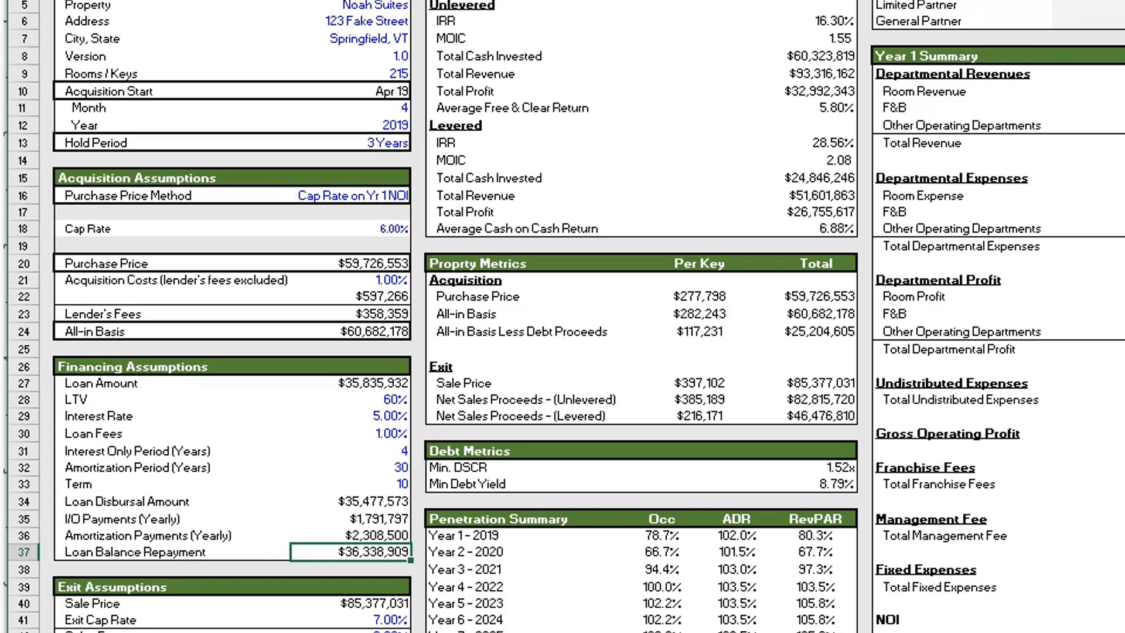
{"action": "left_click", "coordinate": [349, 383]}
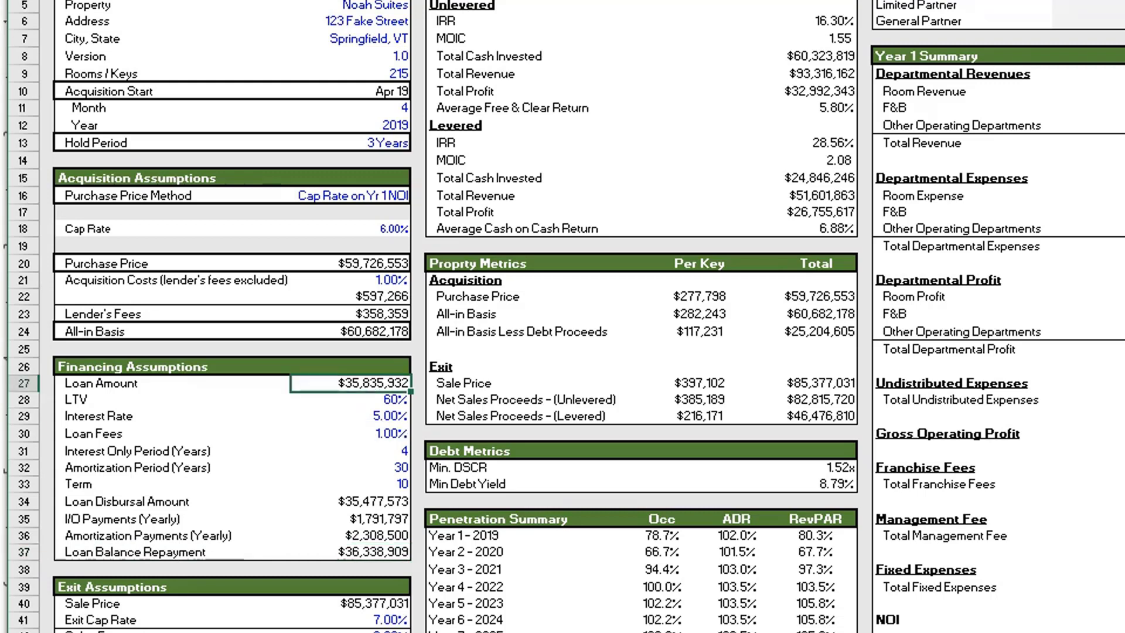
{"action": "left_click", "coordinate": [346, 551]}
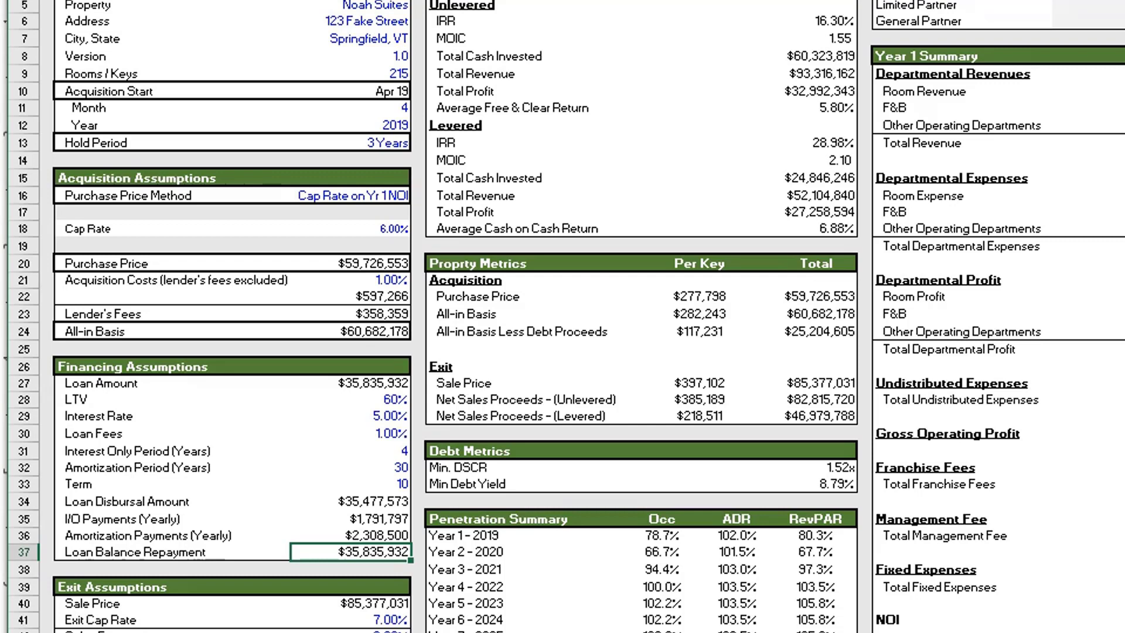
{"action": "left_click", "coordinate": [351, 383]}
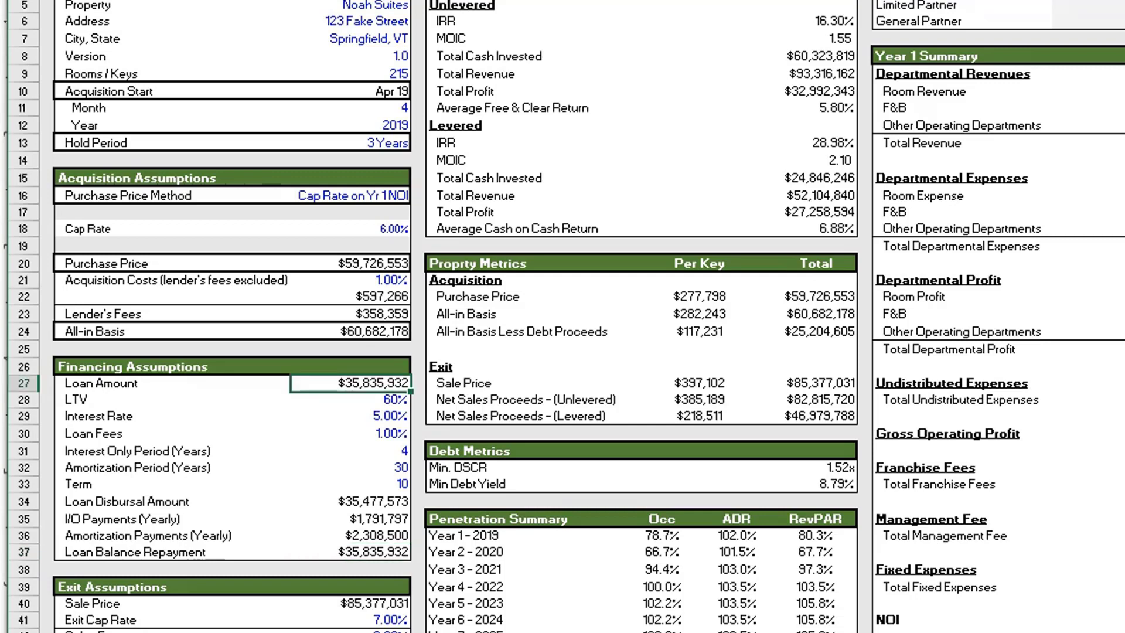
{"action": "left_click", "coordinate": [351, 450]}
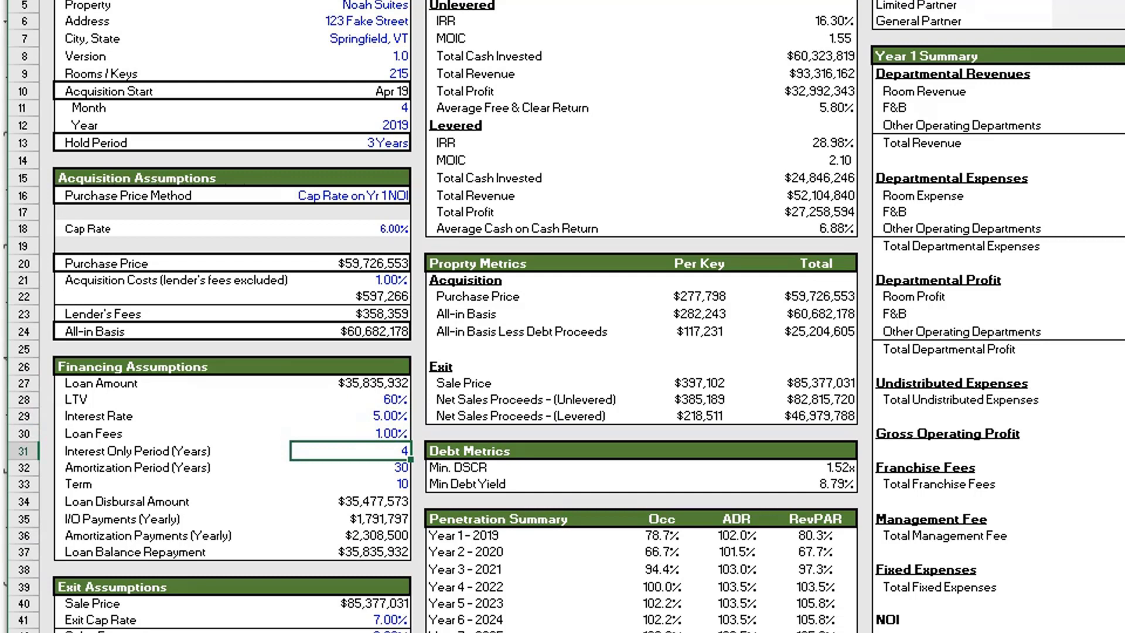
{"action": "left_click", "coordinate": [352, 143]}
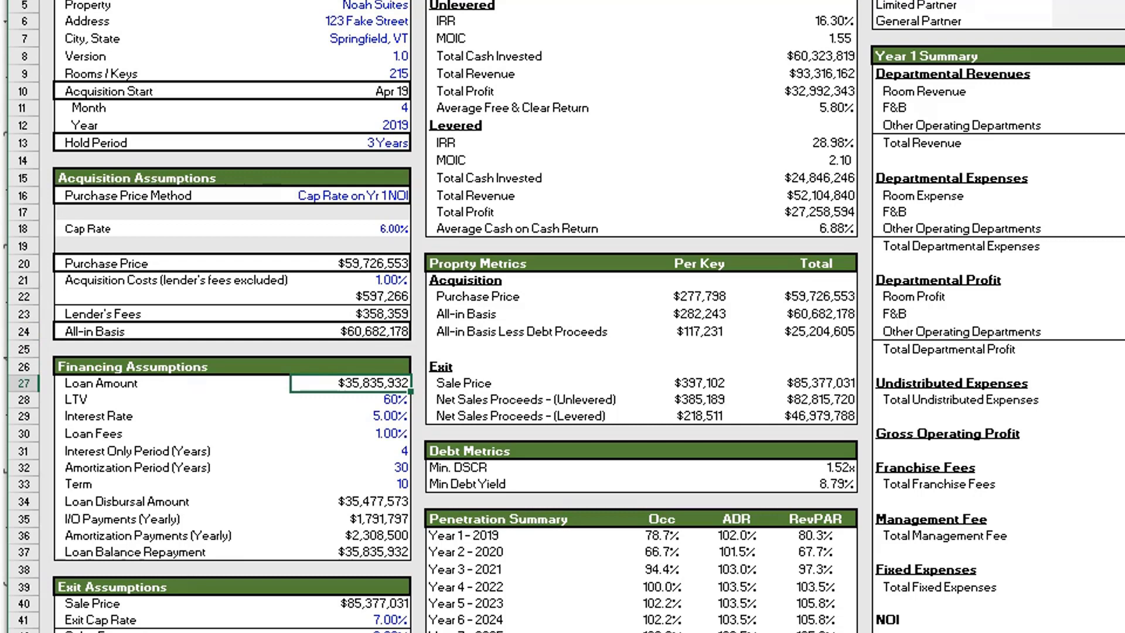
{"action": "left_click", "coordinate": [351, 451]}
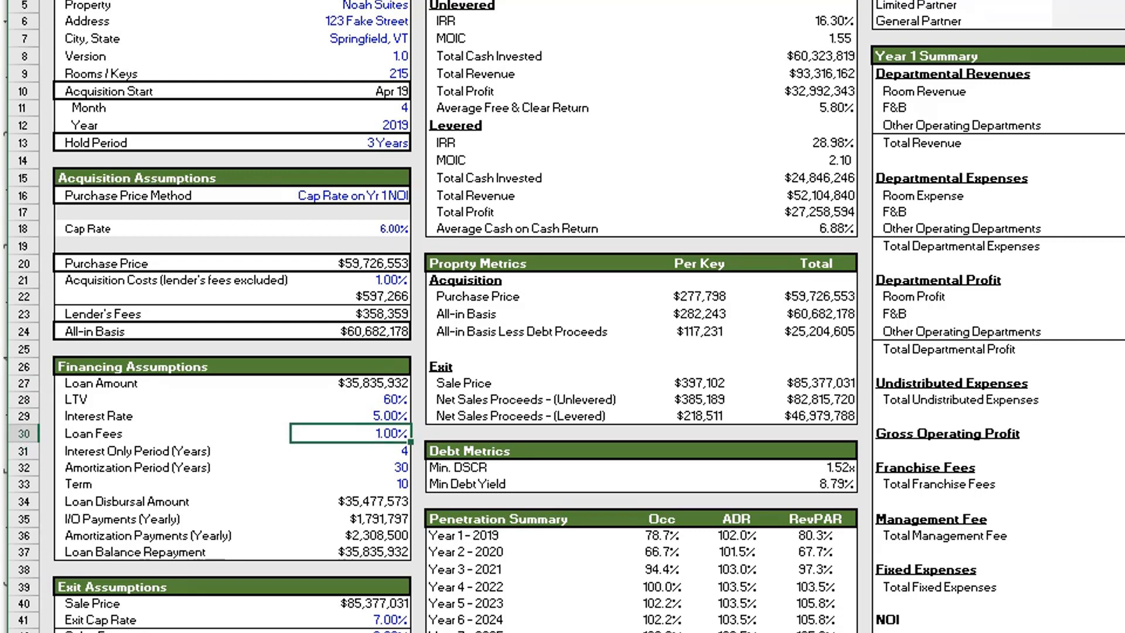
{"action": "left_click", "coordinate": [352, 142]}
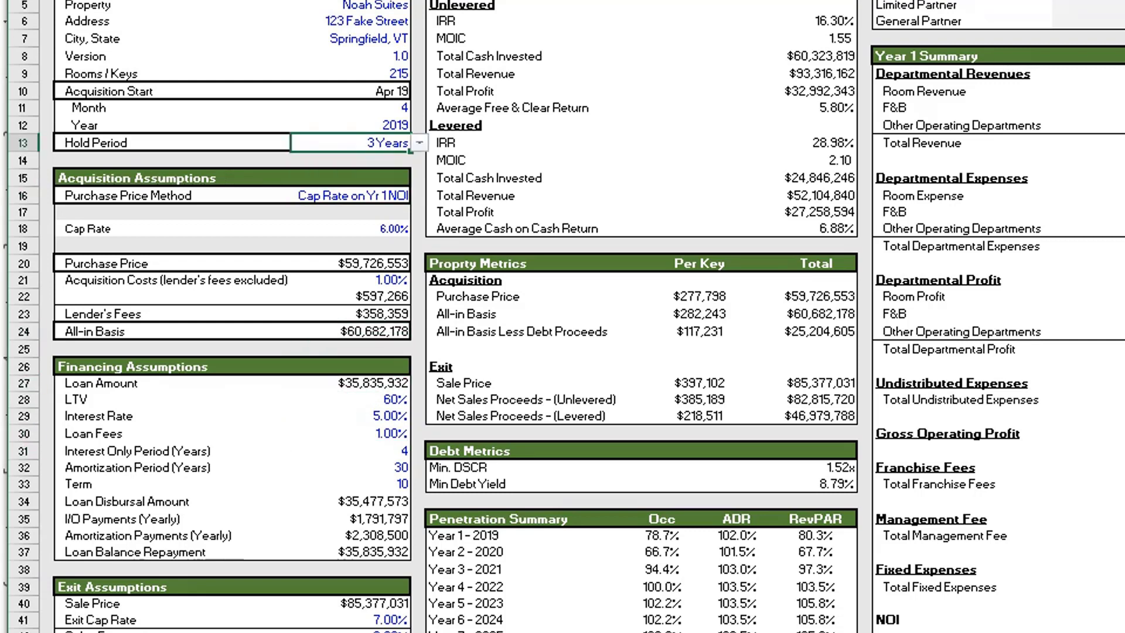
{"action": "left_click", "coordinate": [351, 551]}
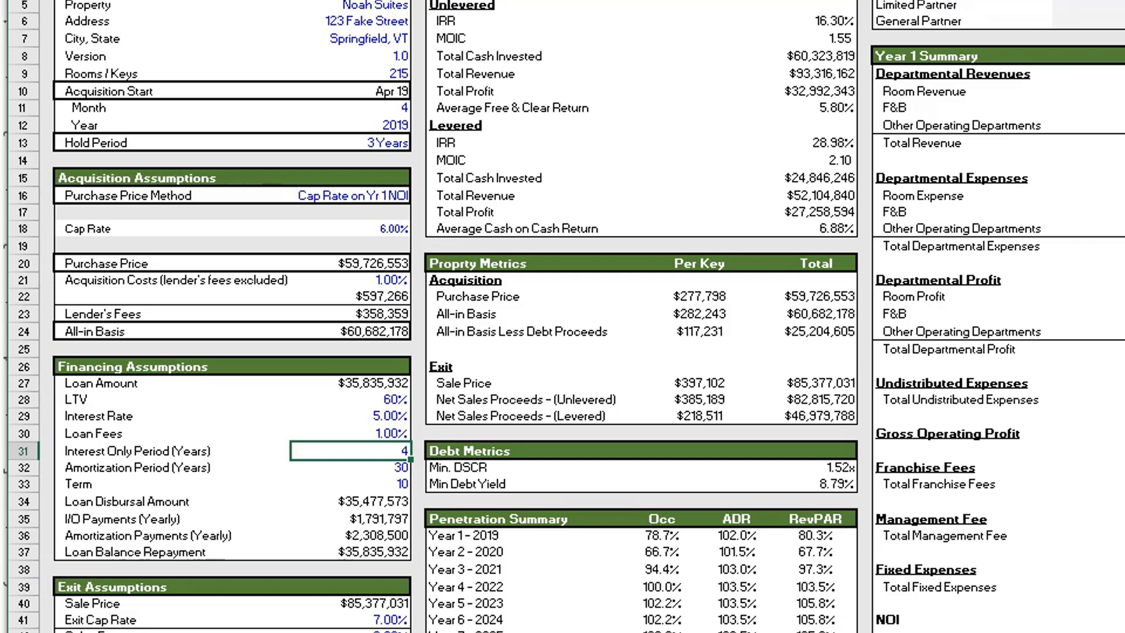
{"action": "left_click", "coordinate": [349, 551]}
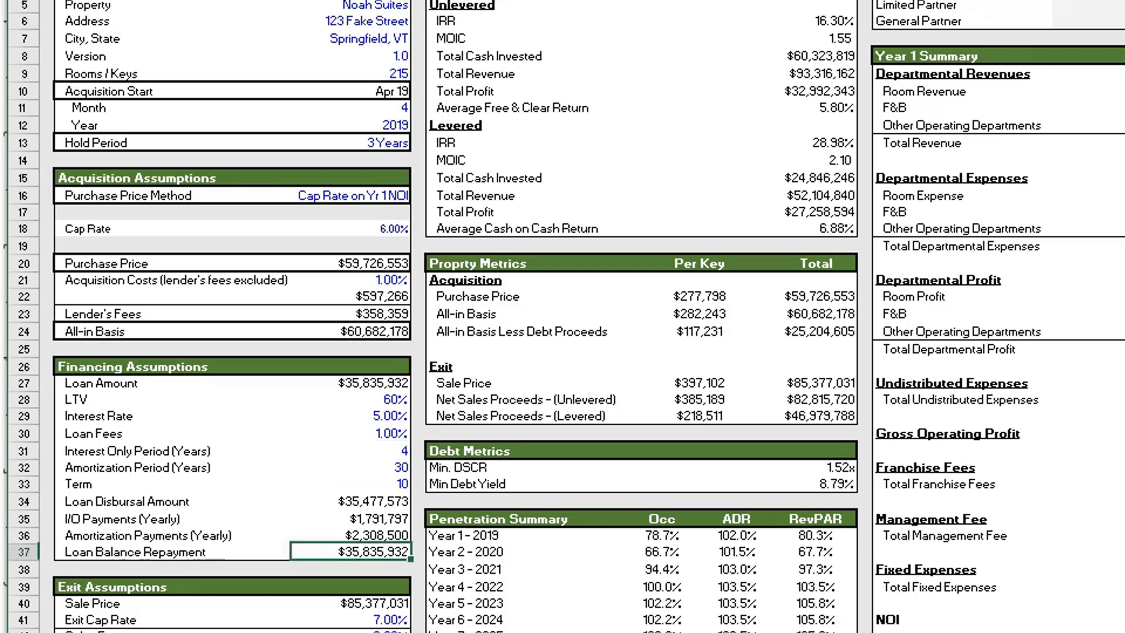
{"action": "left_click", "coordinate": [352, 603]}
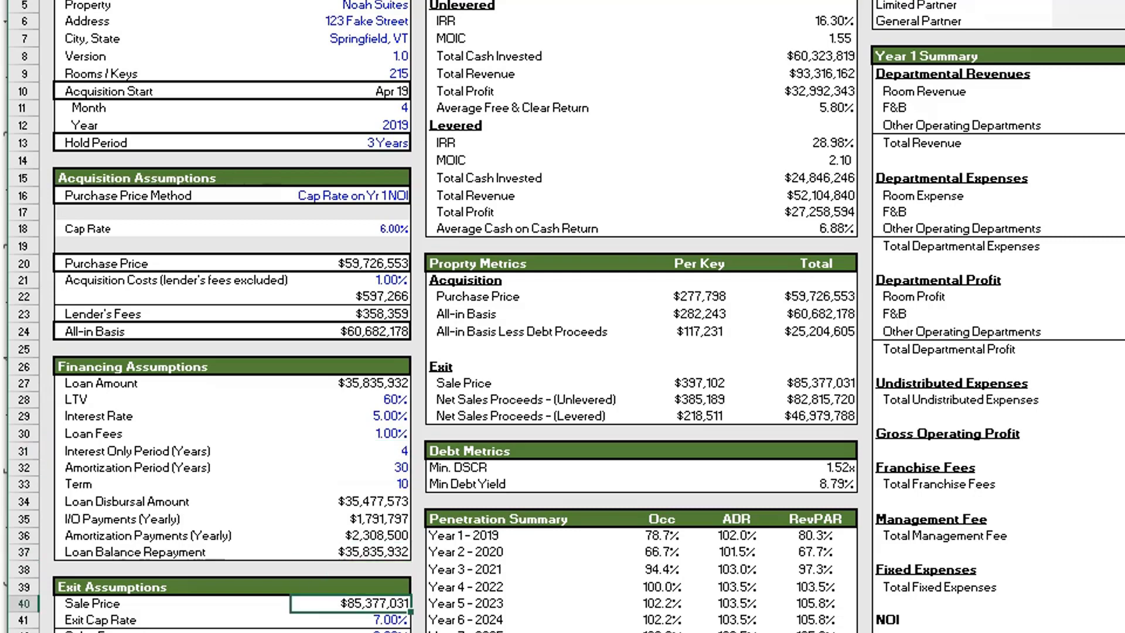
Step: Review the exit sale price and exit cap rate, then move to the OpCashFlow sheet
{"action": "scroll", "scroll_direction": "down", "scroll_amount": 3}
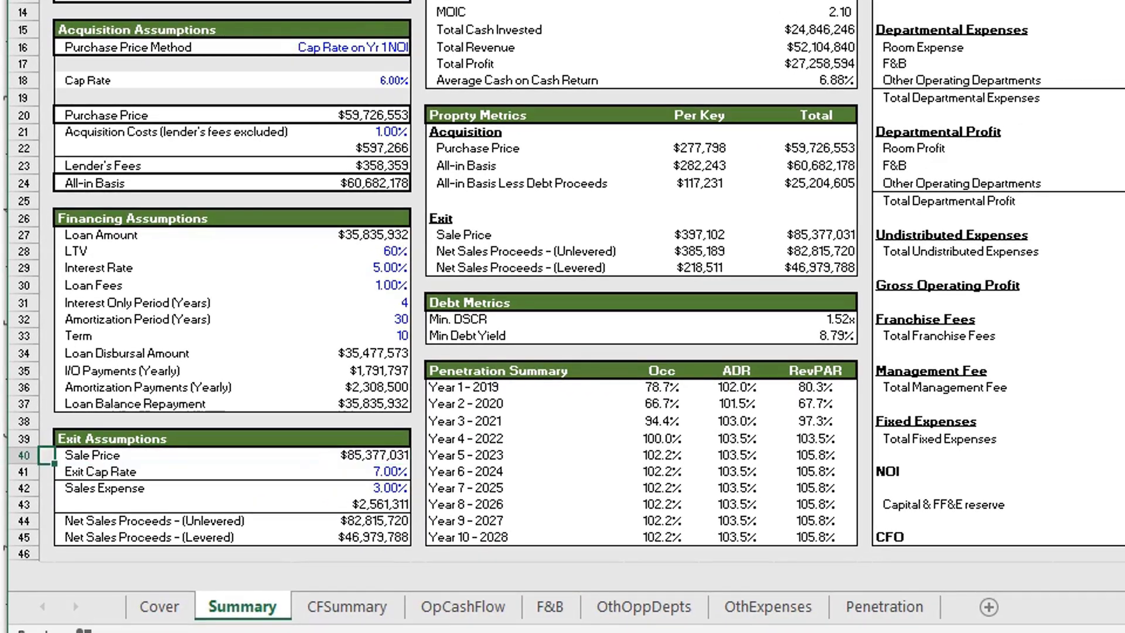
{"action": "left_click", "coordinate": [351, 455]}
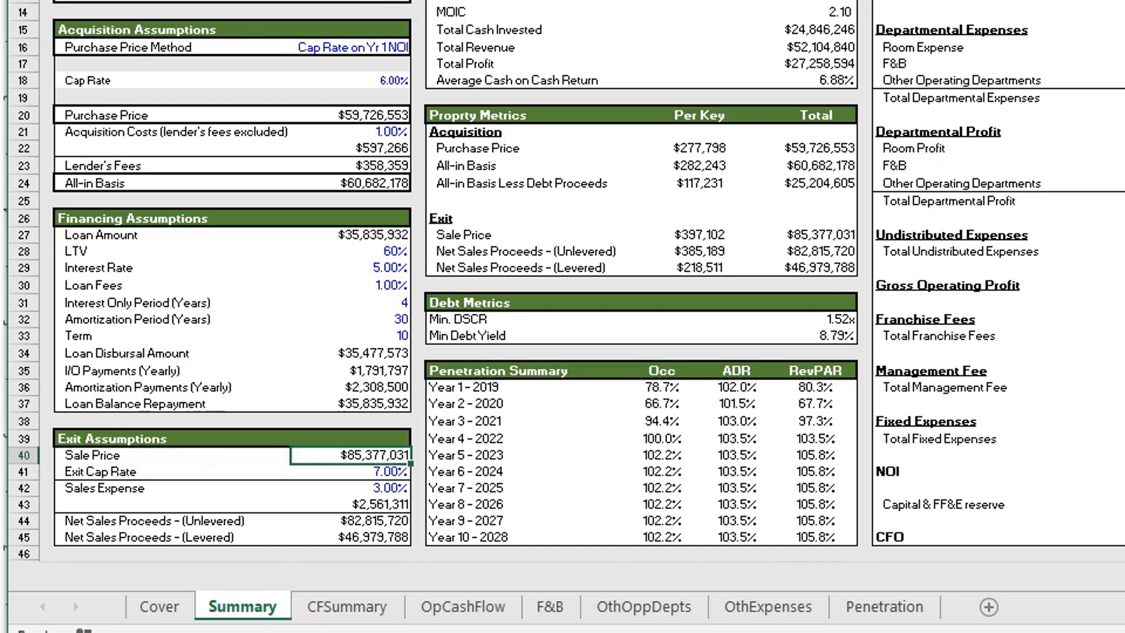
{"action": "left_click", "coordinate": [352, 471]}
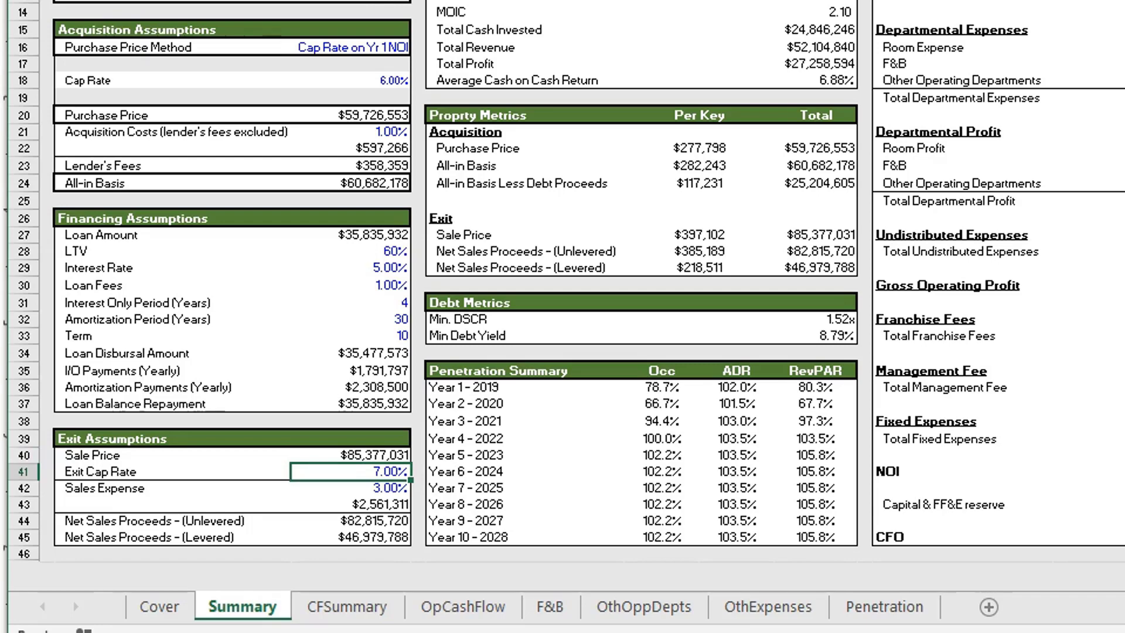
{"action": "left_click", "coordinate": [462, 607]}
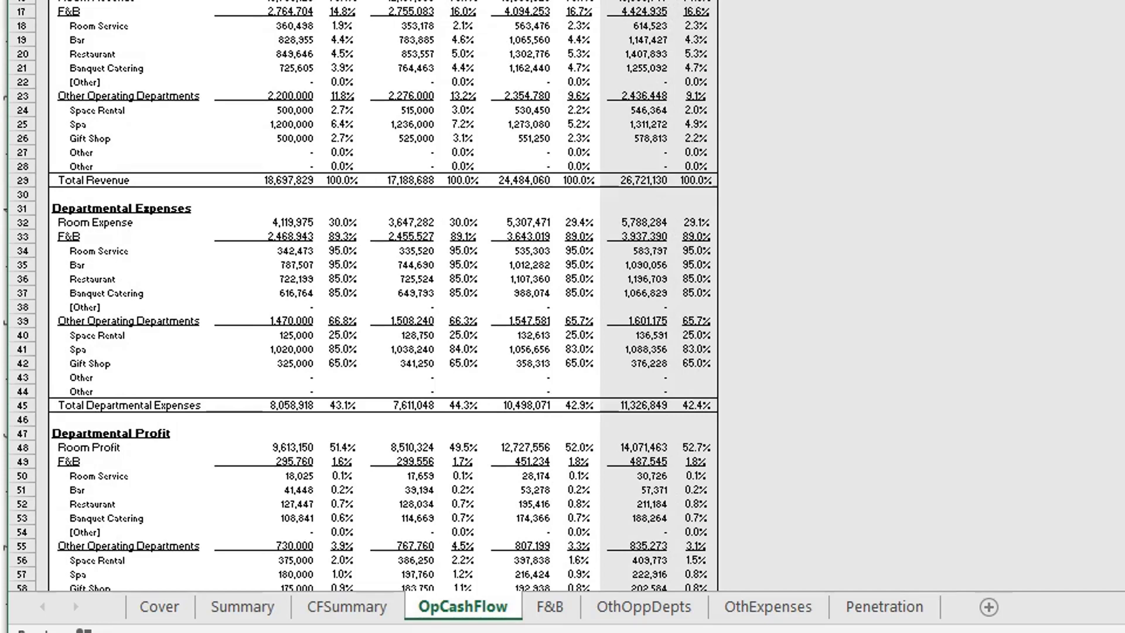
Step: Check room and total departmental expenses, scroll to Year 4 NOI $5,976,392, and return to Summary
{"action": "left_click", "coordinate": [636, 221]}
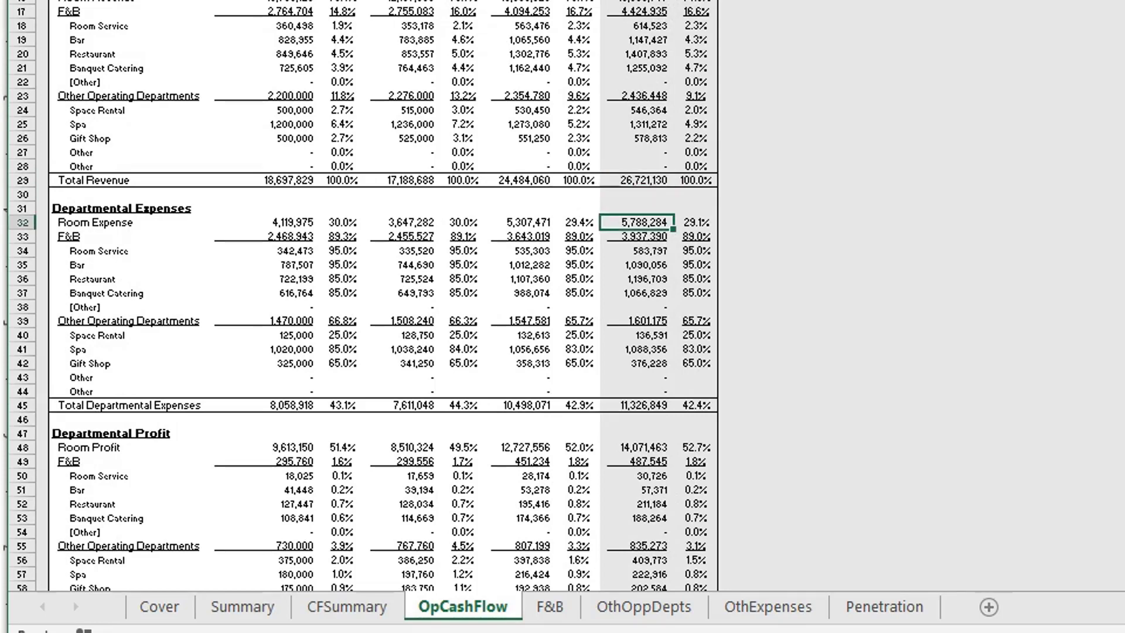
{"action": "left_click", "coordinate": [635, 418]}
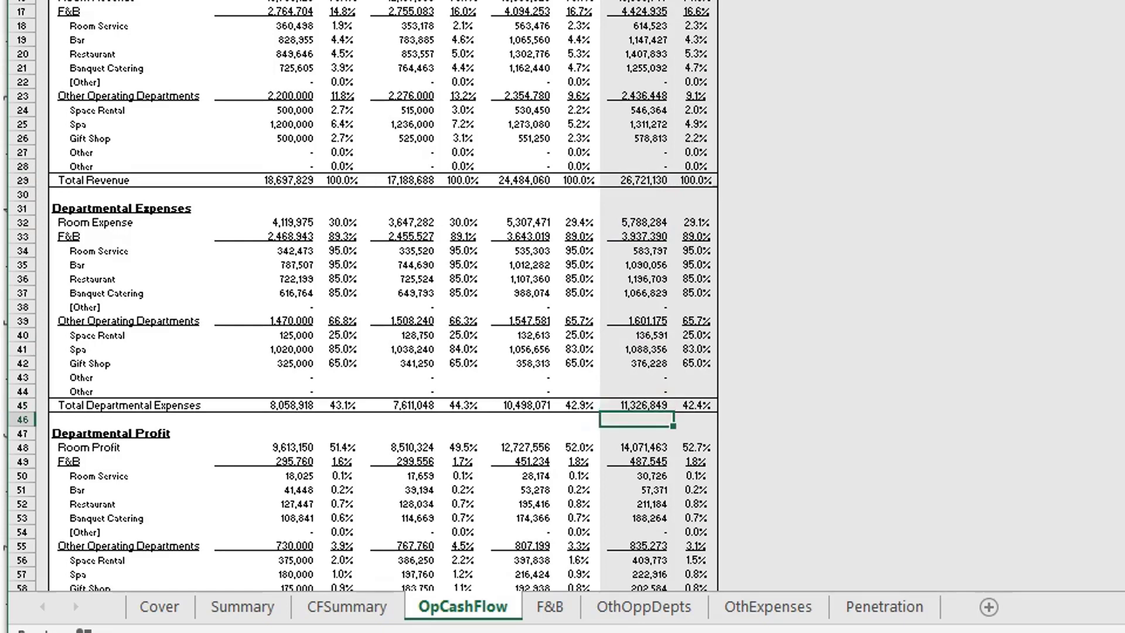
{"action": "scroll", "scroll_direction": "down", "scroll_amount": 3}
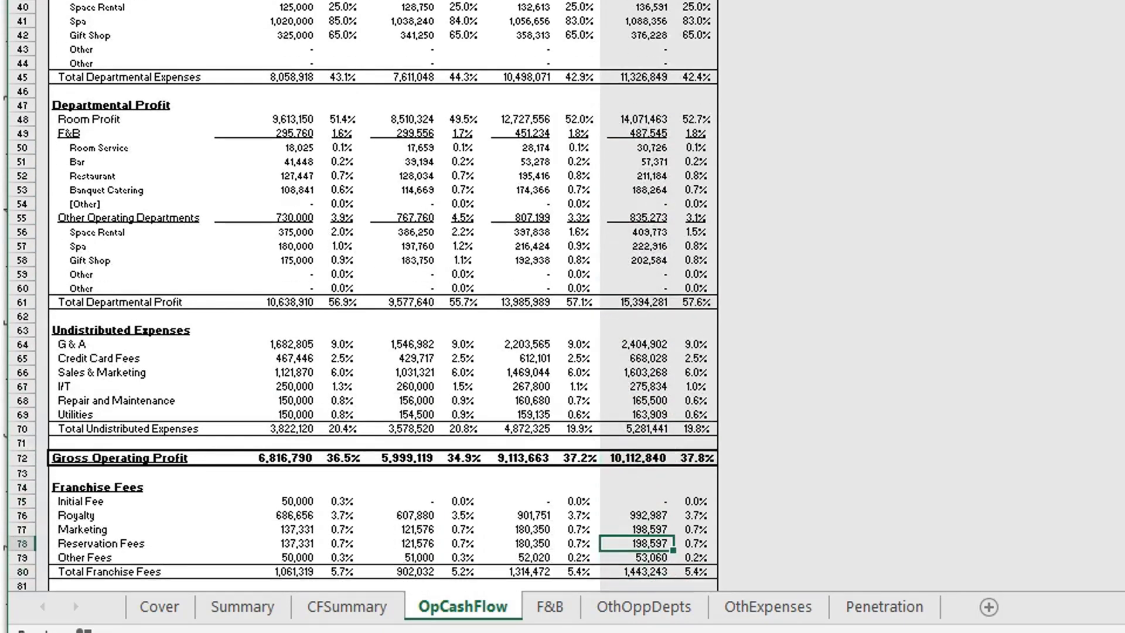
{"action": "scroll", "scroll_direction": "down", "scroll_amount": 3}
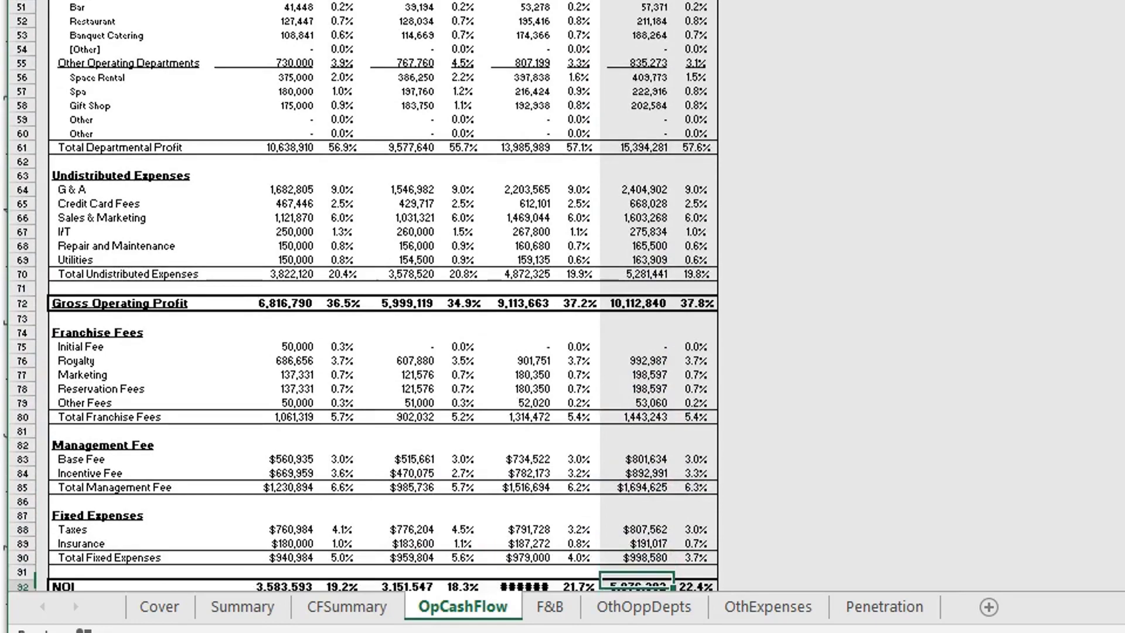
{"action": "scroll", "scroll_direction": "down", "scroll_amount": 3}
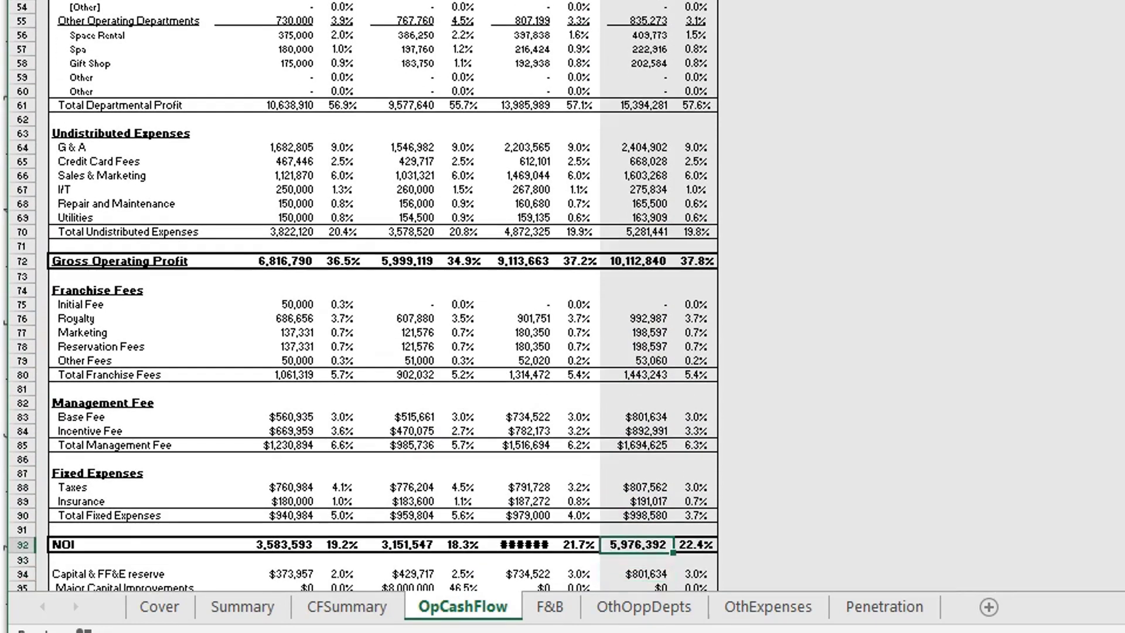
{"action": "left_click", "coordinate": [160, 606]}
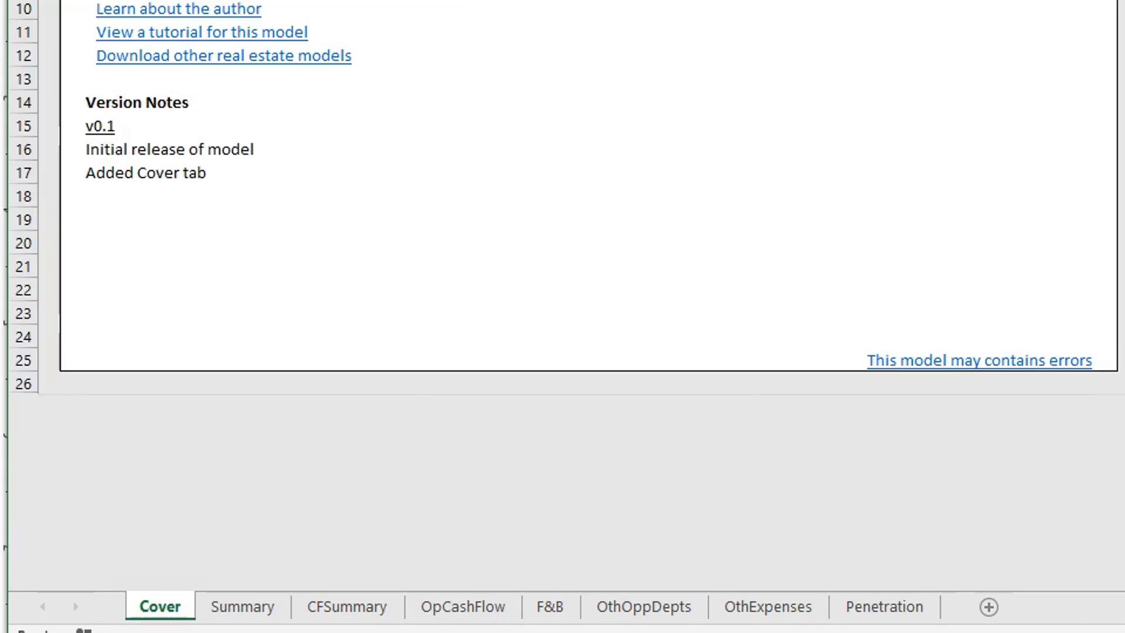
{"action": "left_click", "coordinate": [242, 607]}
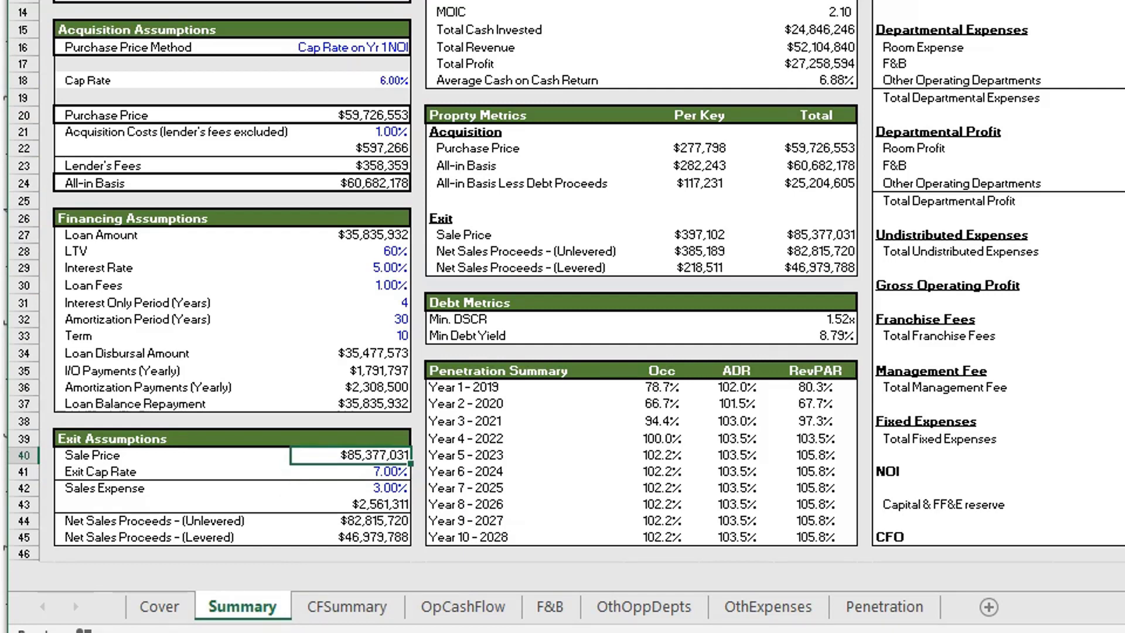
{"action": "left_click", "coordinate": [348, 488]}
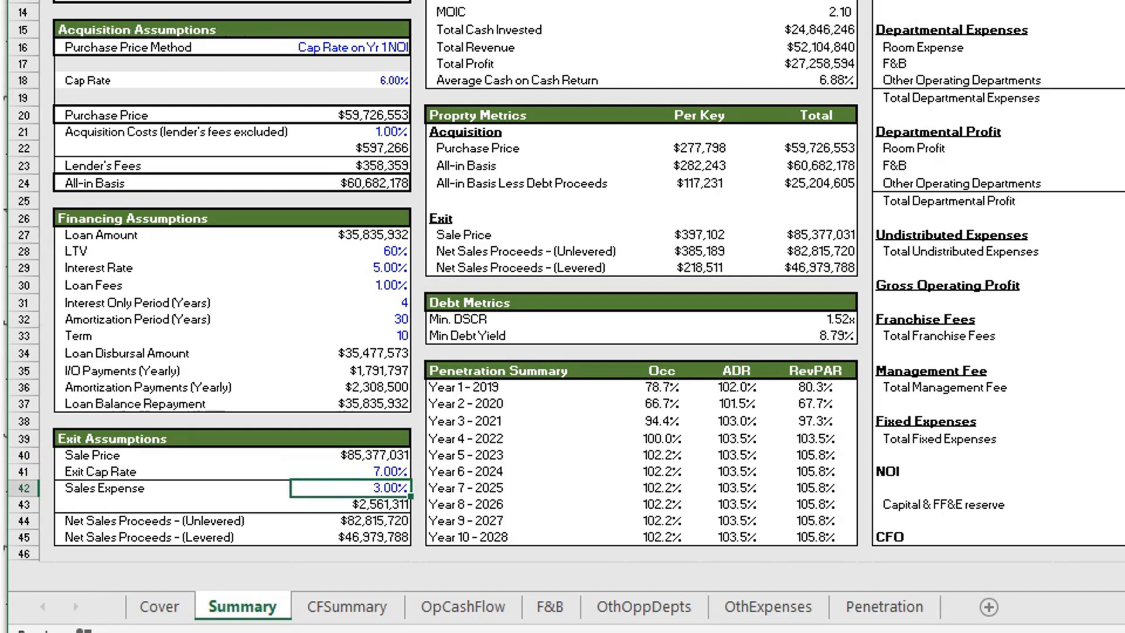
{"action": "left_click", "coordinate": [352, 520]}
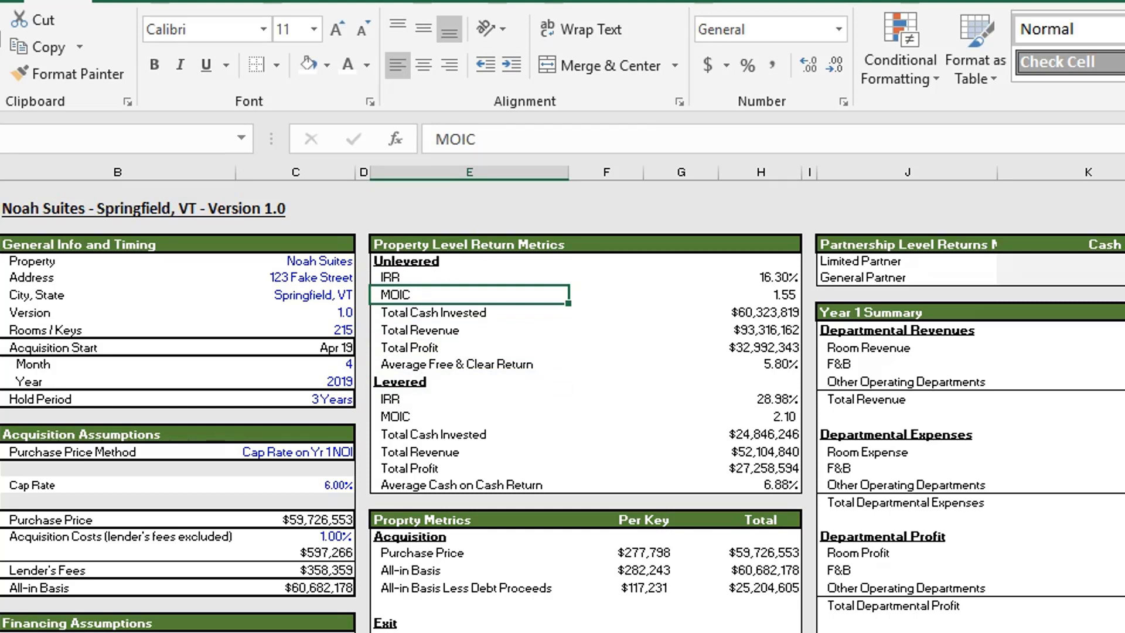
{"action": "left_click", "coordinate": [469, 311]}
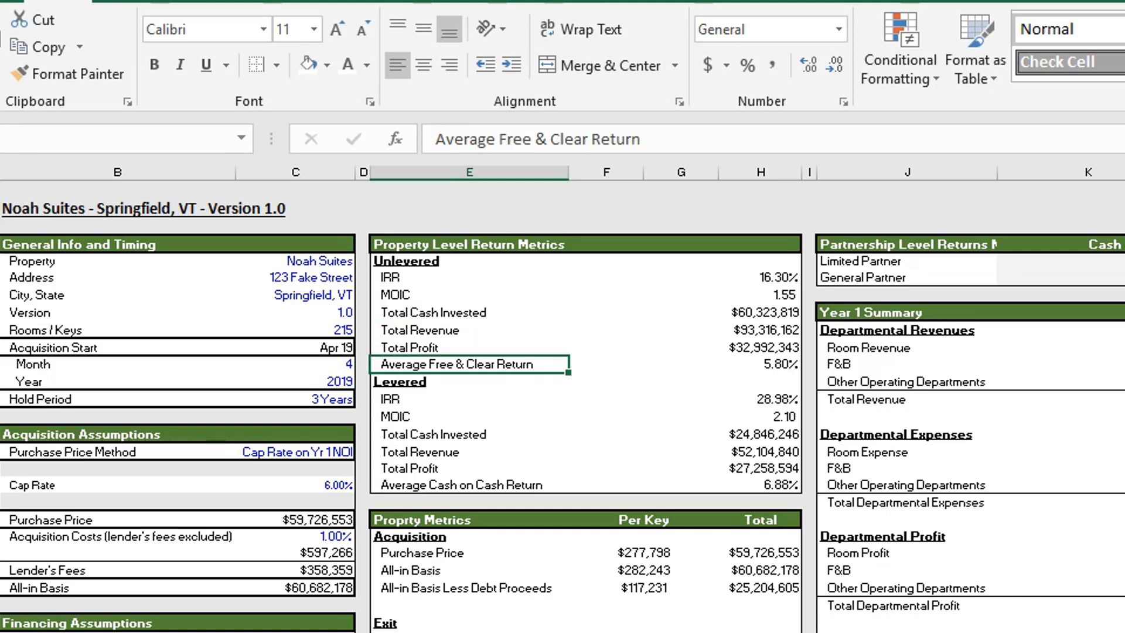
{"action": "left_click", "coordinate": [469, 399]}
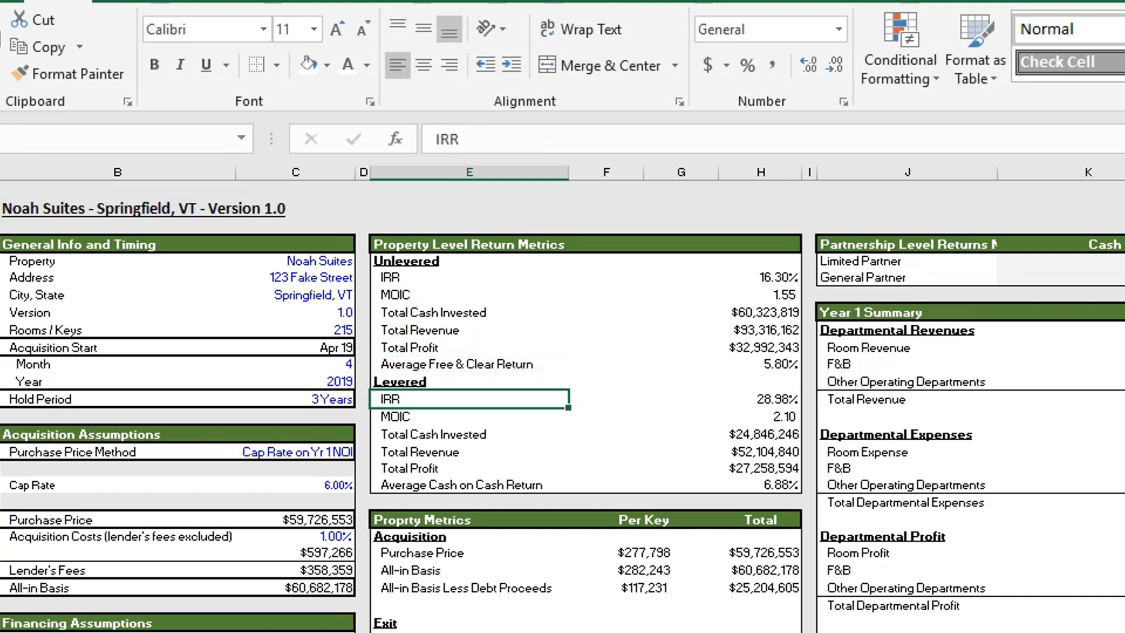
{"action": "left_click", "coordinate": [466, 467]}
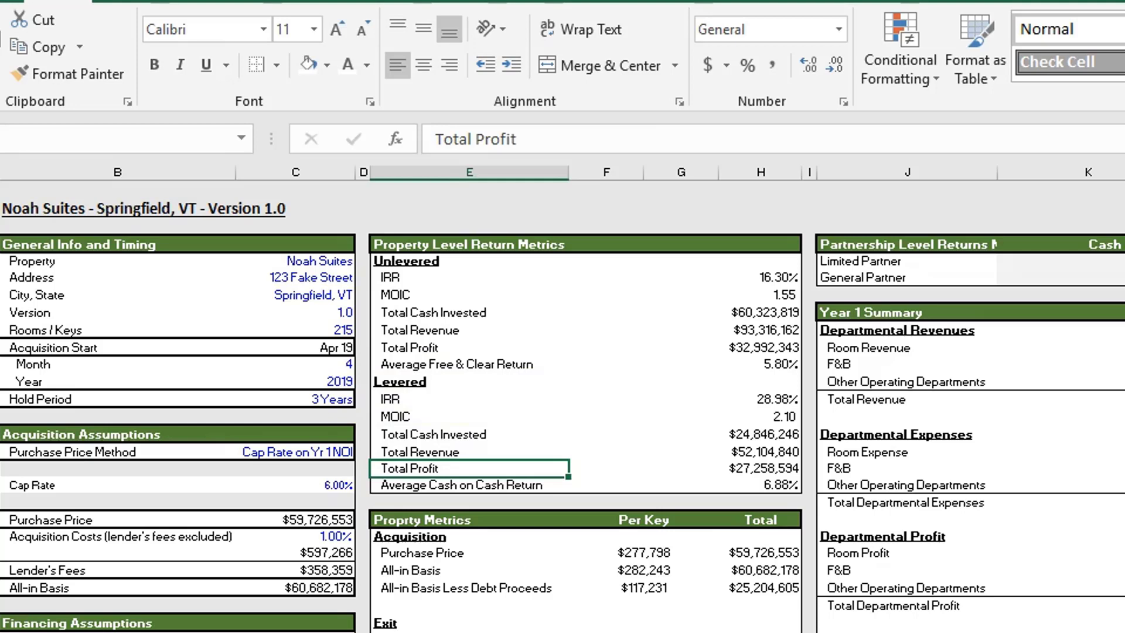
{"action": "left_click", "coordinate": [466, 484]}
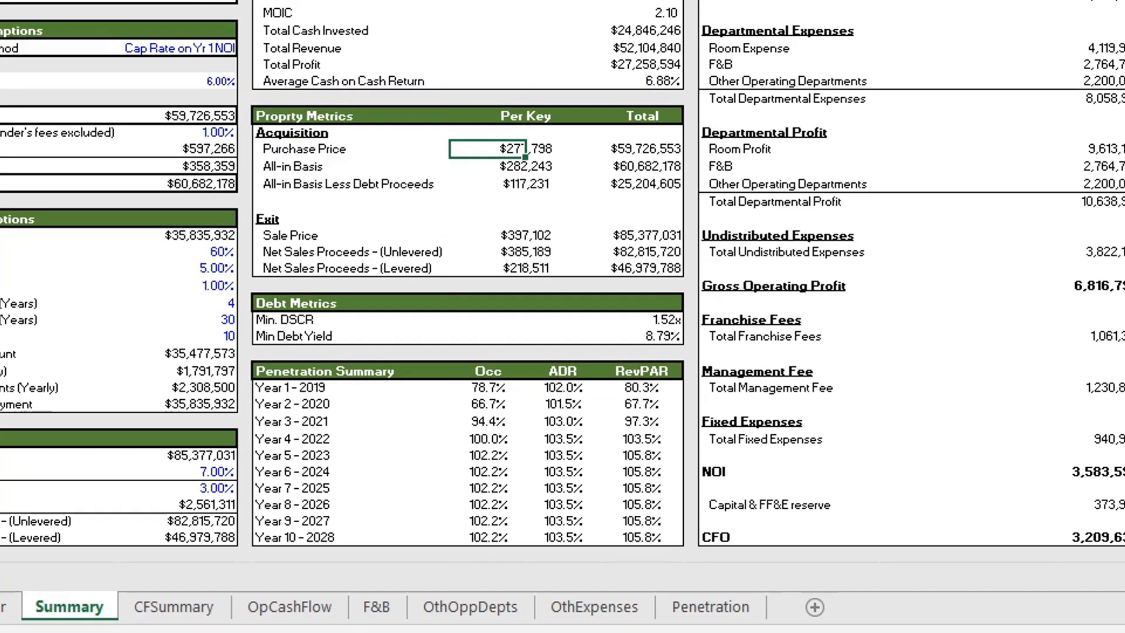
{"action": "left_click", "coordinate": [642, 148]}
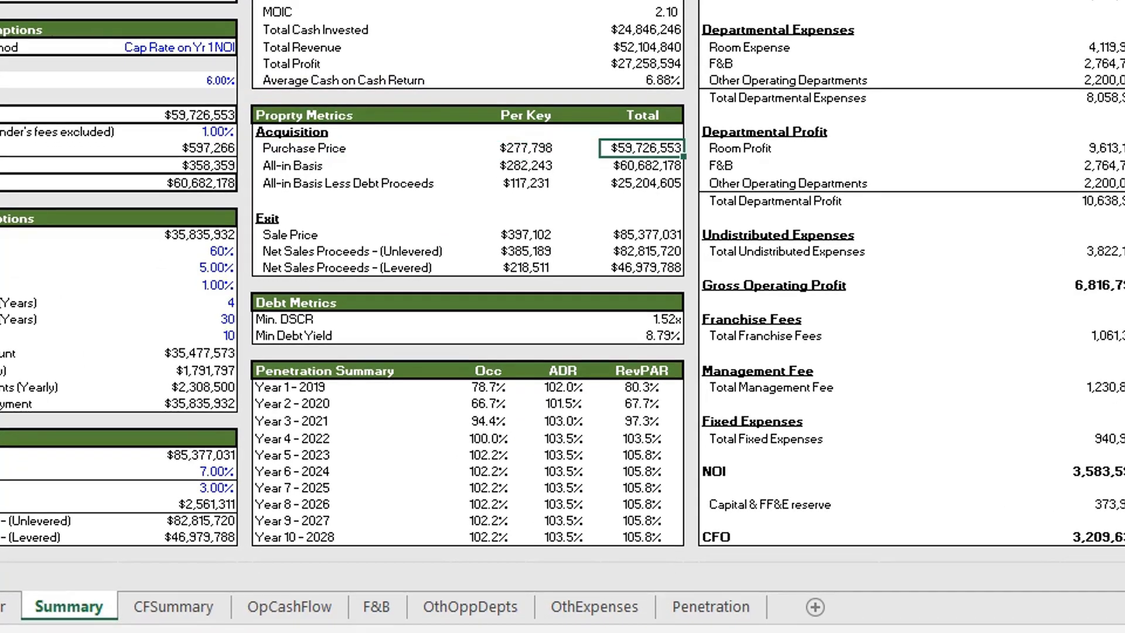
{"action": "left_click", "coordinate": [644, 165]}
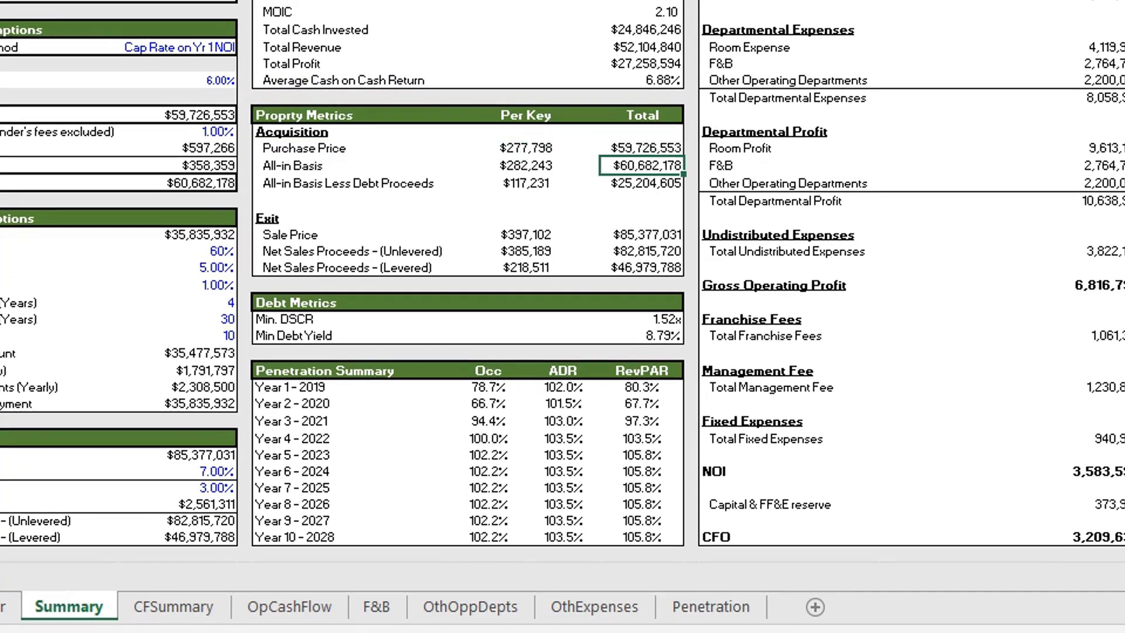
{"action": "left_click", "coordinate": [322, 166]}
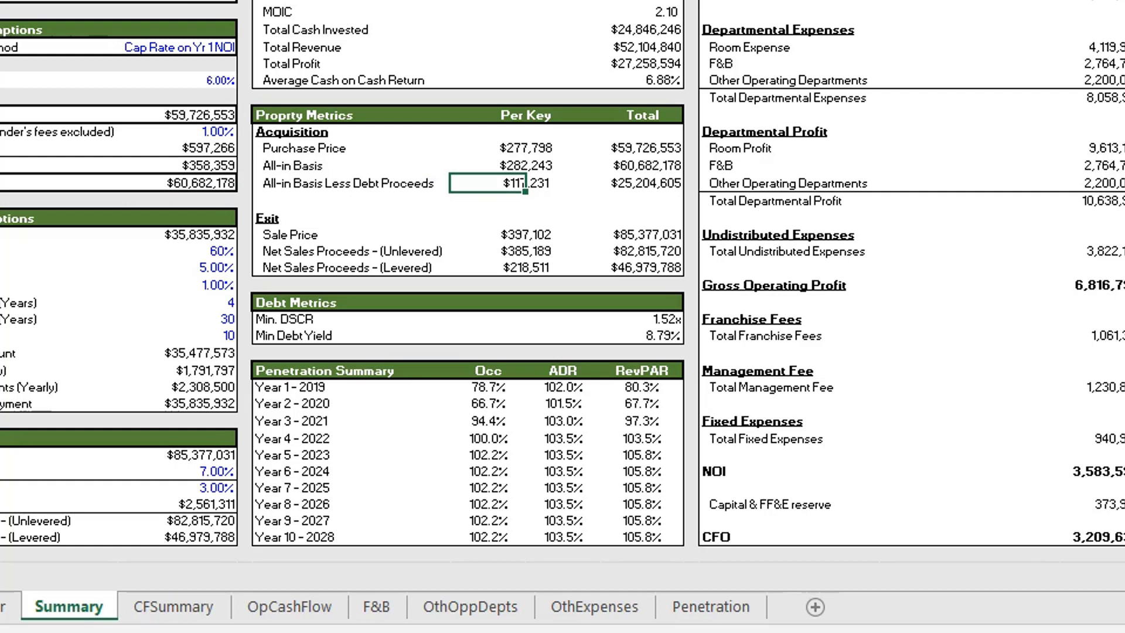
{"action": "left_click", "coordinate": [642, 183]}
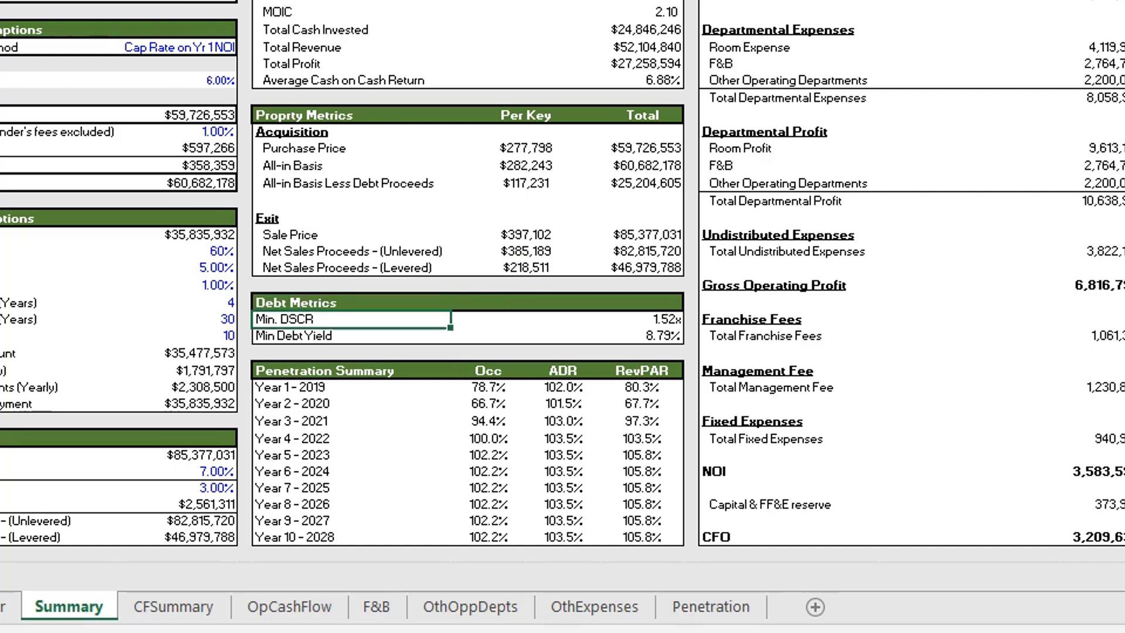
{"action": "left_click", "coordinate": [351, 335]}
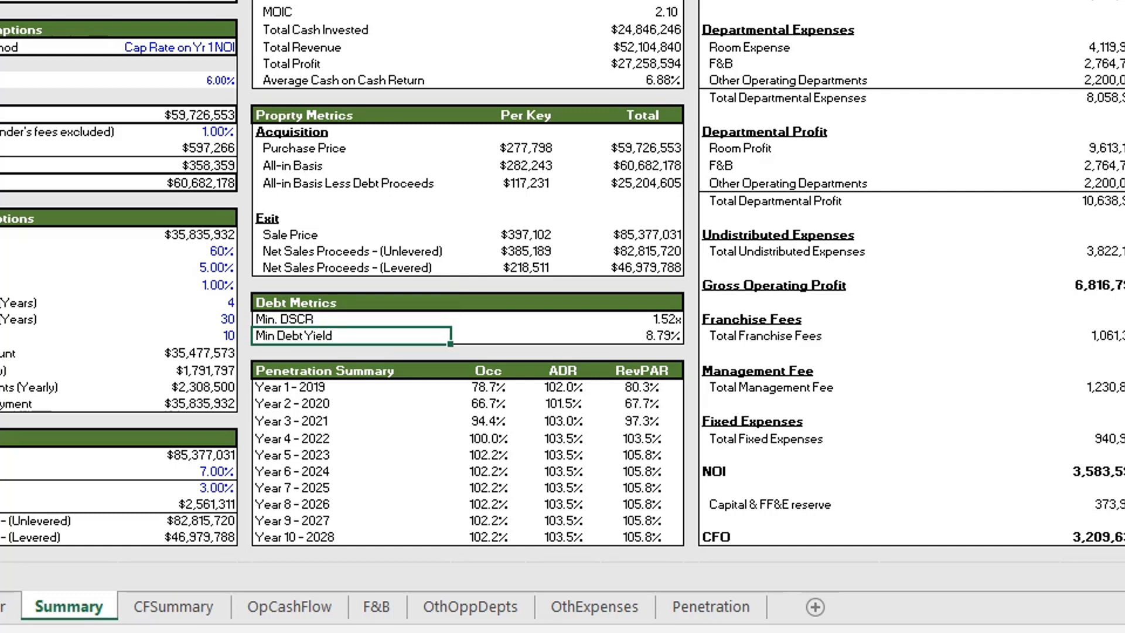
{"action": "left_click", "coordinate": [638, 335]}
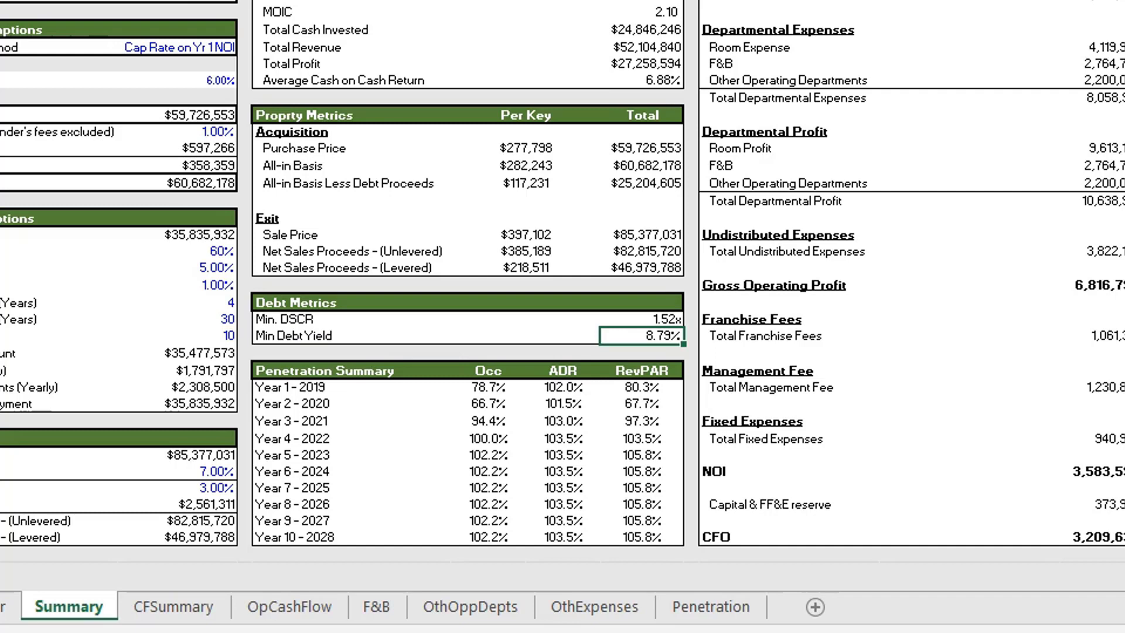
{"action": "left_click", "coordinate": [255, 370]}
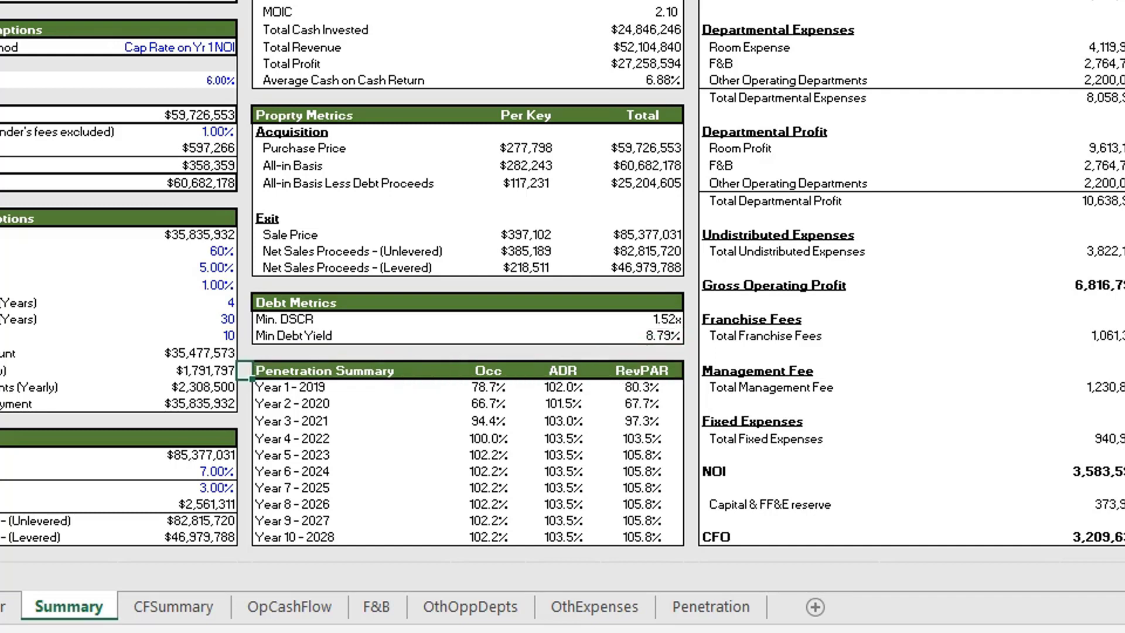
{"action": "left_click", "coordinate": [323, 370]}
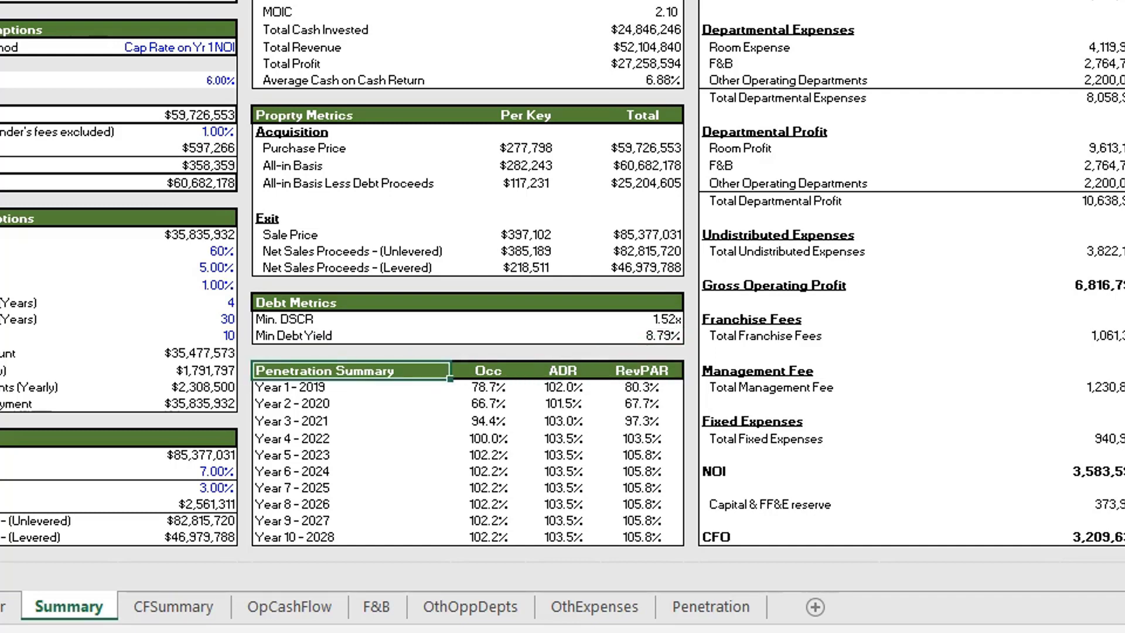
{"action": "left_click", "coordinate": [323, 319]}
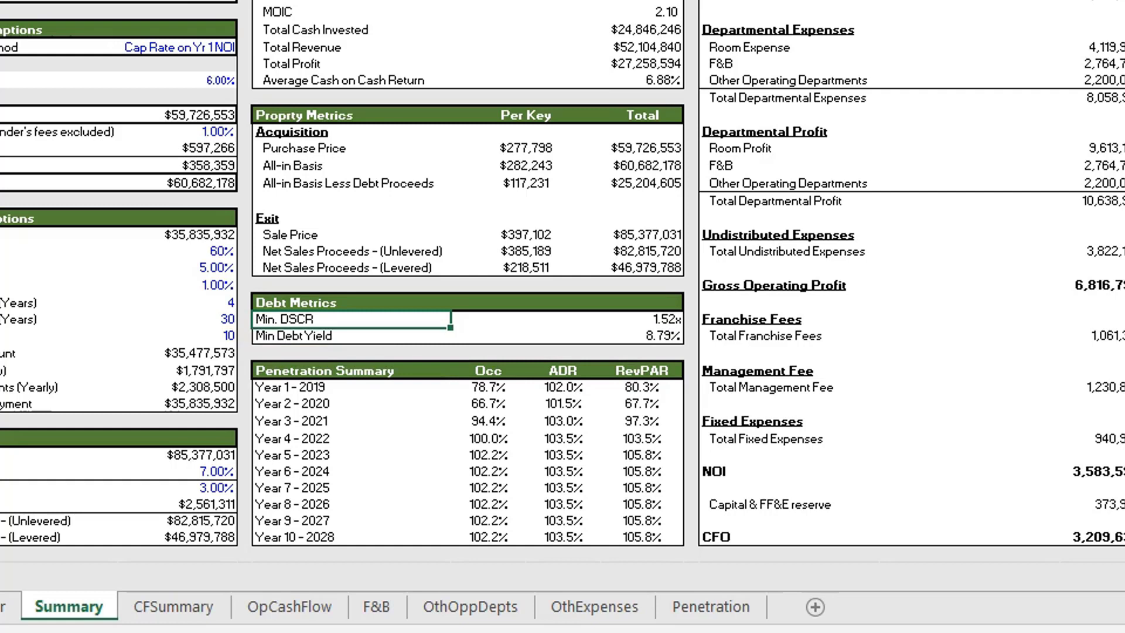
{"action": "left_click", "coordinate": [345, 336]}
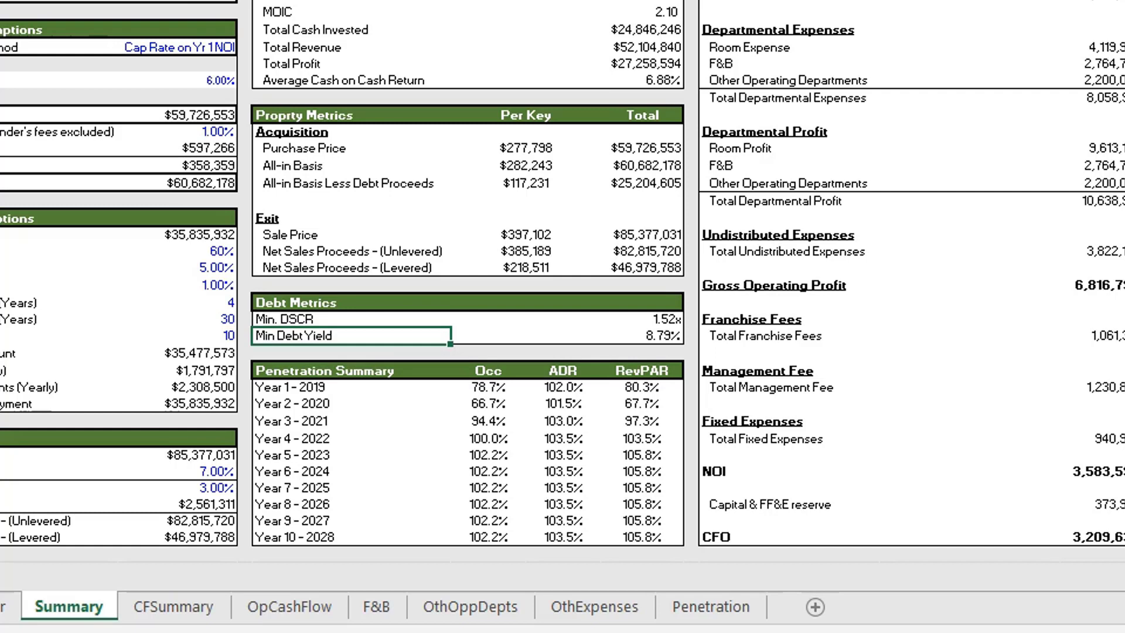
{"action": "left_click", "coordinate": [348, 267]}
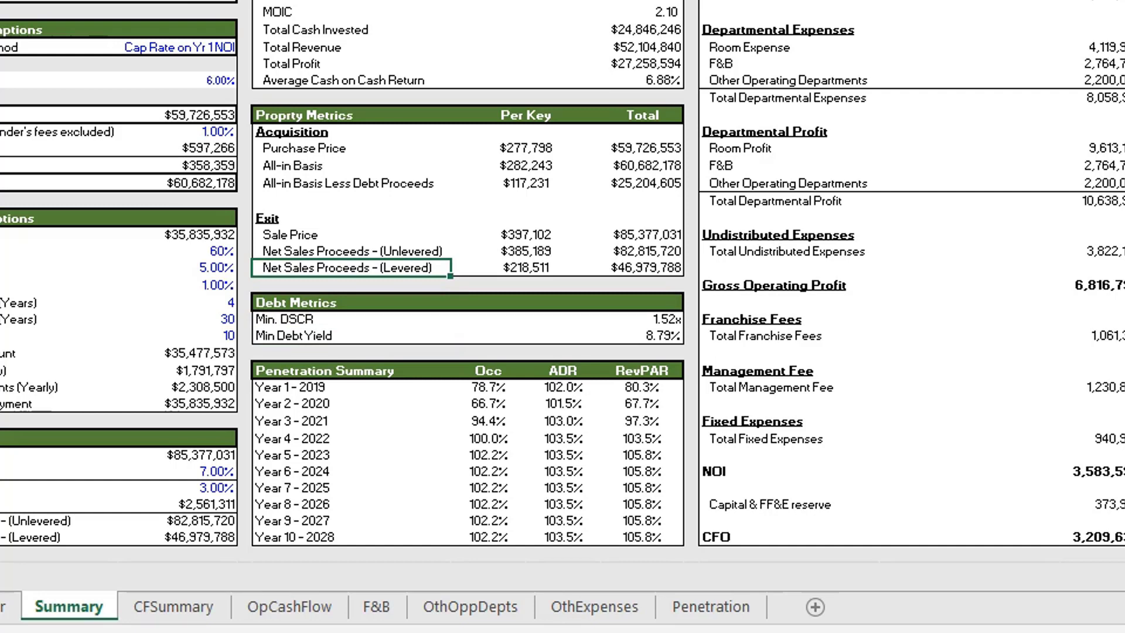
{"action": "left_click", "coordinate": [351, 302]}
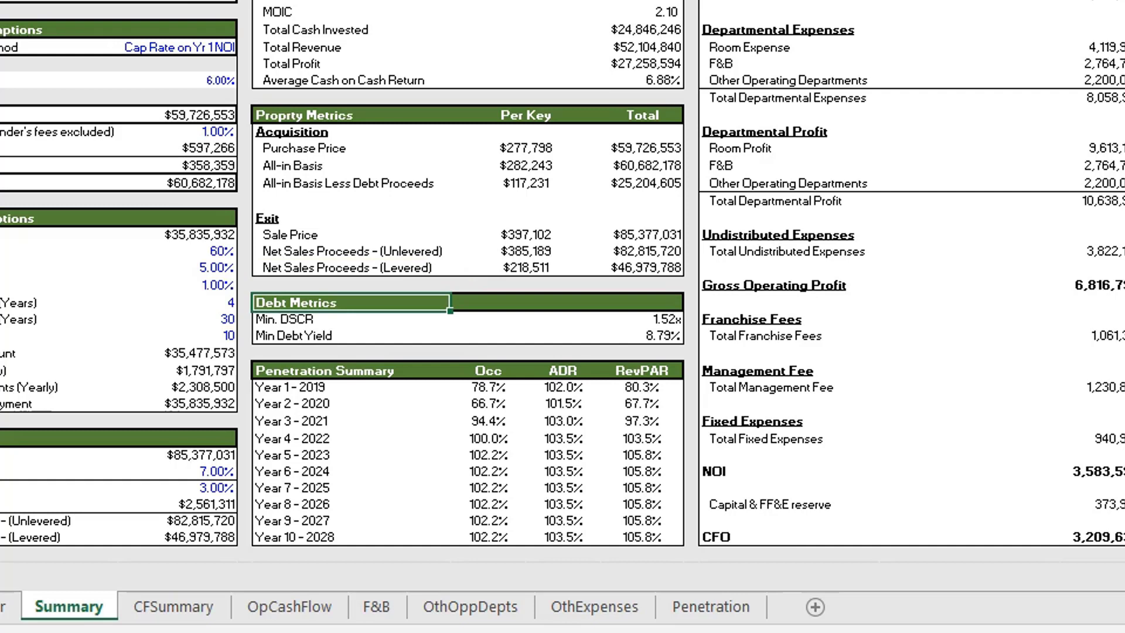
{"action": "left_click", "coordinate": [323, 335]}
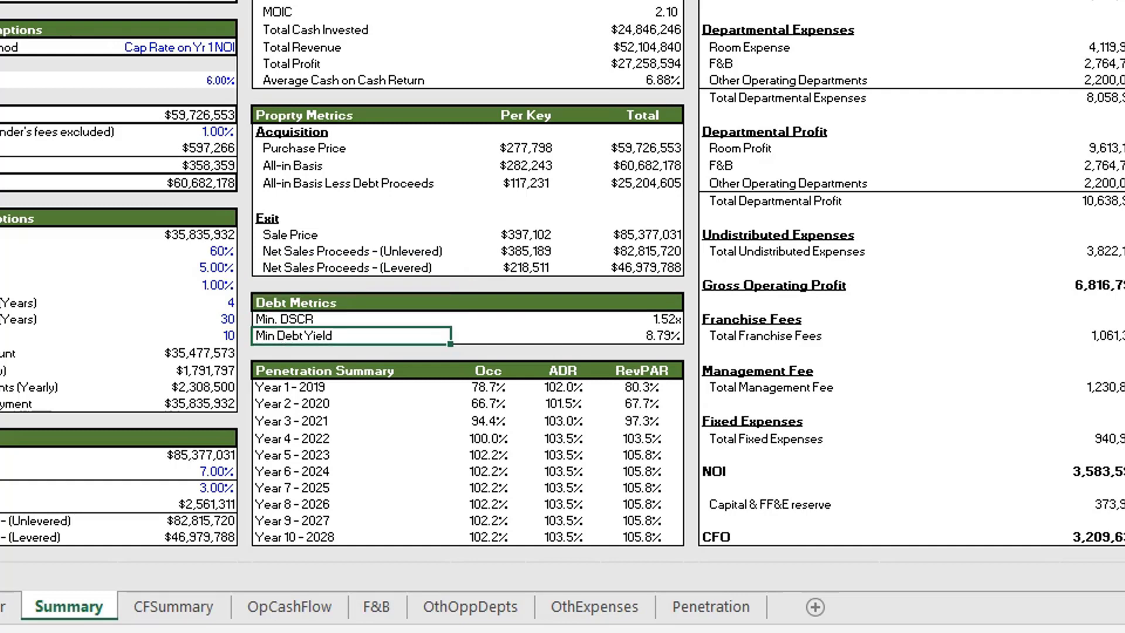
{"action": "left_click", "coordinate": [324, 371]}
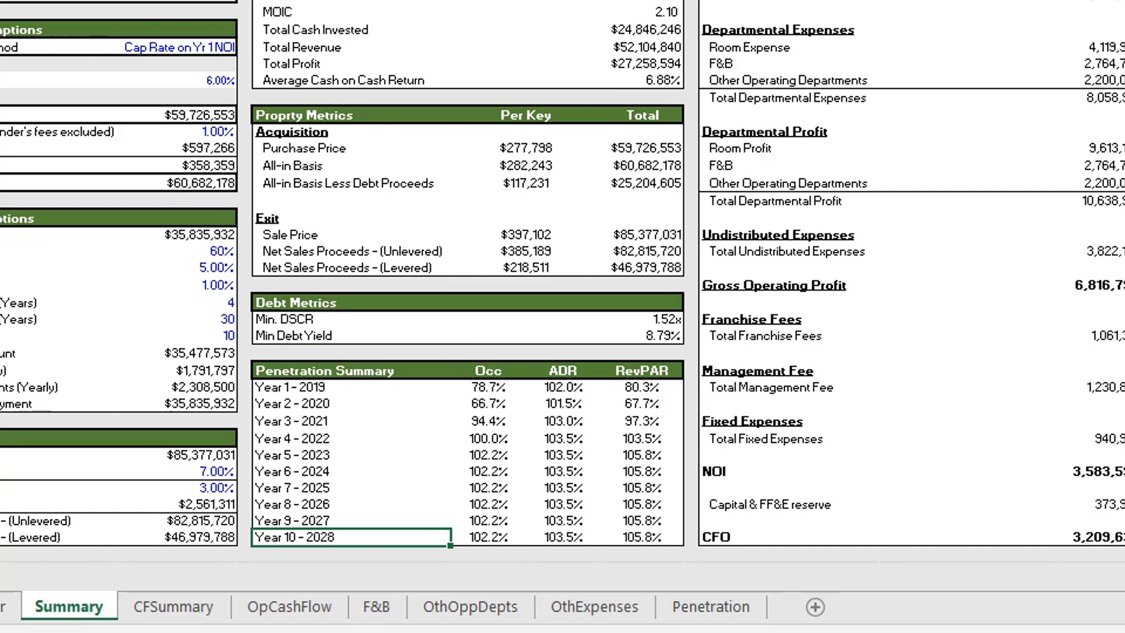
{"action": "left_click", "coordinate": [324, 370]}
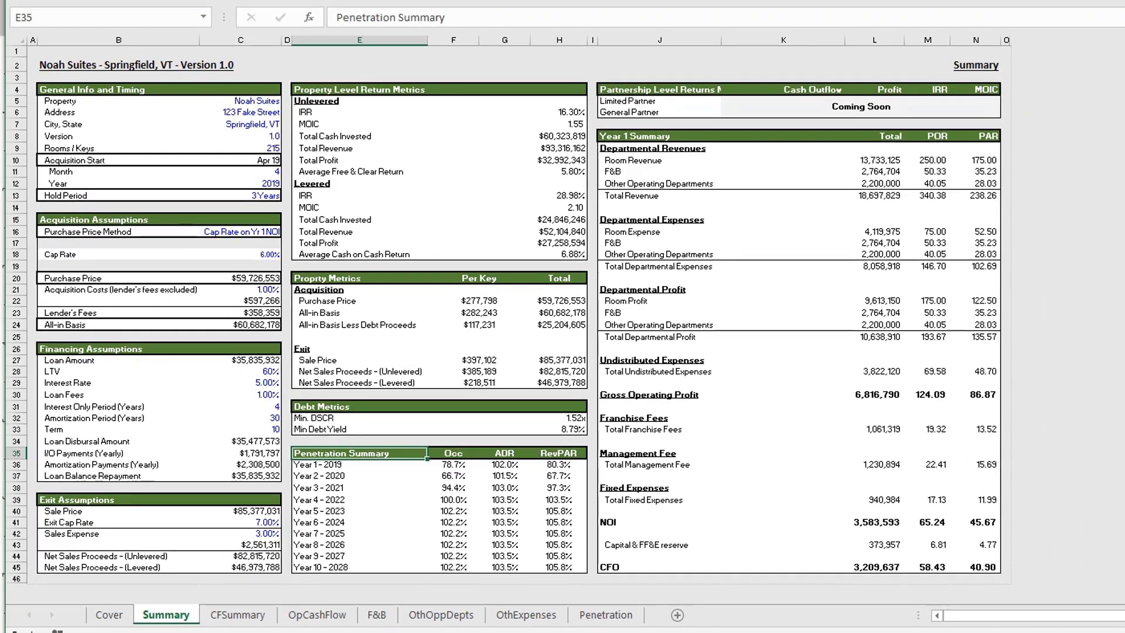
{"action": "left_click", "coordinate": [238, 615]}
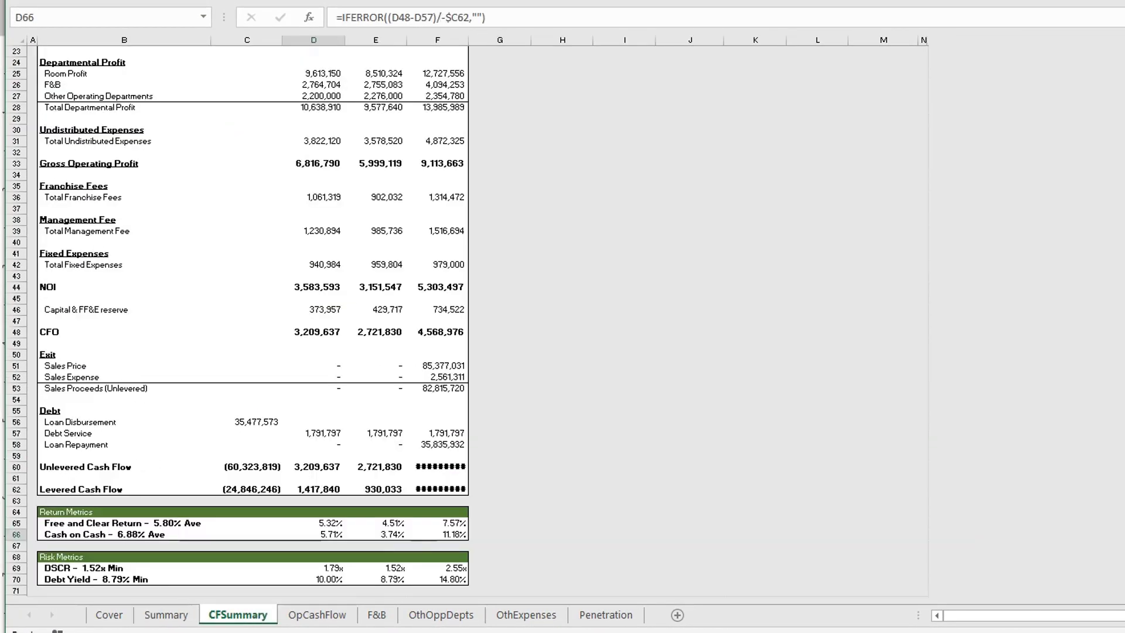
{"action": "left_click", "coordinate": [604, 614]}
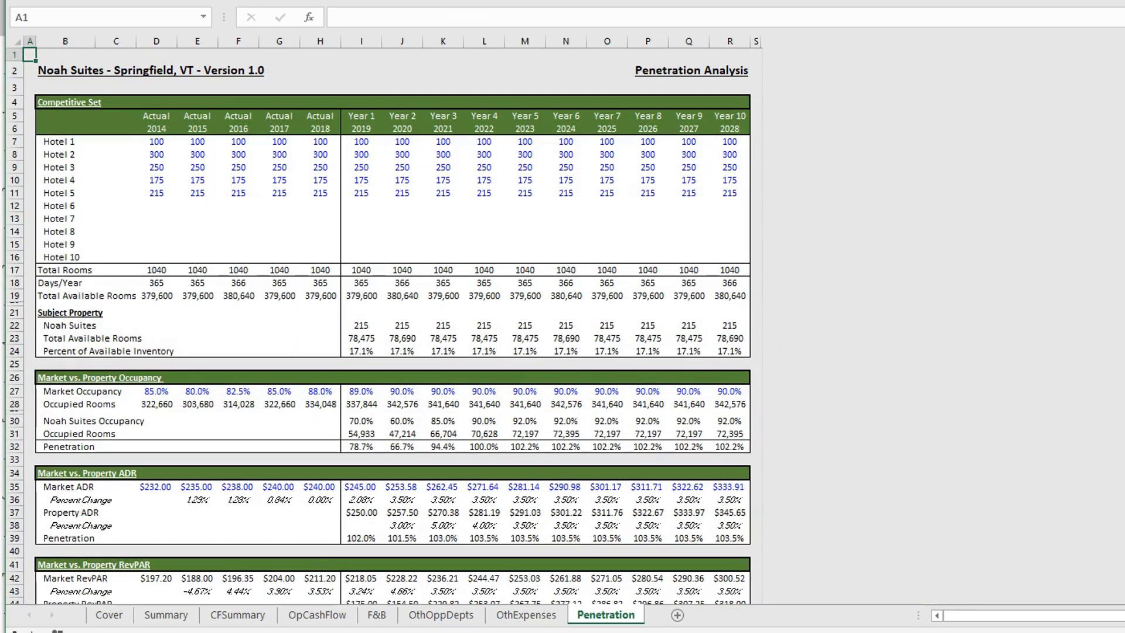
{"action": "left_click", "coordinate": [166, 614]}
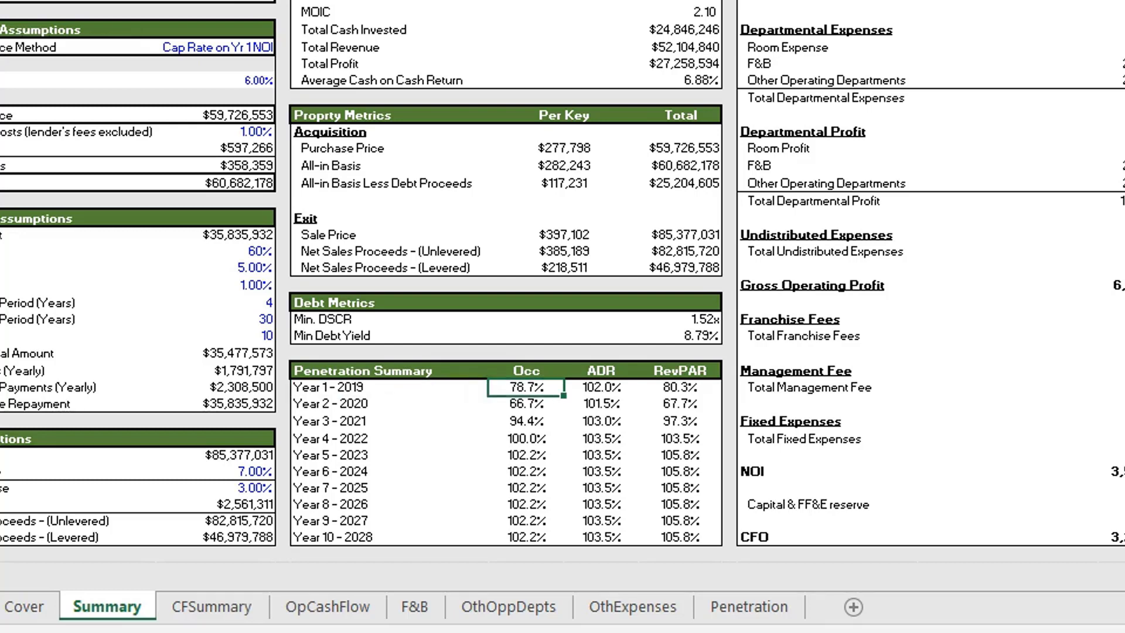
{"action": "left_click", "coordinate": [525, 370]}
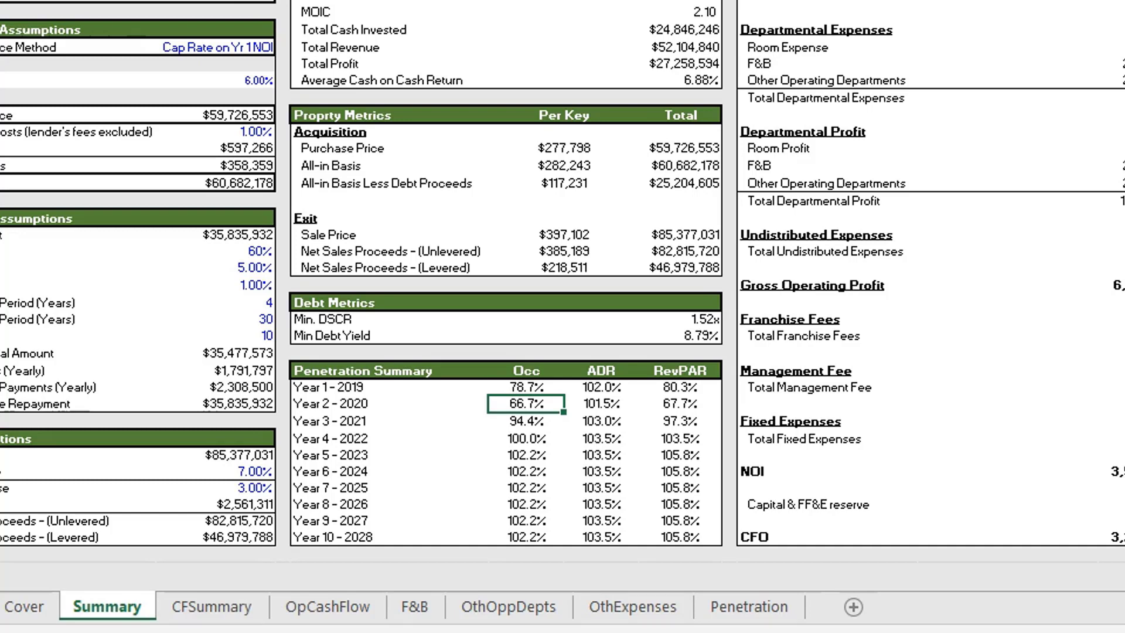
{"action": "left_click", "coordinate": [524, 422]}
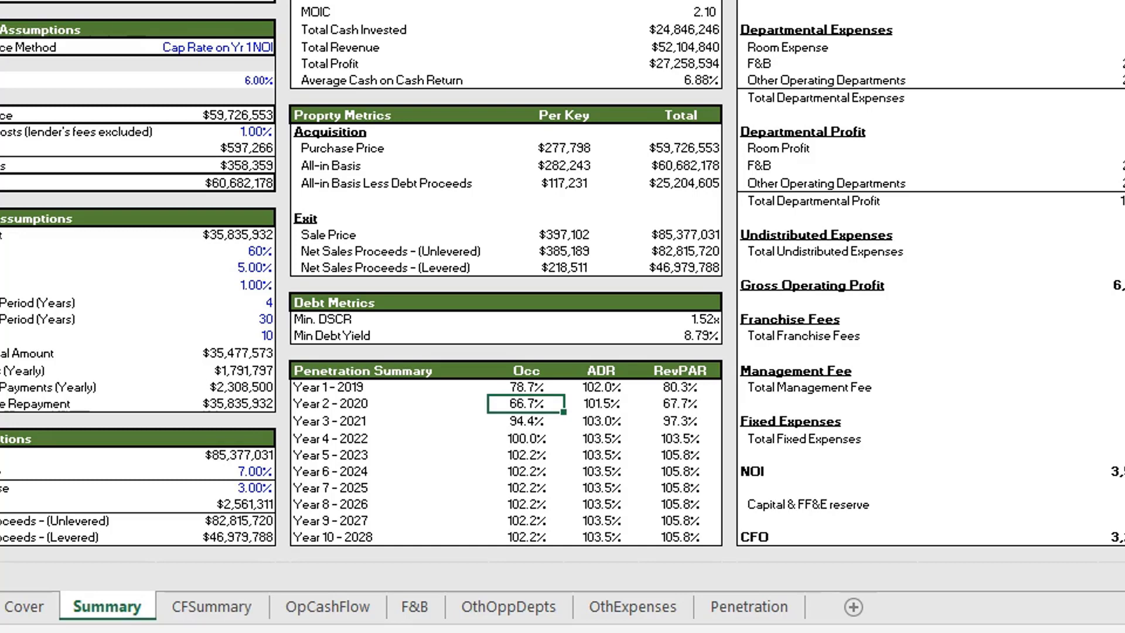
{"action": "left_click", "coordinate": [591, 402]}
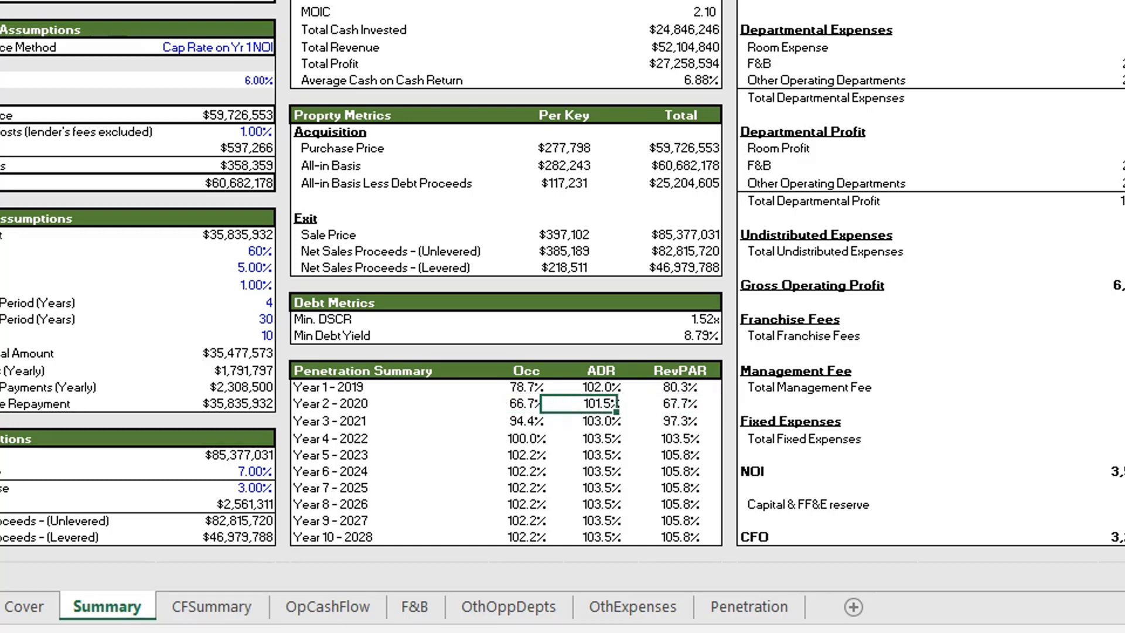
{"action": "left_click", "coordinate": [524, 403]}
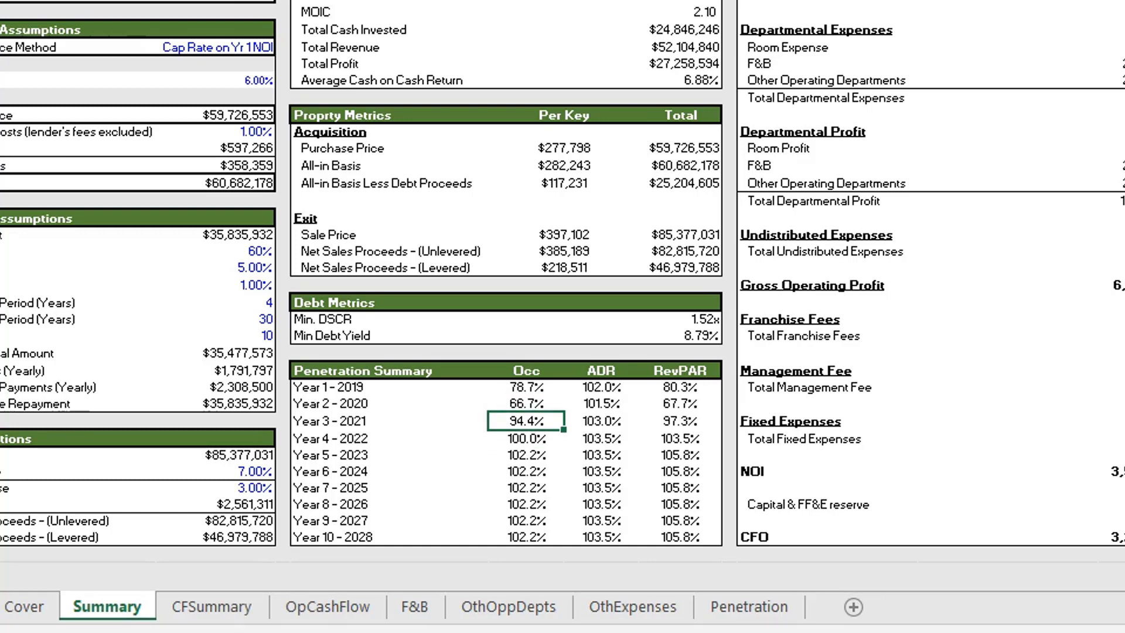
{"action": "left_click", "coordinate": [526, 471]}
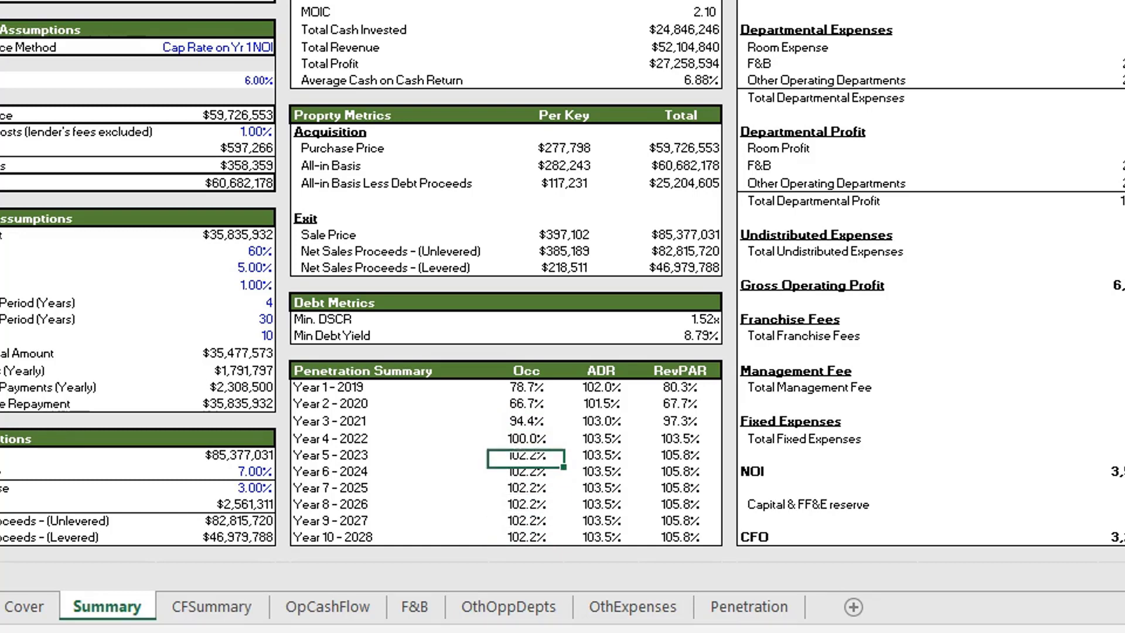
{"action": "left_click", "coordinate": [601, 387]}
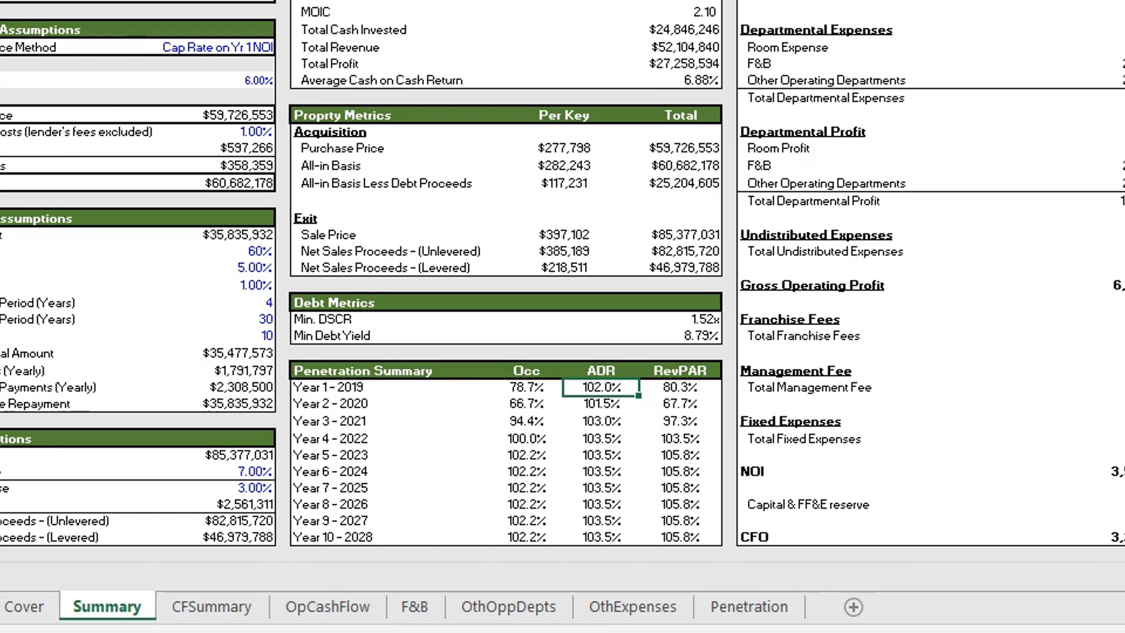
{"action": "left_click", "coordinate": [598, 403]}
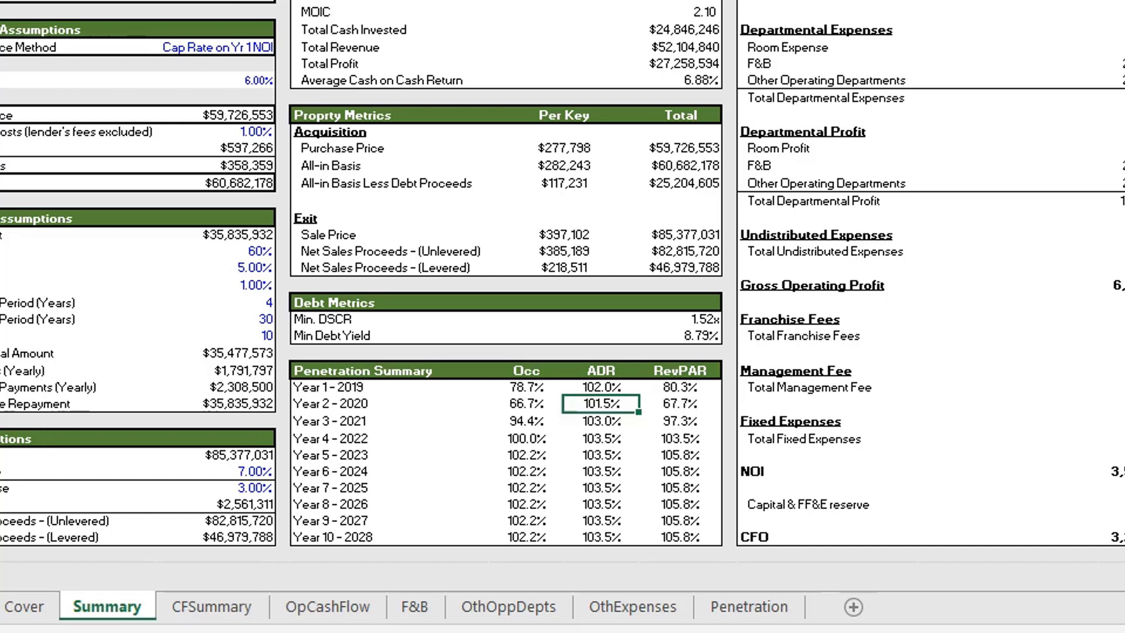
{"action": "left_click", "coordinate": [601, 387]}
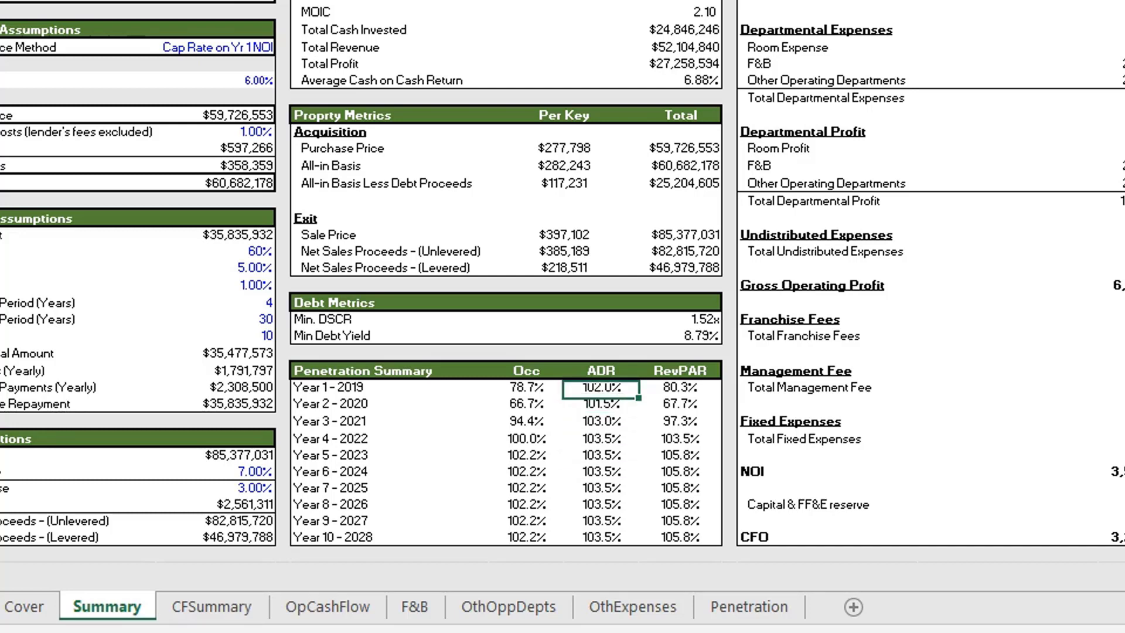
{"action": "left_click", "coordinate": [678, 386]}
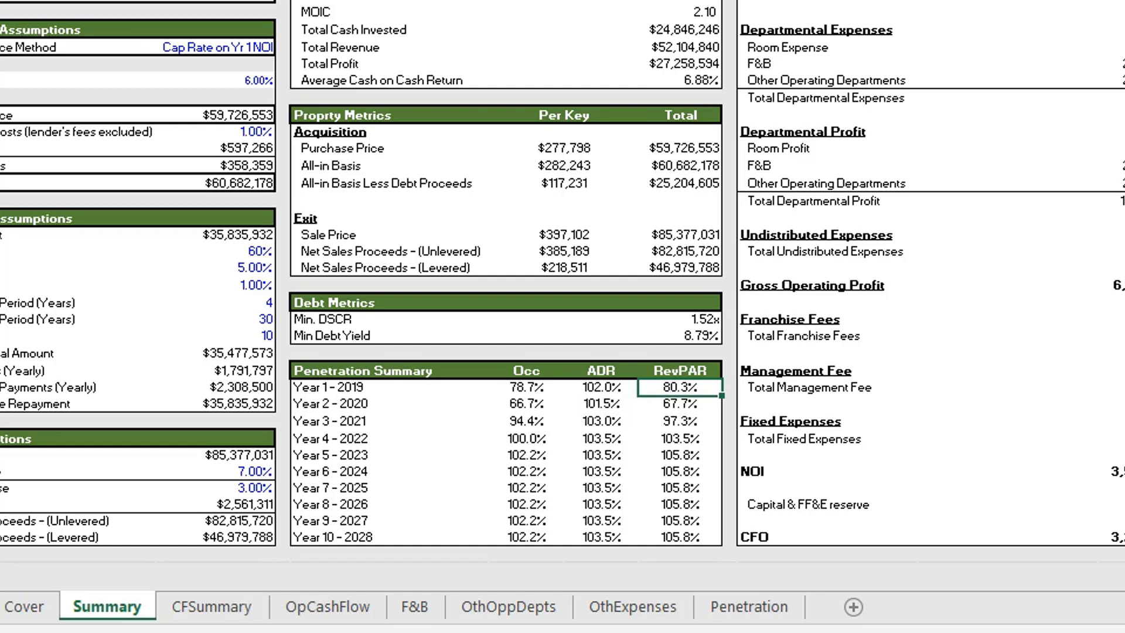
{"action": "left_click", "coordinate": [601, 387]}
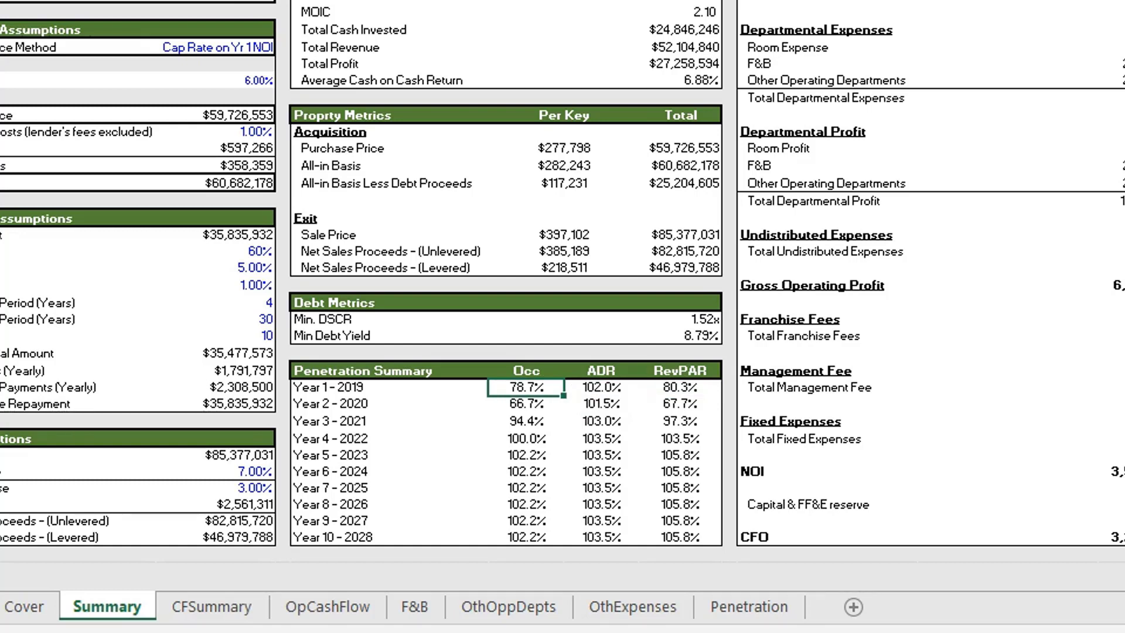
{"action": "left_click", "coordinate": [680, 386]}
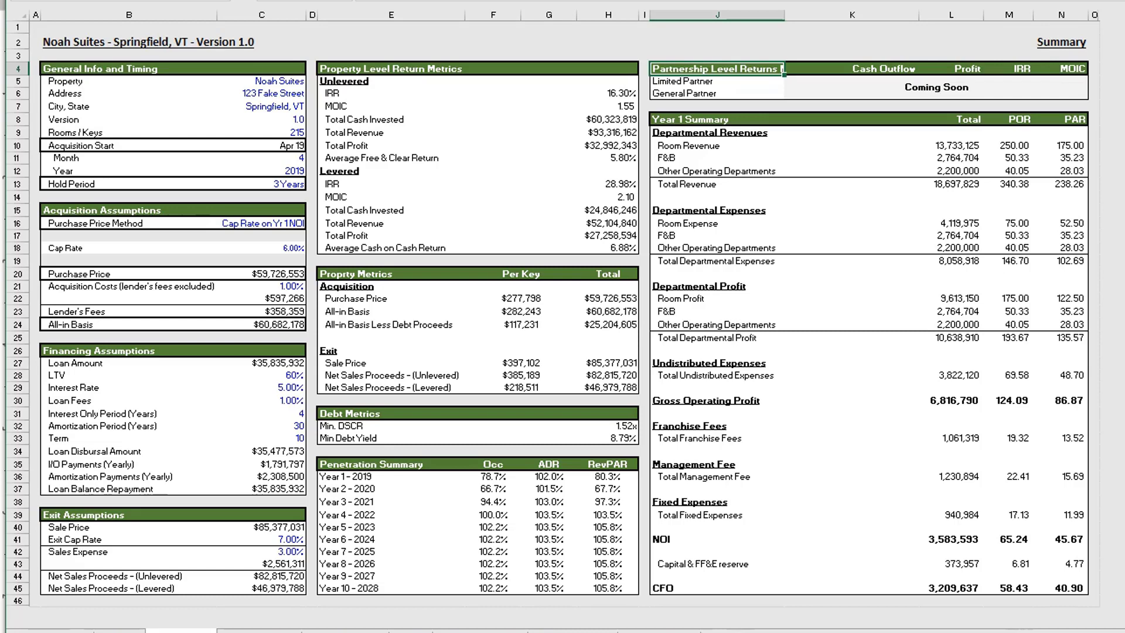
{"action": "left_click", "coordinate": [681, 81]}
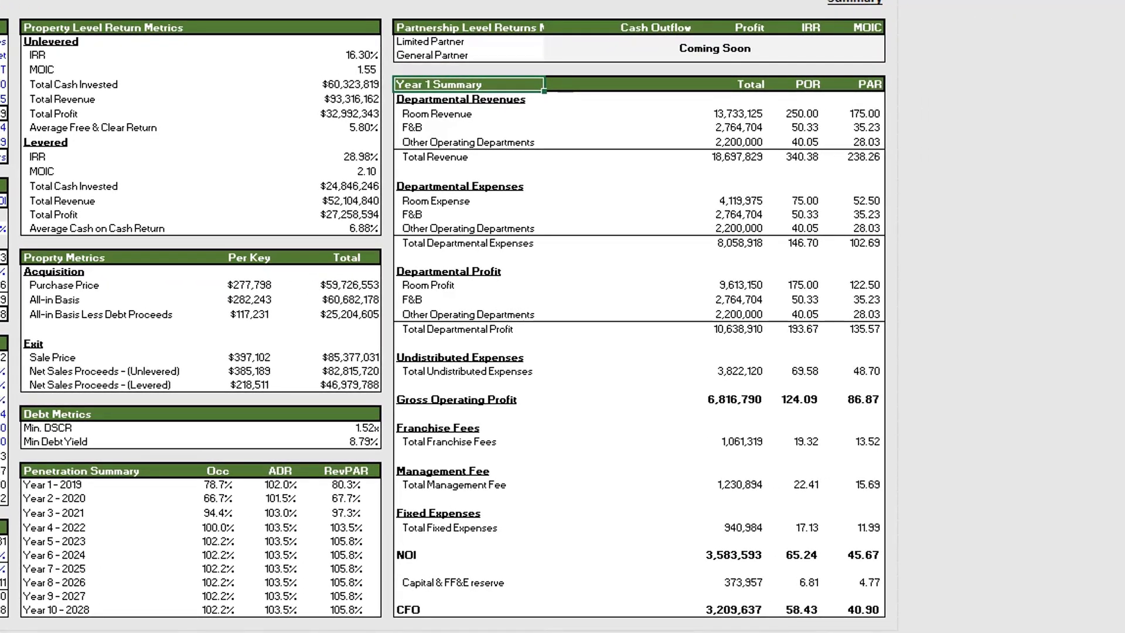
{"action": "left_click", "coordinate": [466, 181]}
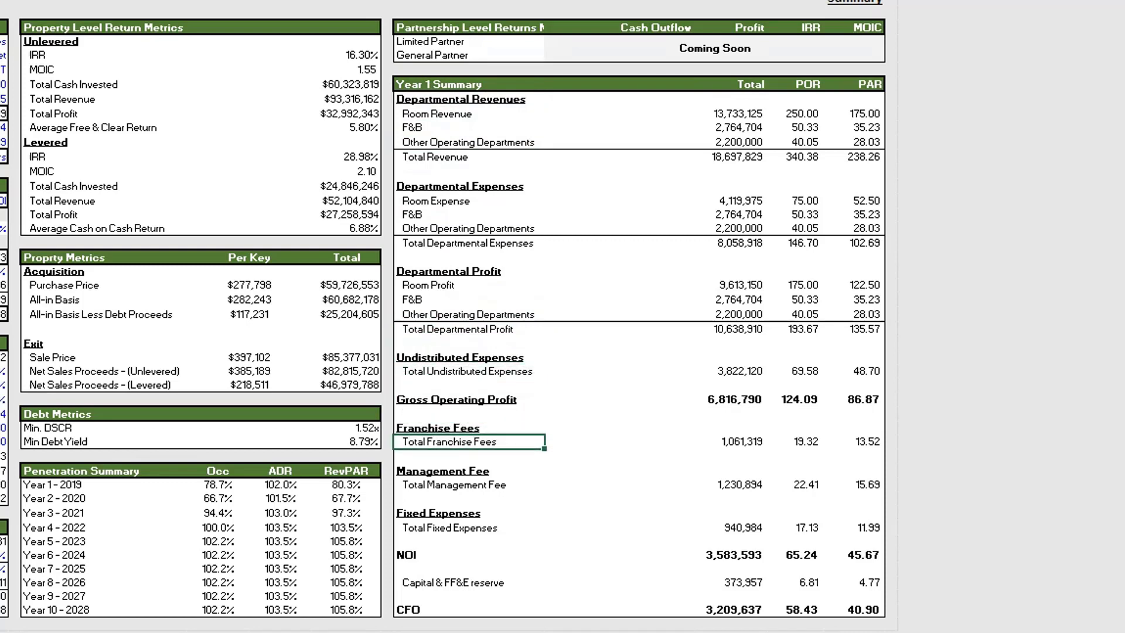
{"action": "left_click", "coordinate": [459, 187]}
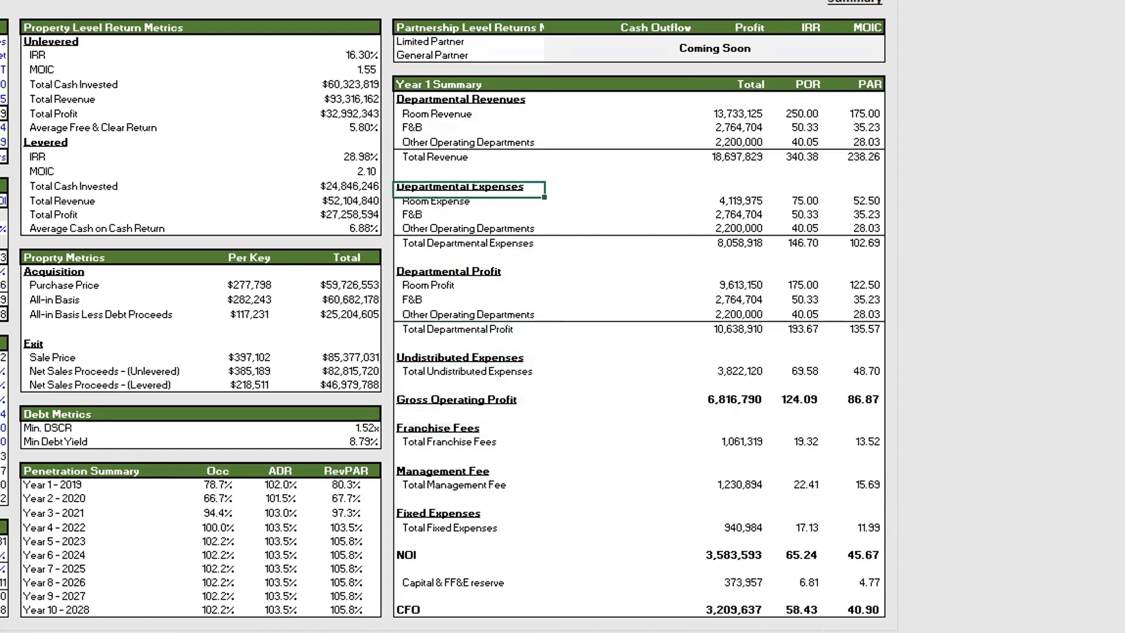
{"action": "left_click", "coordinate": [735, 113]}
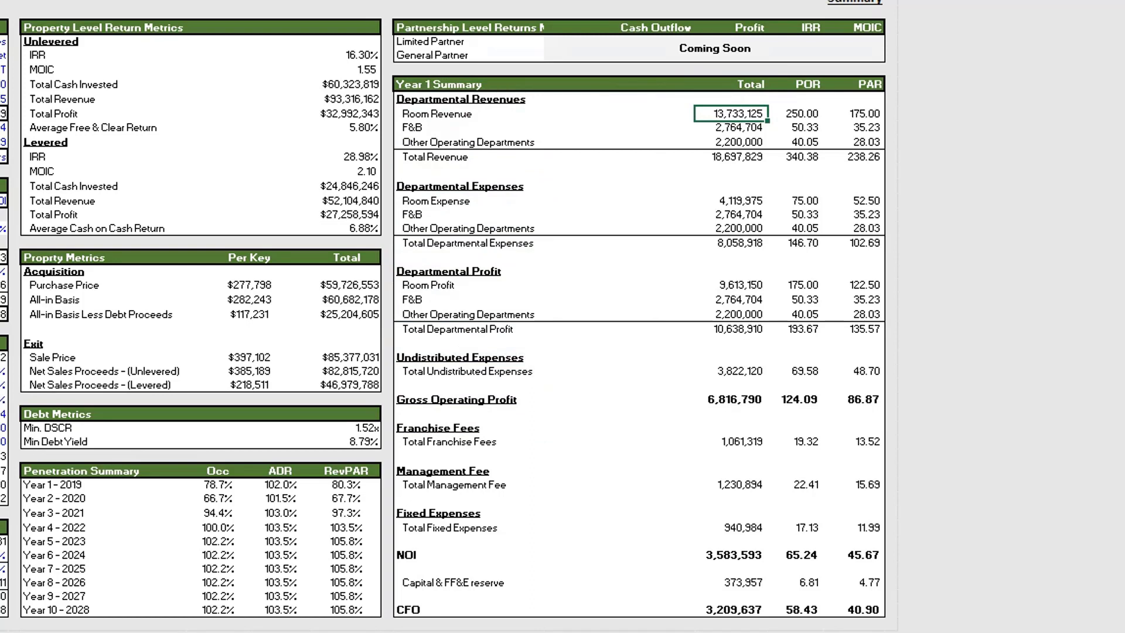
{"action": "left_click", "coordinate": [804, 113]}
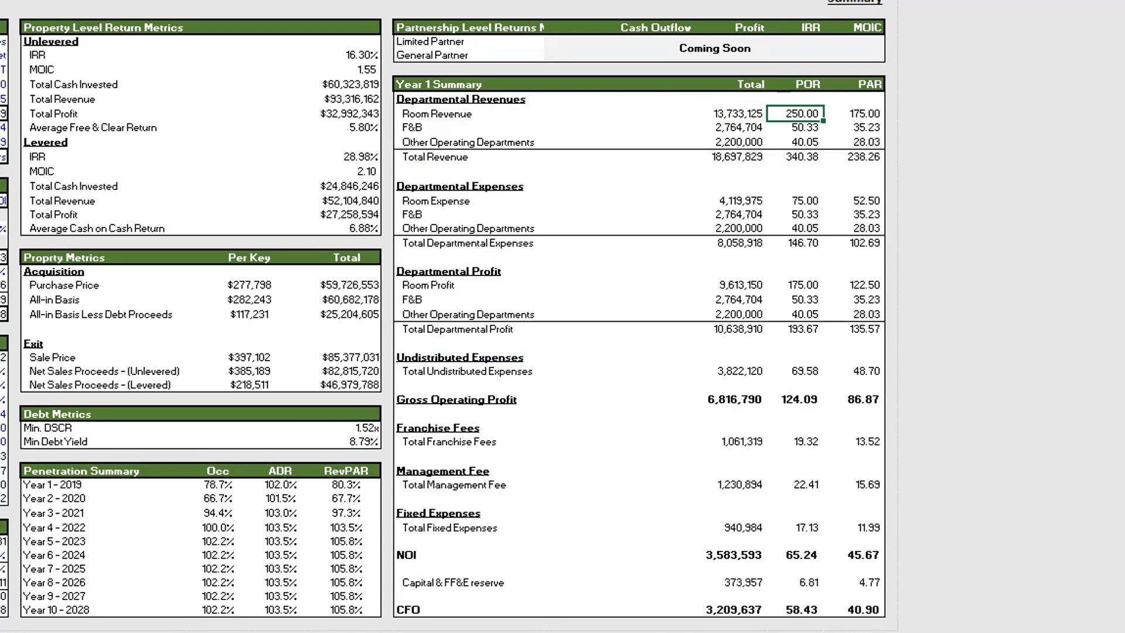
{"action": "left_click", "coordinate": [863, 113]}
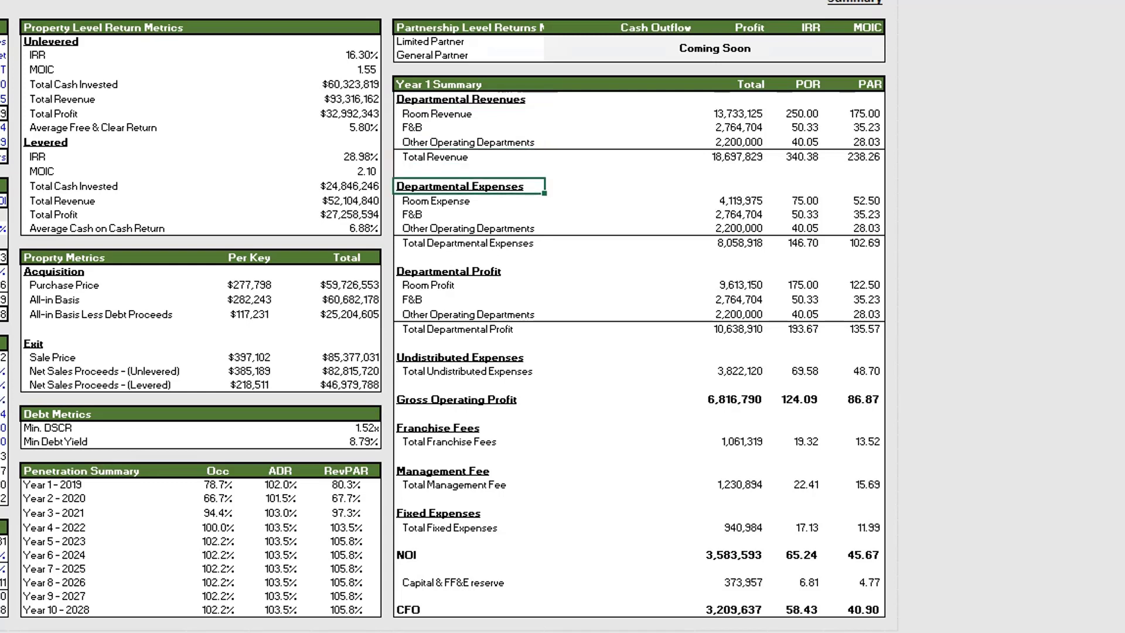
{"action": "left_click", "coordinate": [467, 243]}
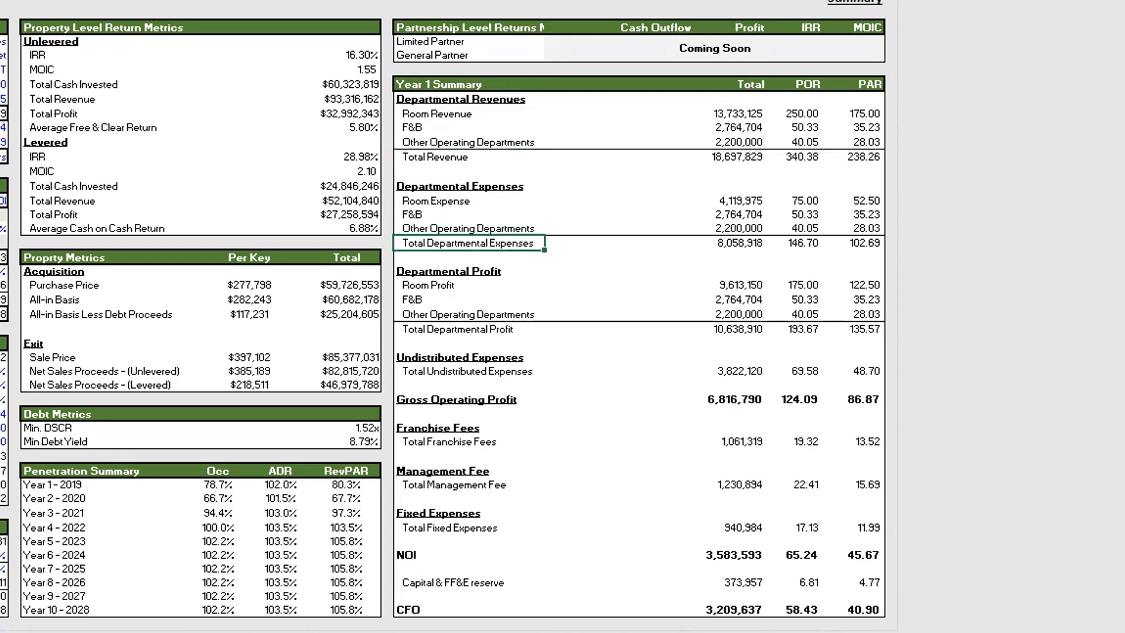
{"action": "left_click", "coordinate": [460, 185]}
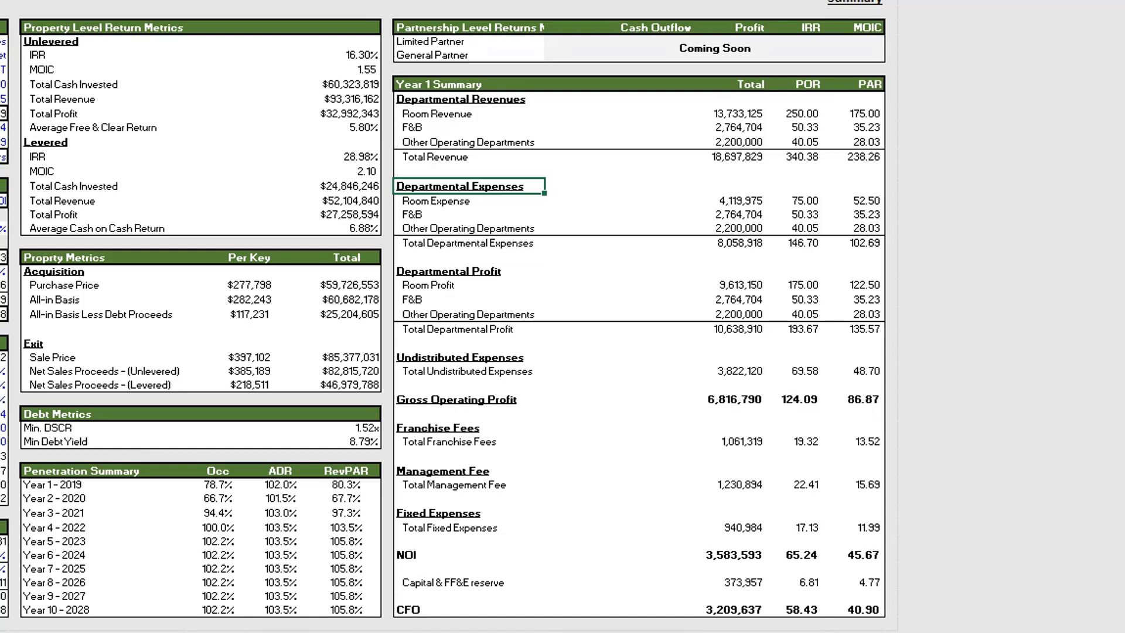
{"action": "left_click", "coordinate": [562, 186]}
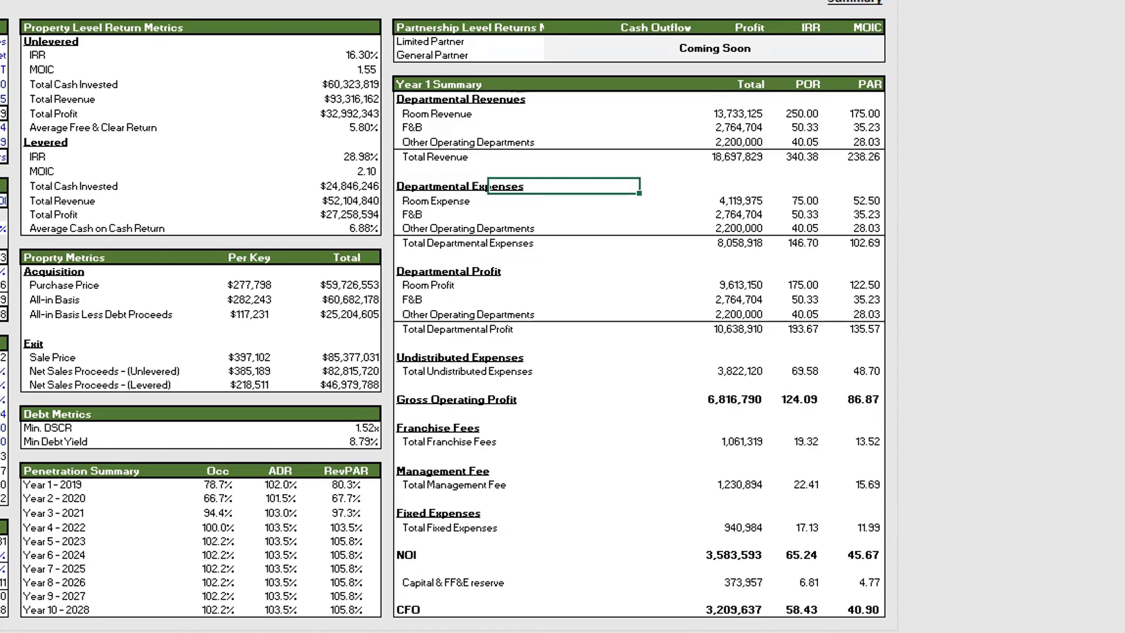
{"action": "left_click", "coordinate": [596, 623]}
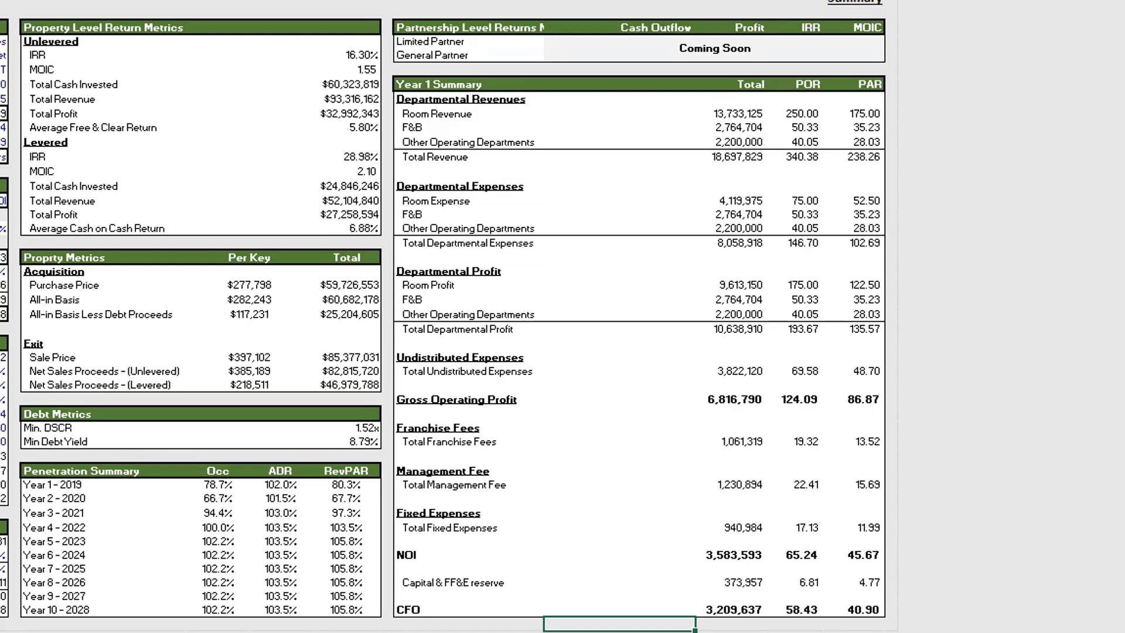